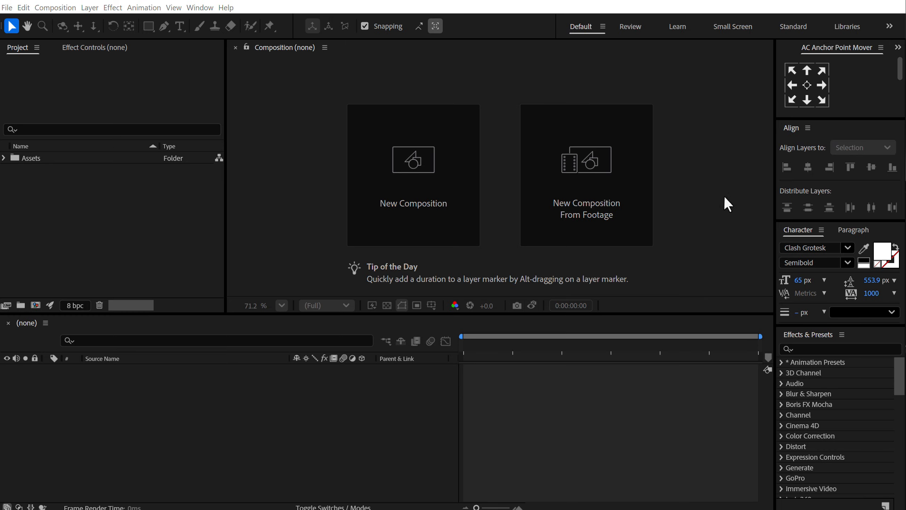
mouse_move(413, 211)
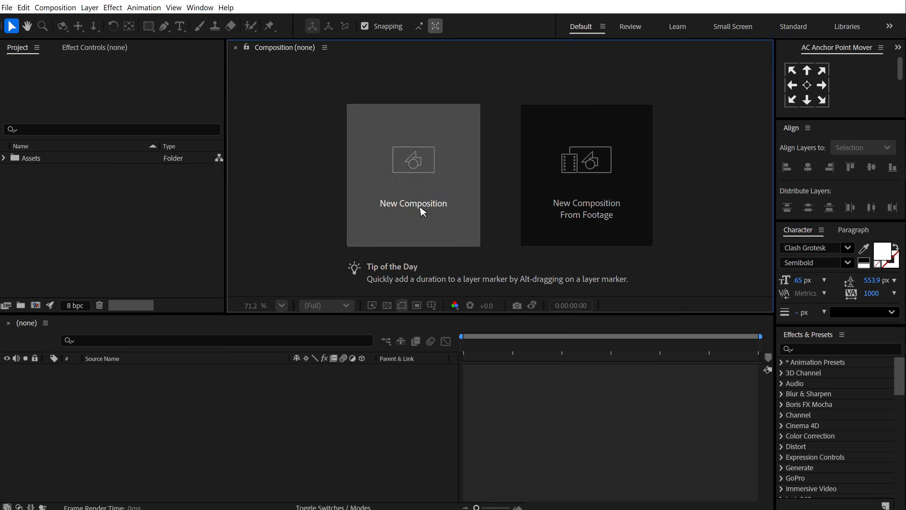
Step: Create a 2560×1440, 30 fps, 10 s composition named 'Render'
left_click(413, 203)
type("1440")
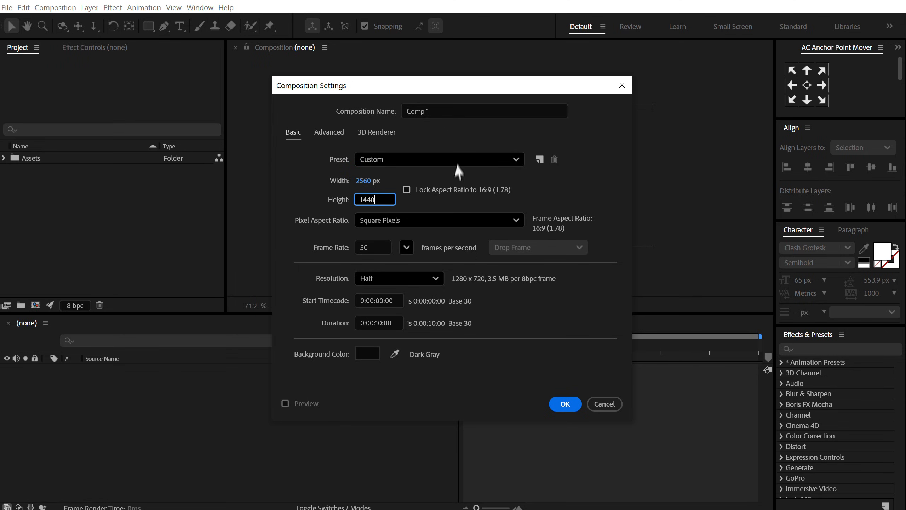
left_click(373, 247)
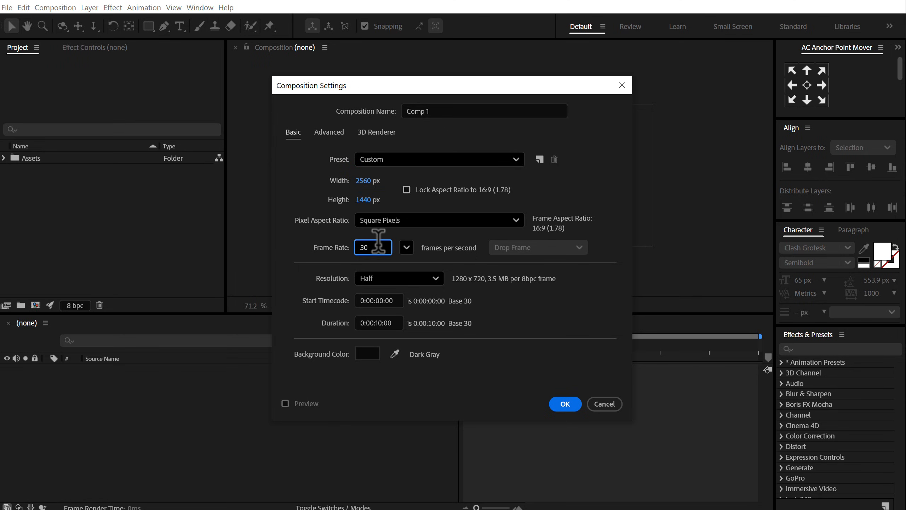
mouse_move(395, 336)
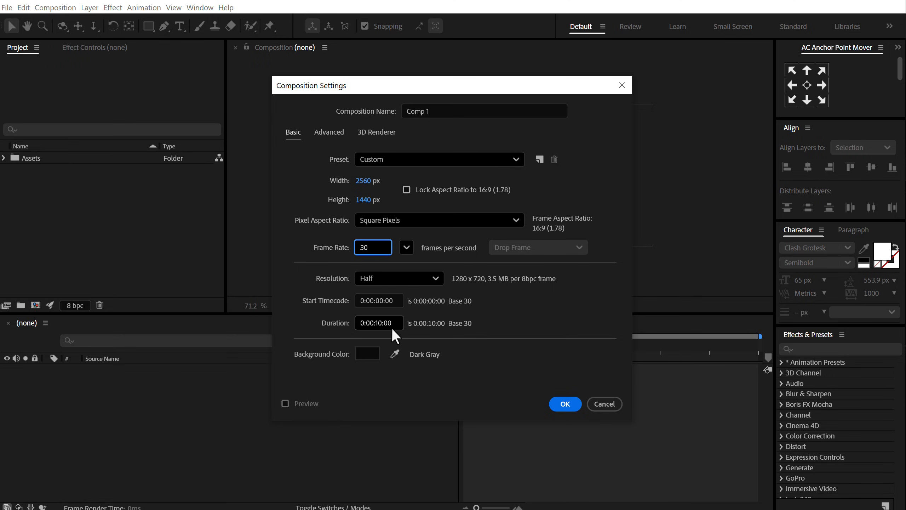
left_click(484, 110)
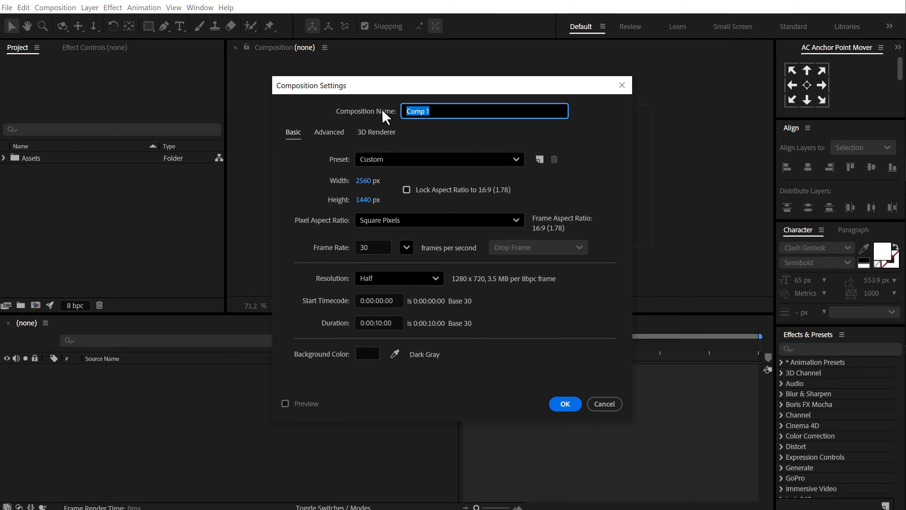
type("Render")
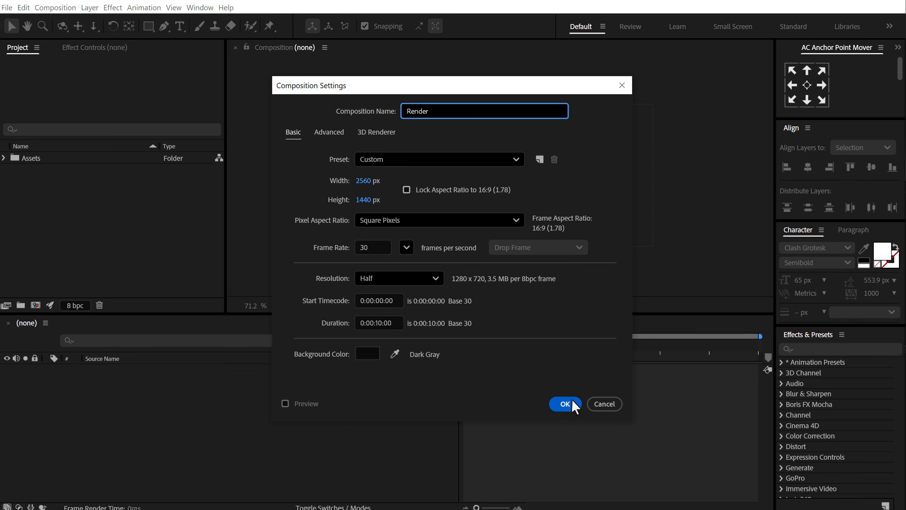
left_click(564, 404)
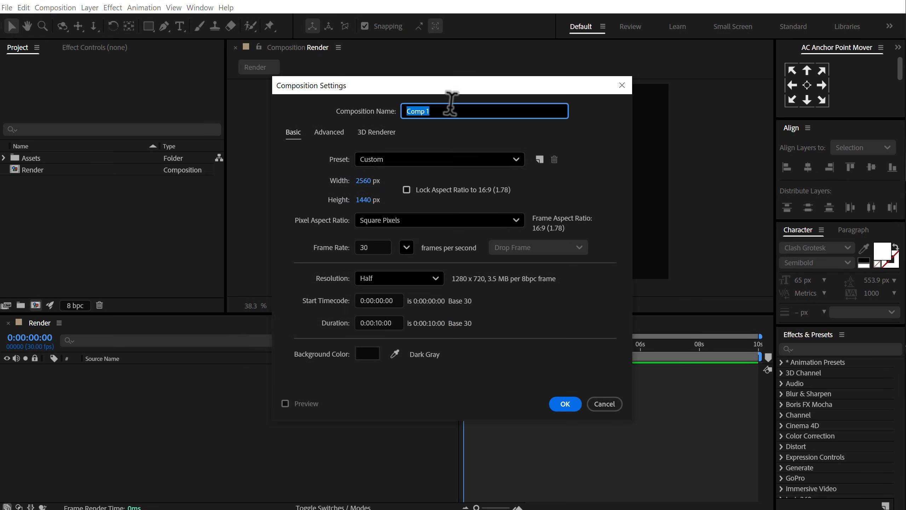
Step: Create a 1920×620 composition named 'Text Here'
type("T")
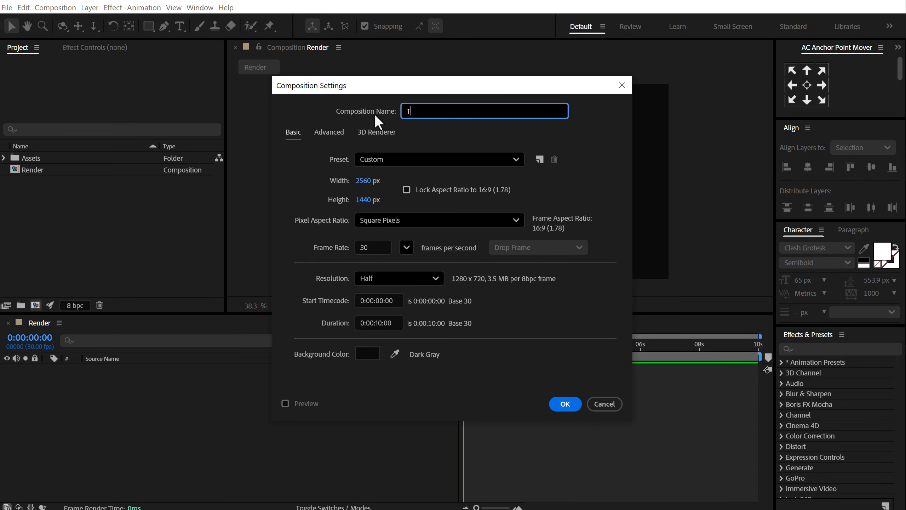
type("ext Here")
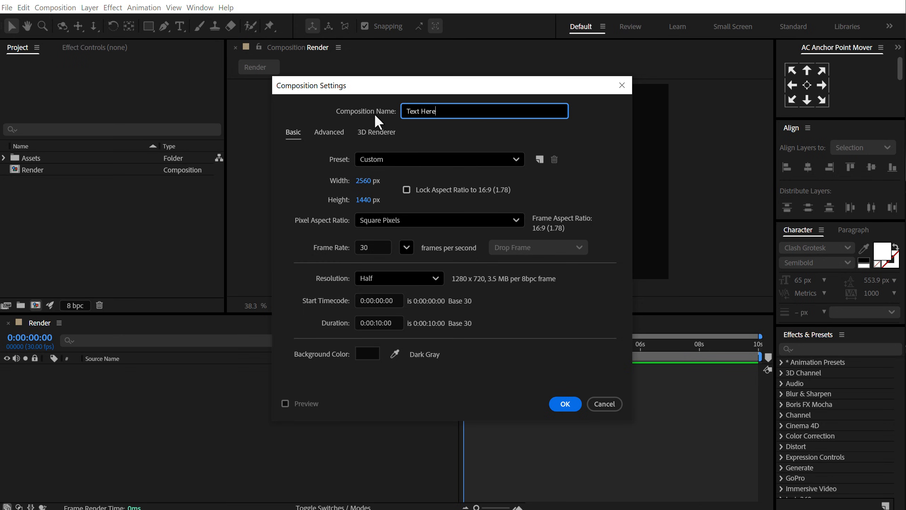
left_click(369, 181)
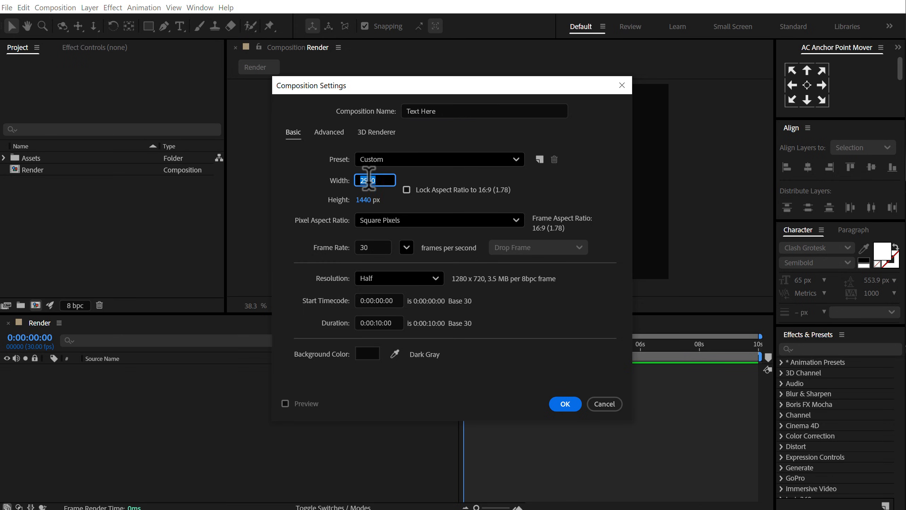
type("1920")
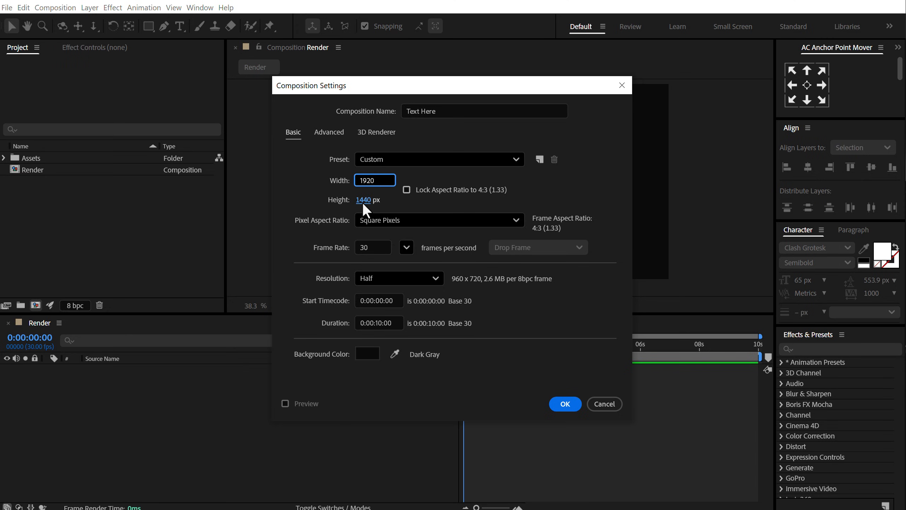
type("620")
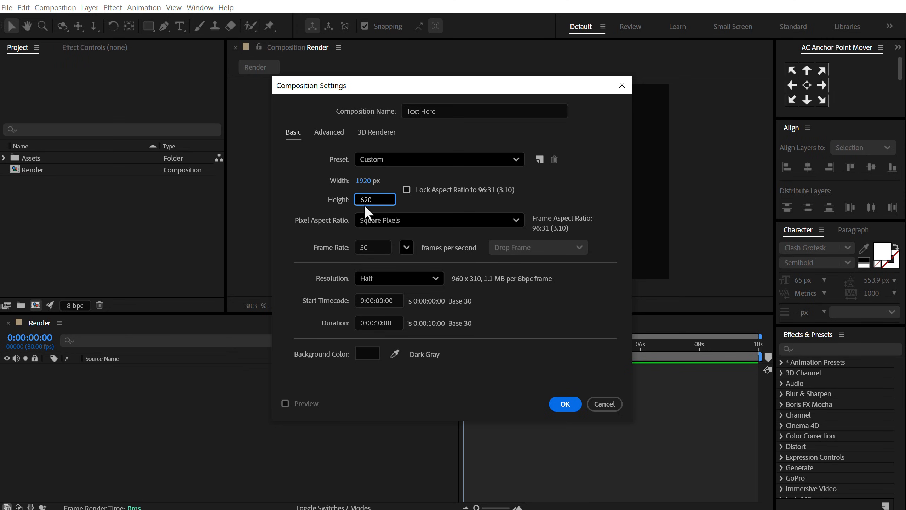
left_click(564, 404)
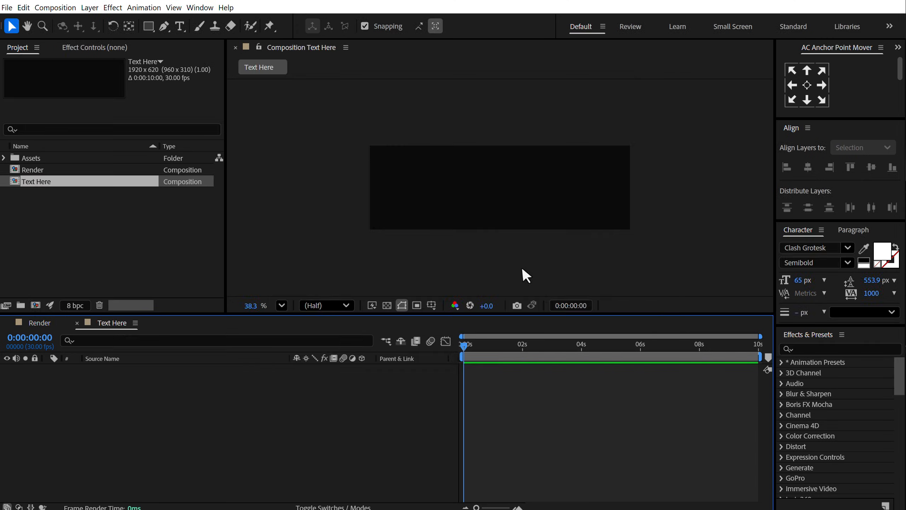
Step: Type a 'dope MOTIONS' text layer and reposition it with a Window menu script
left_click(180, 26)
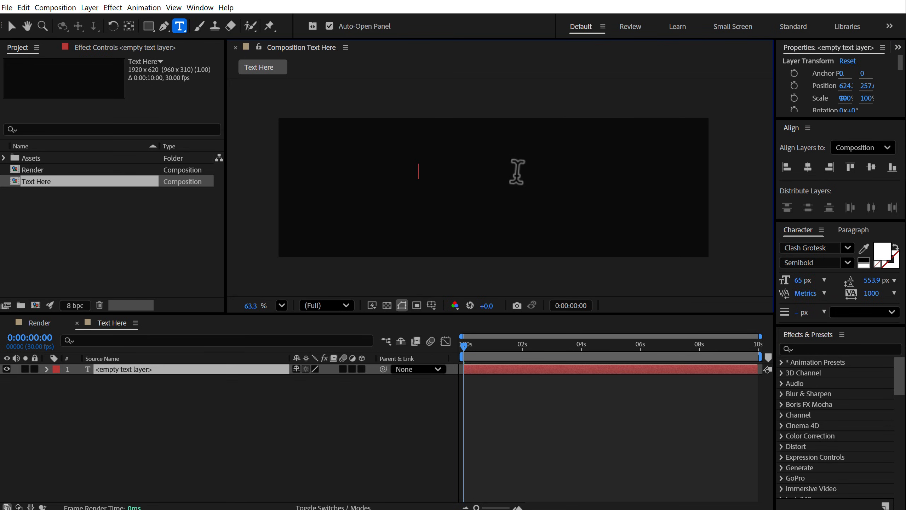
type("dope")
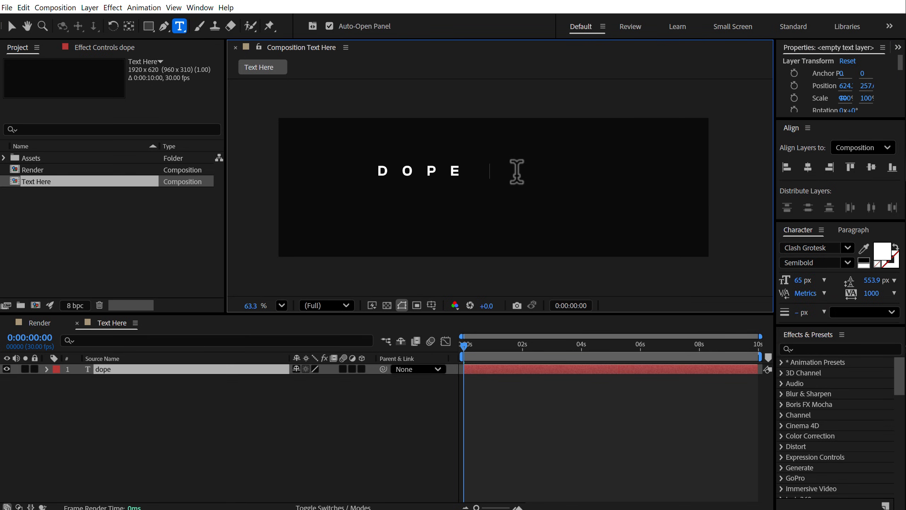
type("MOTIONS")
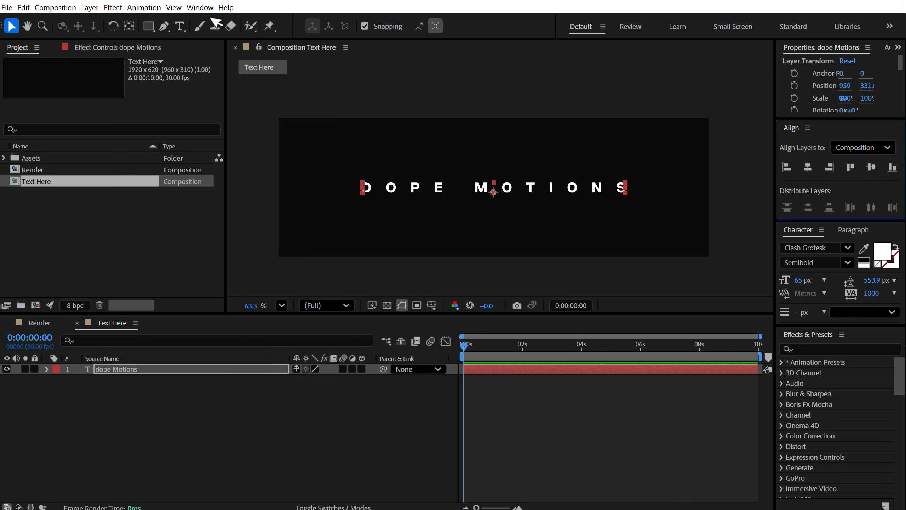
left_click(200, 8)
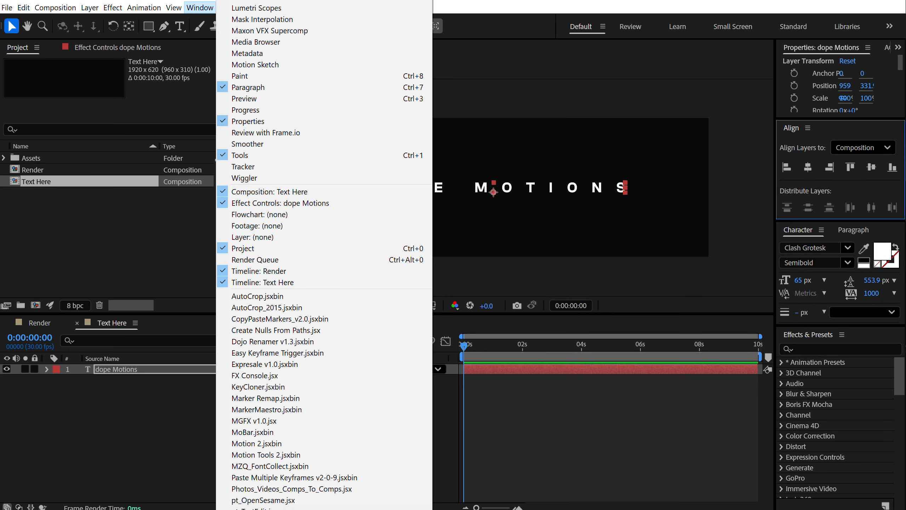
left_click(200, 7)
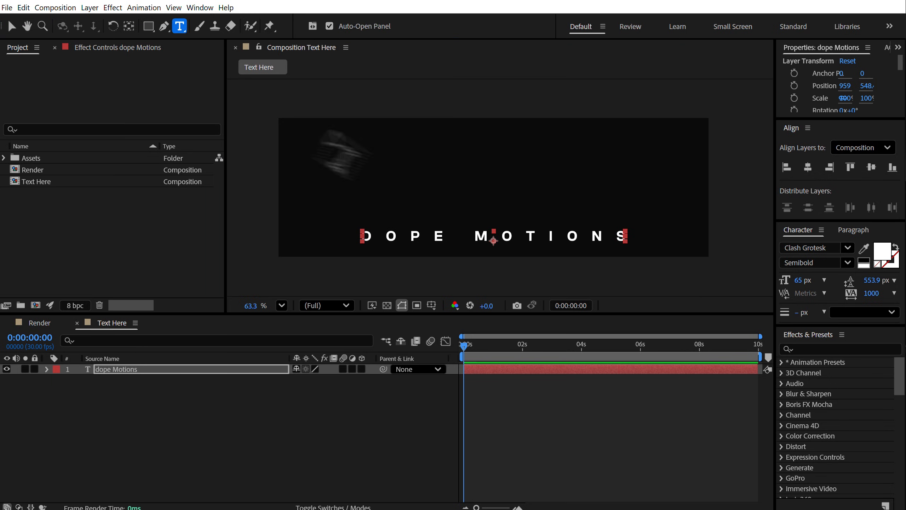
Step: Add a 'Designer' title in Akkordeon Eight, enlarged to about 592 px
left_click(419, 154)
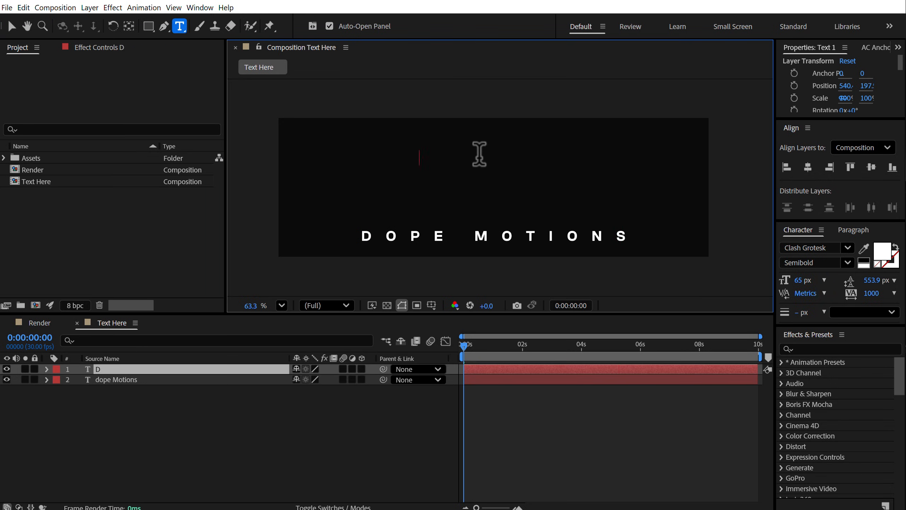
type("esigner")
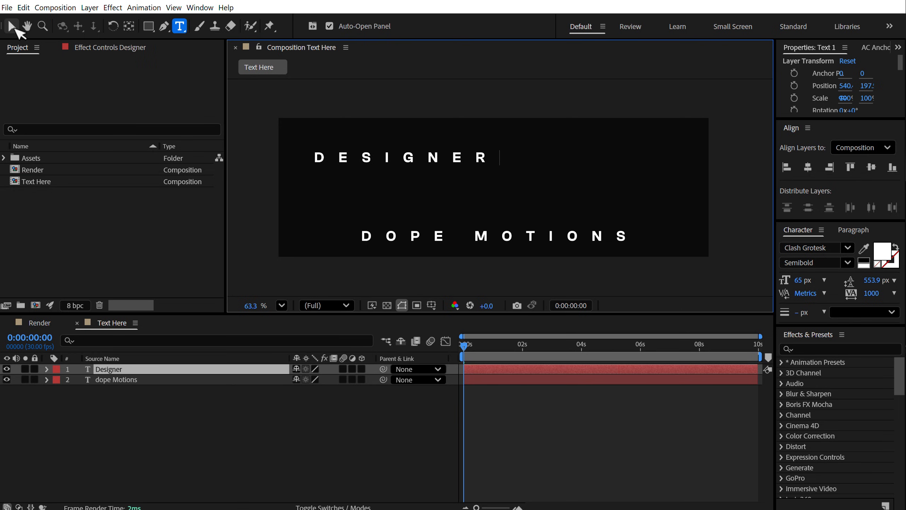
left_click(812, 248)
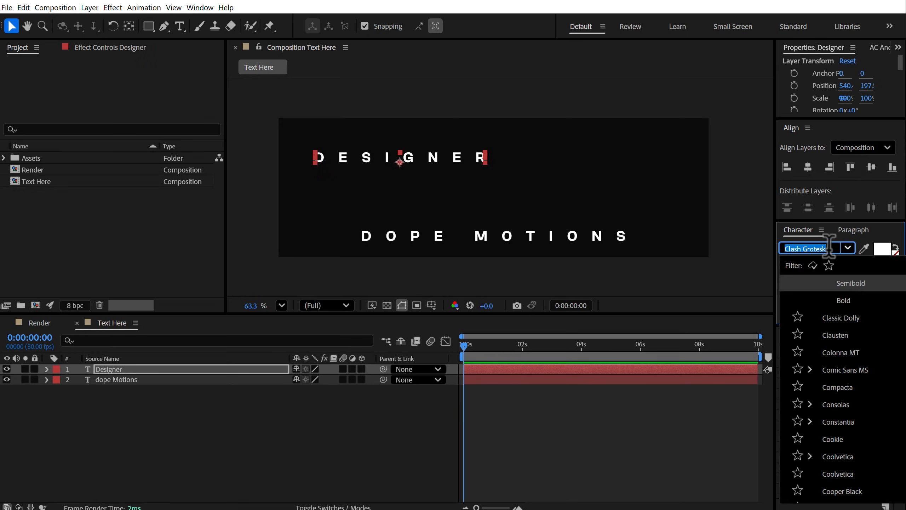
type("a")
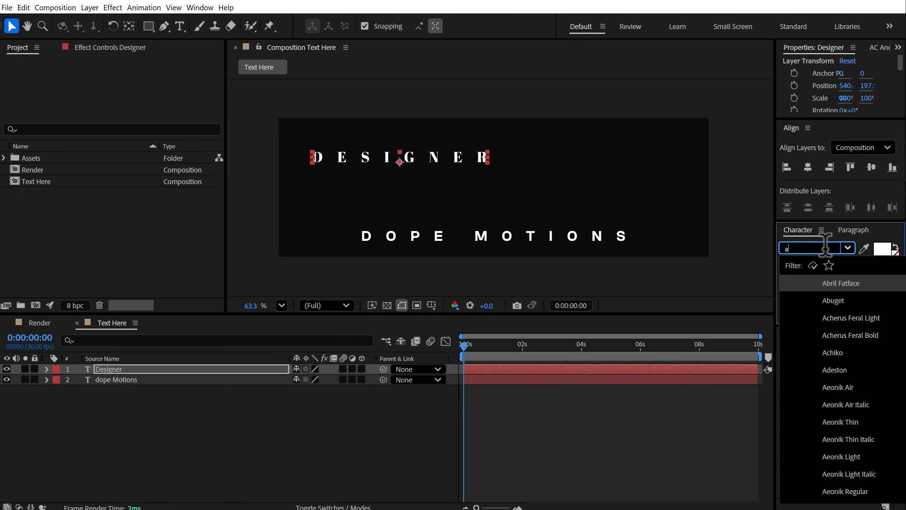
type("kkordeon")
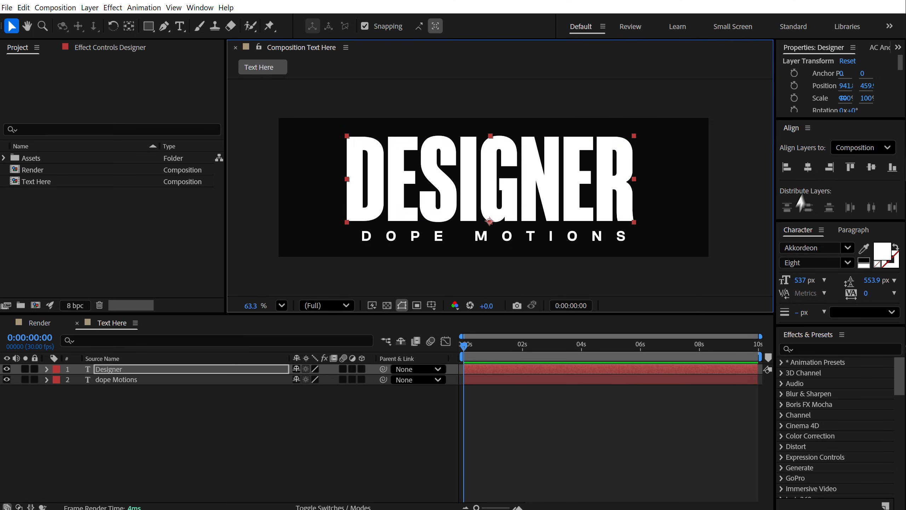
left_click(808, 167)
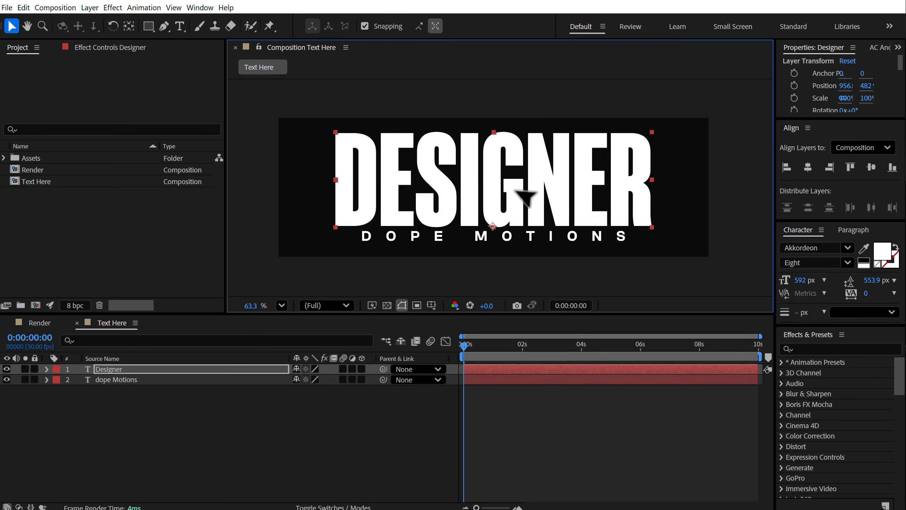
left_click(270, 426)
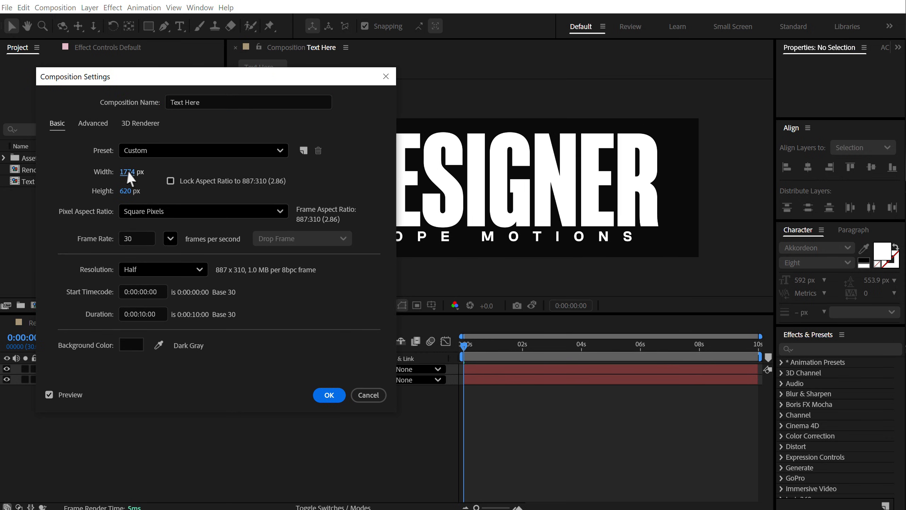
Step: Scrub the Text Here composition width down to 1617 px and apply it
left_click_drag(129, 172, 116, 172)
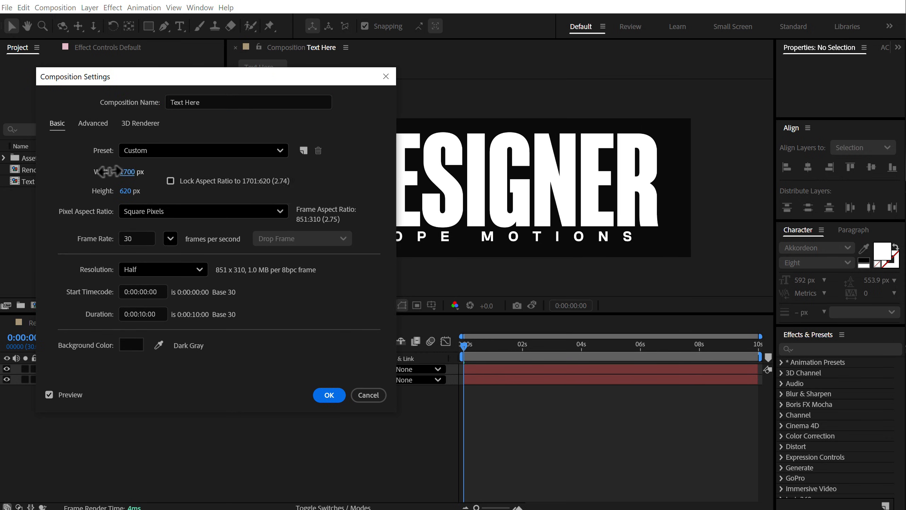
left_click_drag(127, 172, 118, 172)
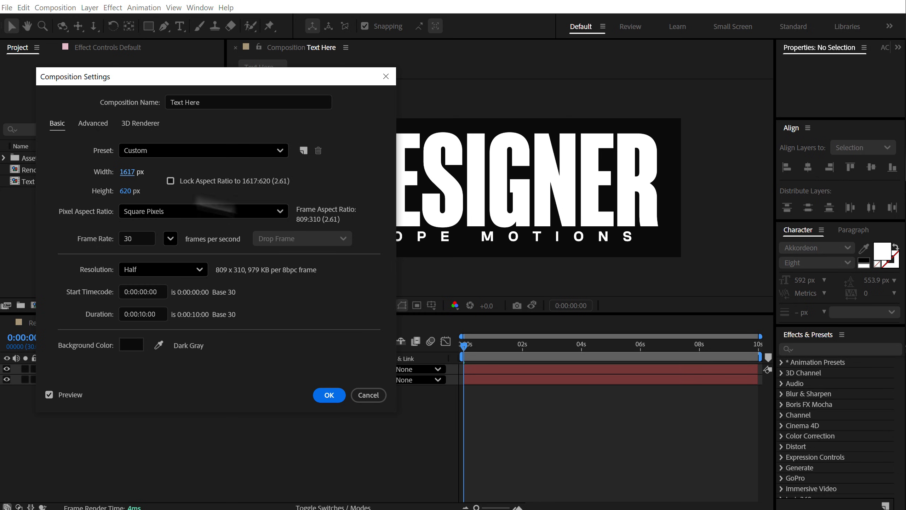
left_click(329, 394)
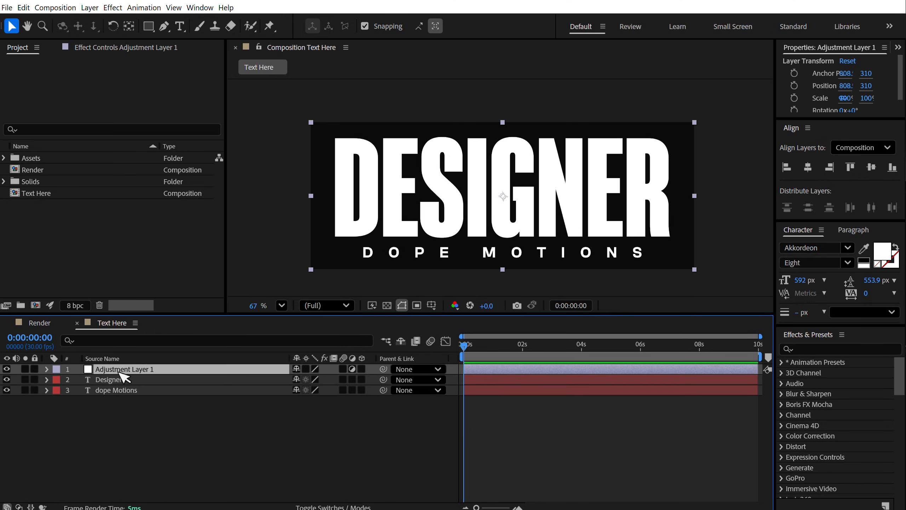
Step: Rename the adjustment layer 'Unsharp' and give it Gaussian Blur with blurriness 17
type("Unsharp")
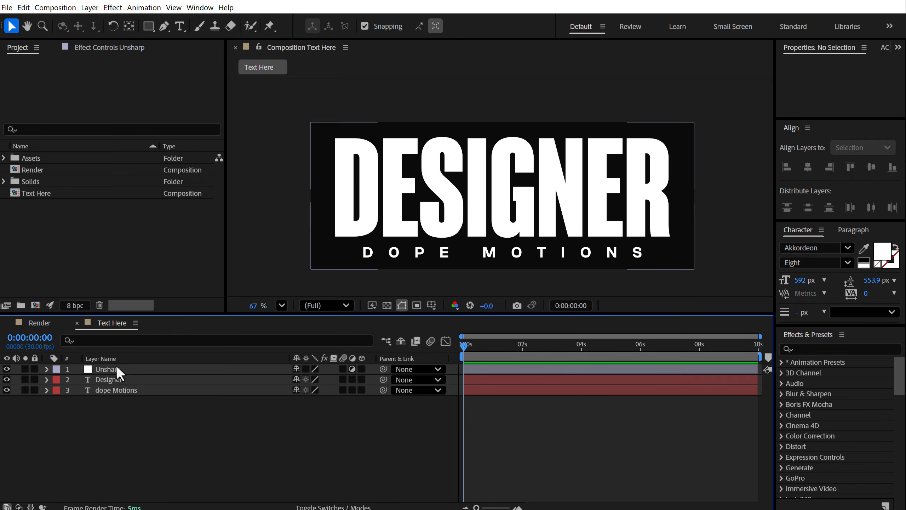
left_click(107, 369)
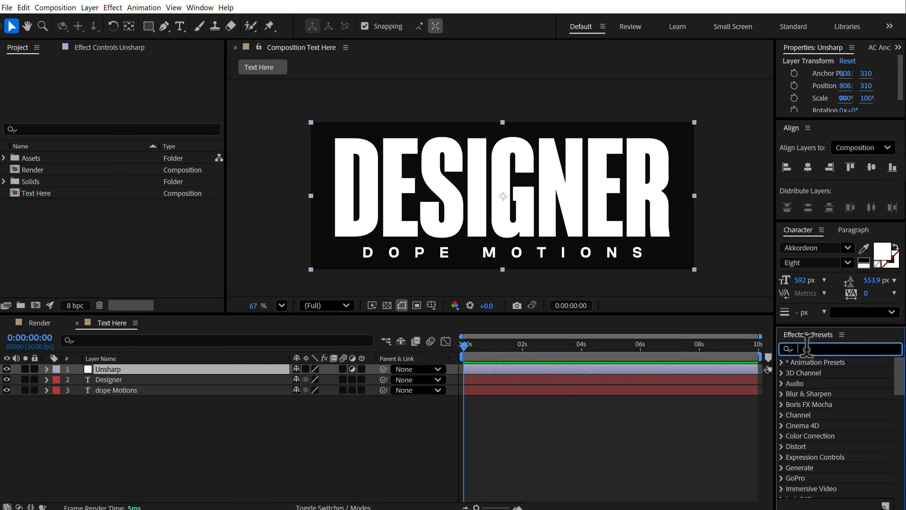
type("g")
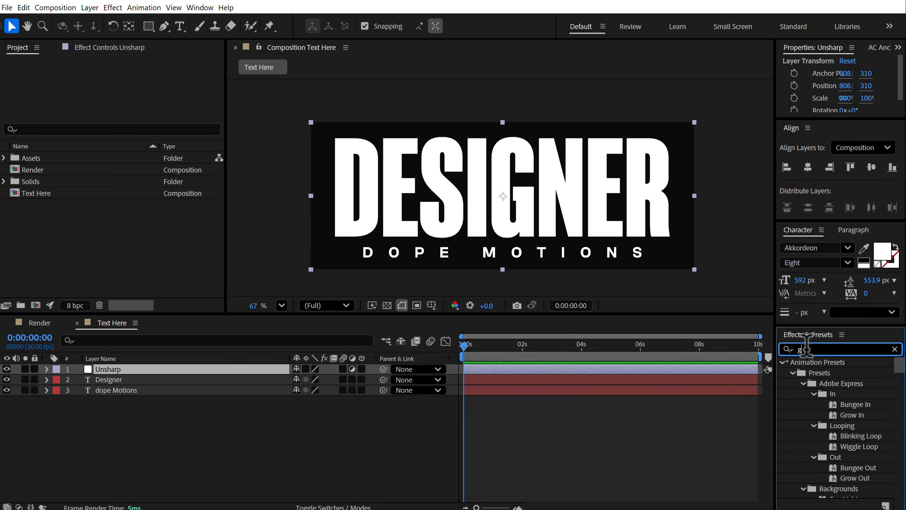
type("gauss")
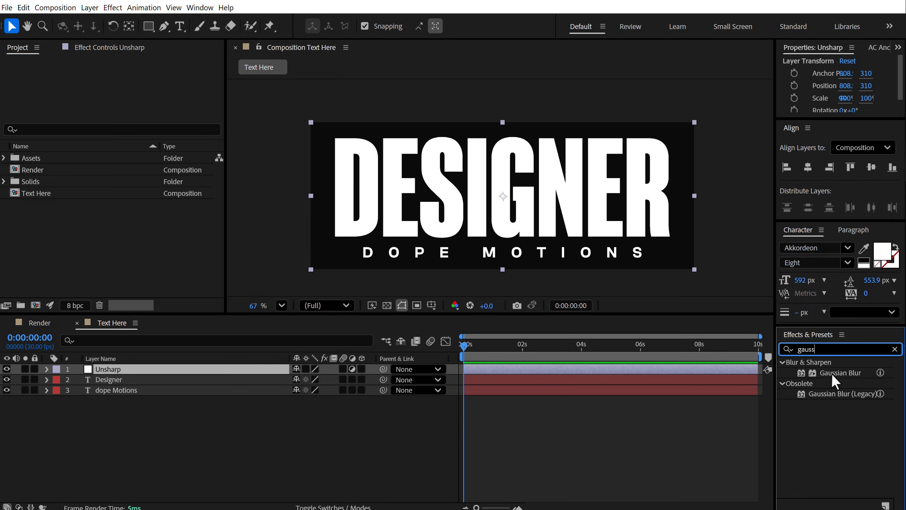
double_click(841, 372)
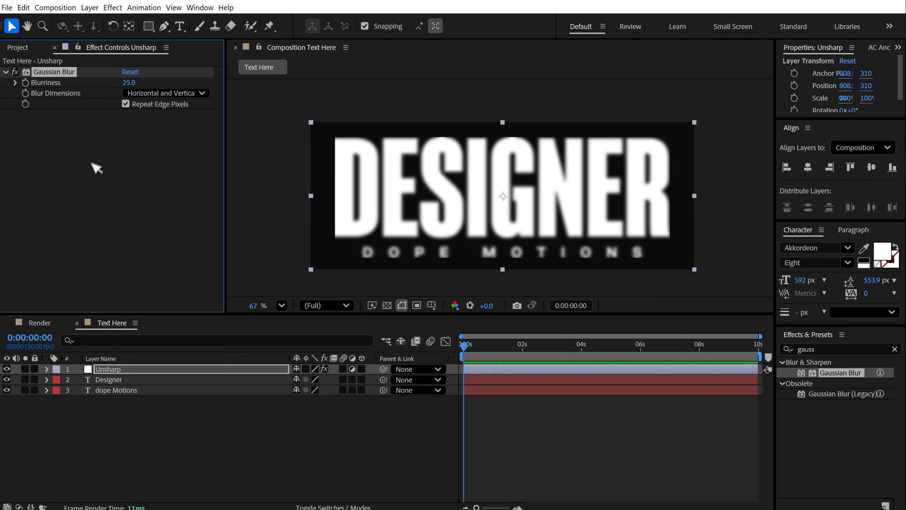
left_click(128, 82)
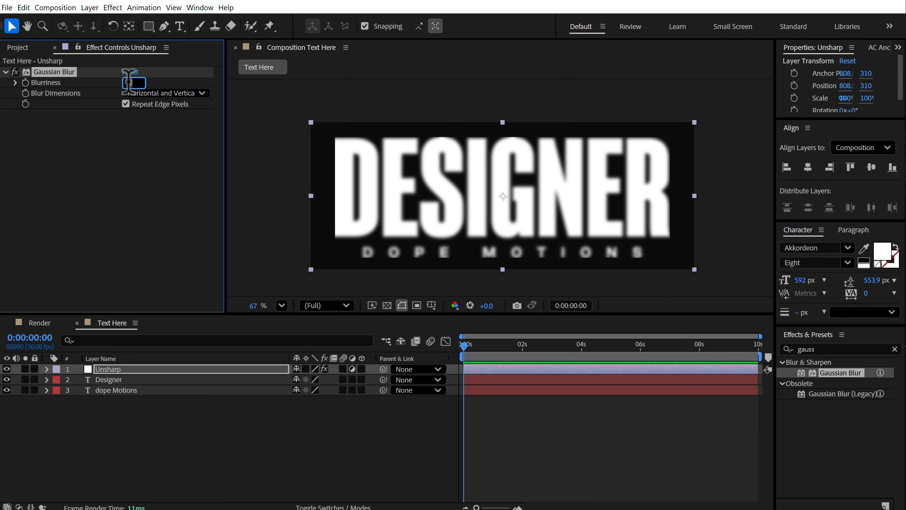
type("17.0")
left_click(840, 349)
type("thres")
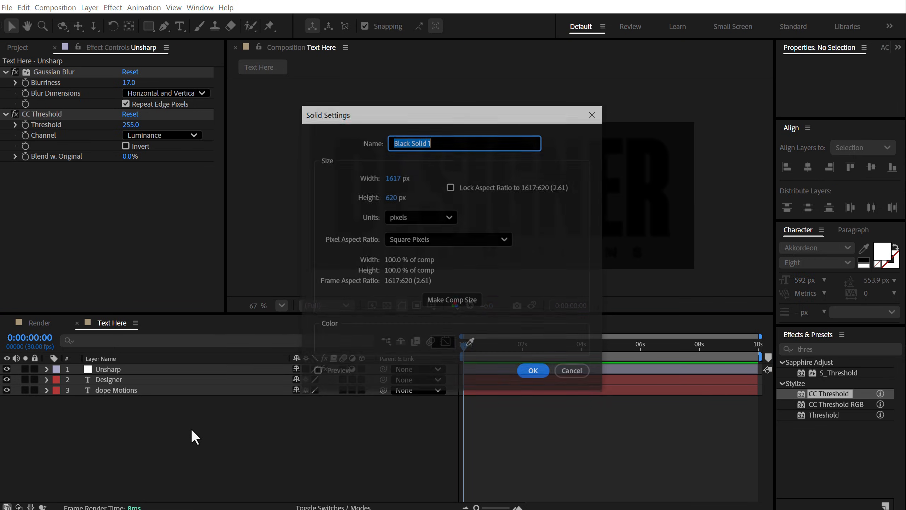
Step: Add a black solid named 'BG' beneath the text
type("BG")
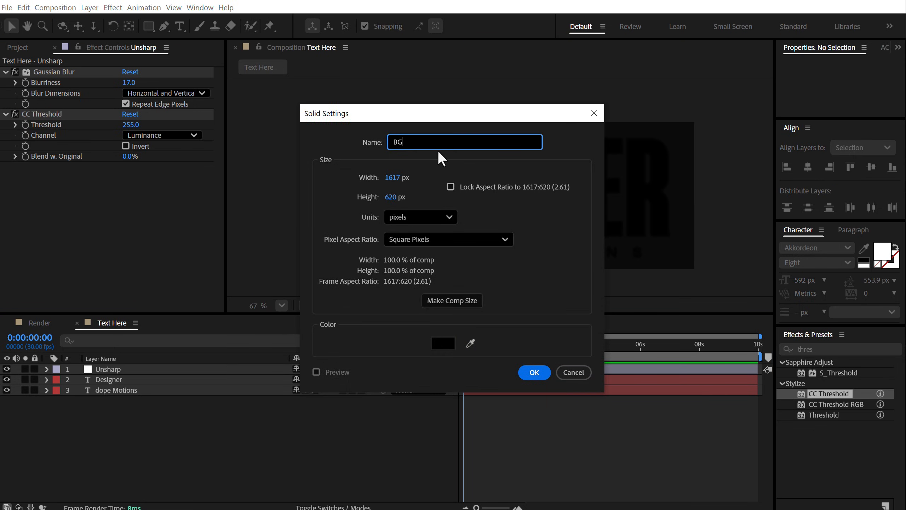
left_click(443, 343)
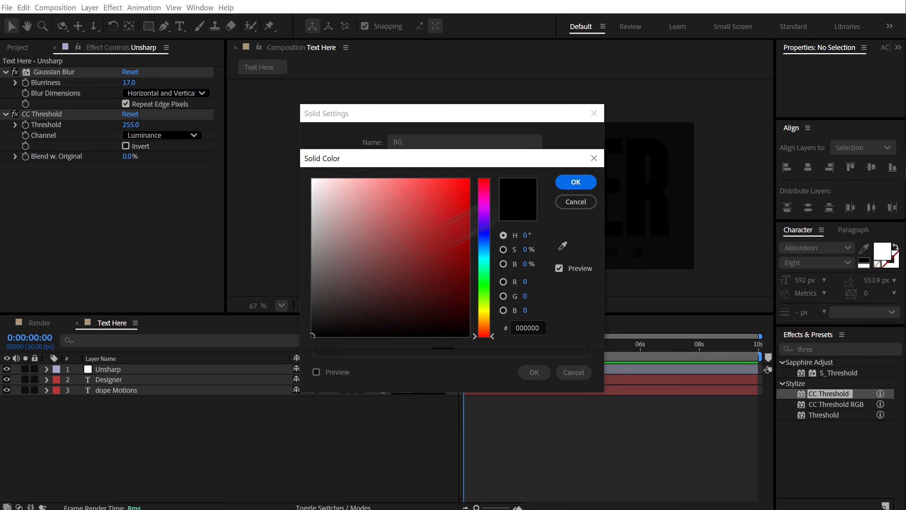
left_click(575, 181)
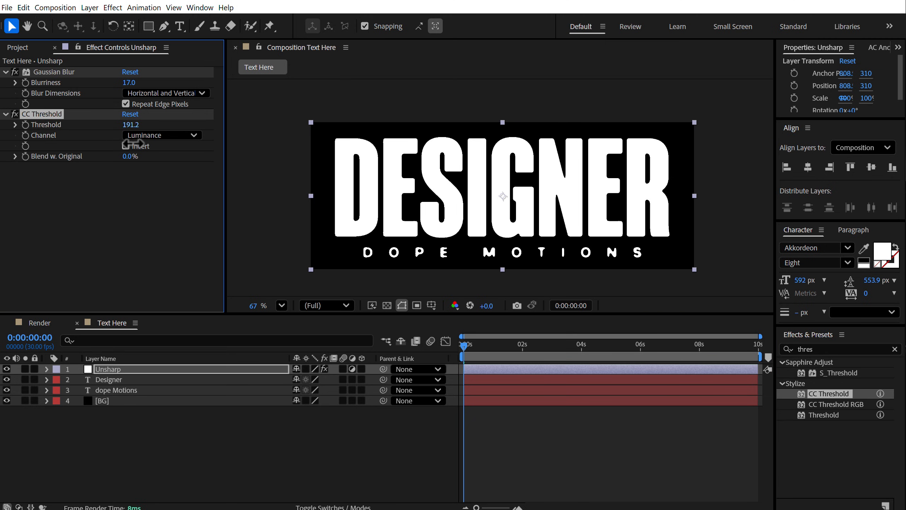
Step: Tune CC Threshold to about 155 so the lettering becomes crisp and rounded
left_click_drag(119, 124, 134, 124)
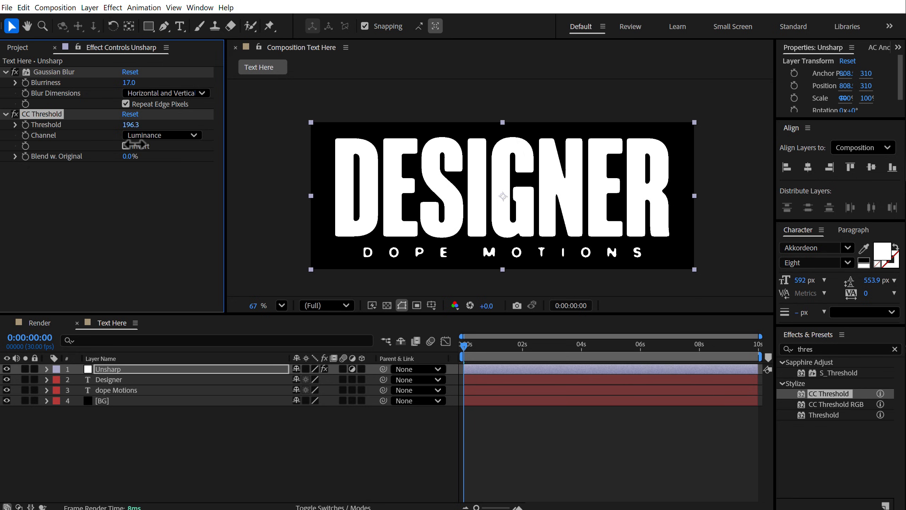
left_click_drag(130, 124, 133, 124)
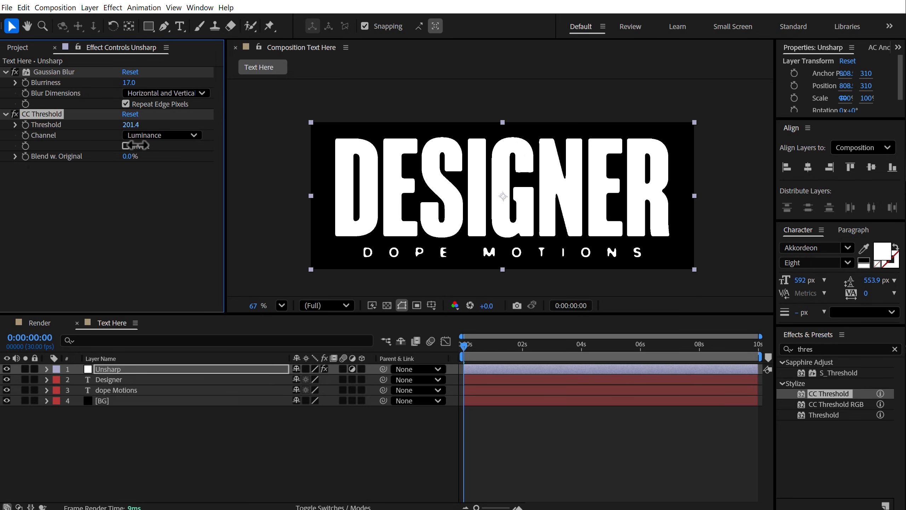
left_click_drag(130, 124, 116, 124)
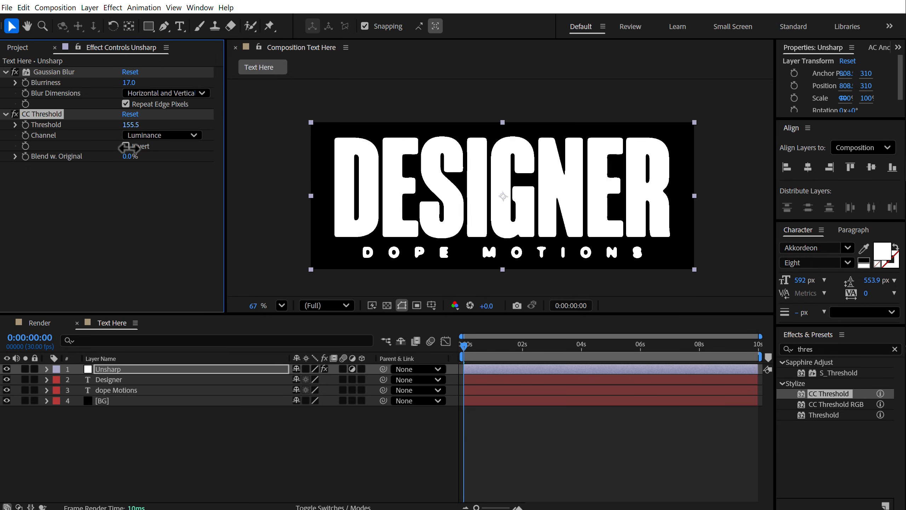
left_click_drag(129, 124, 132, 124)
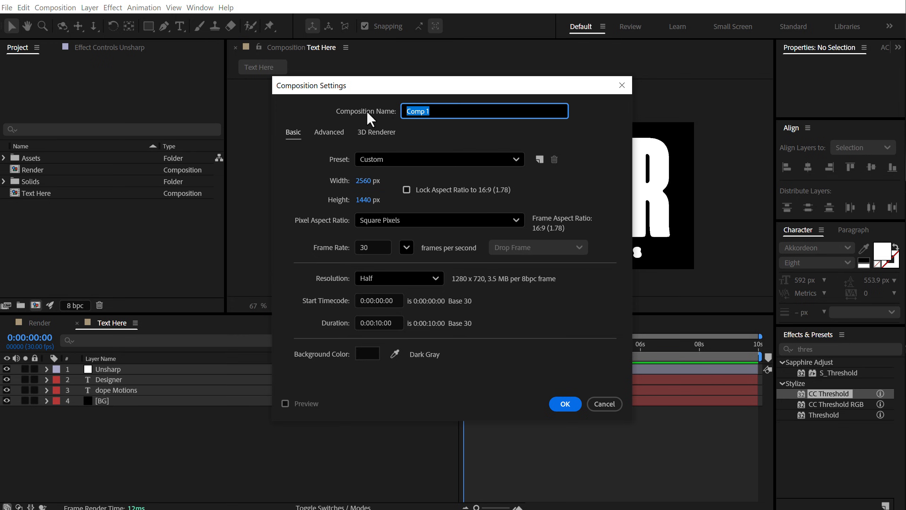
Step: Name the new 2560×1440 composition 'Camera Box' and create it
type("Camera Box")
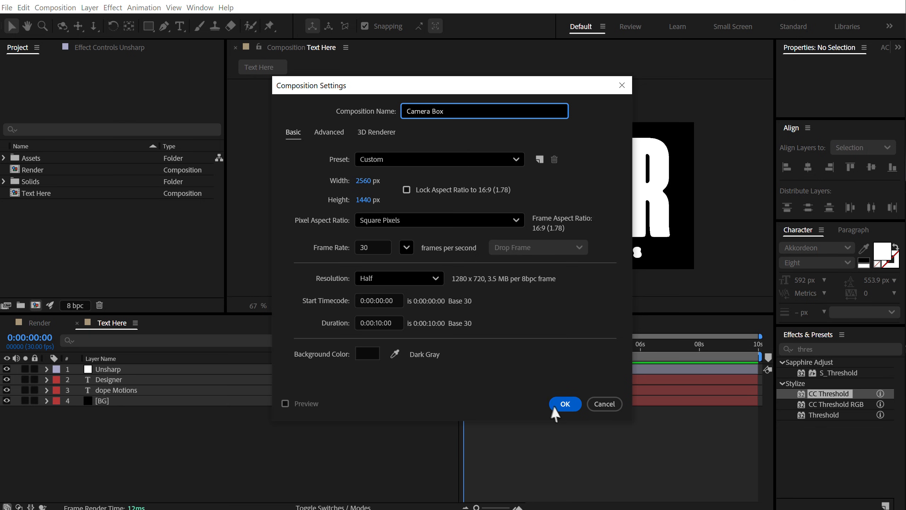
left_click(564, 403)
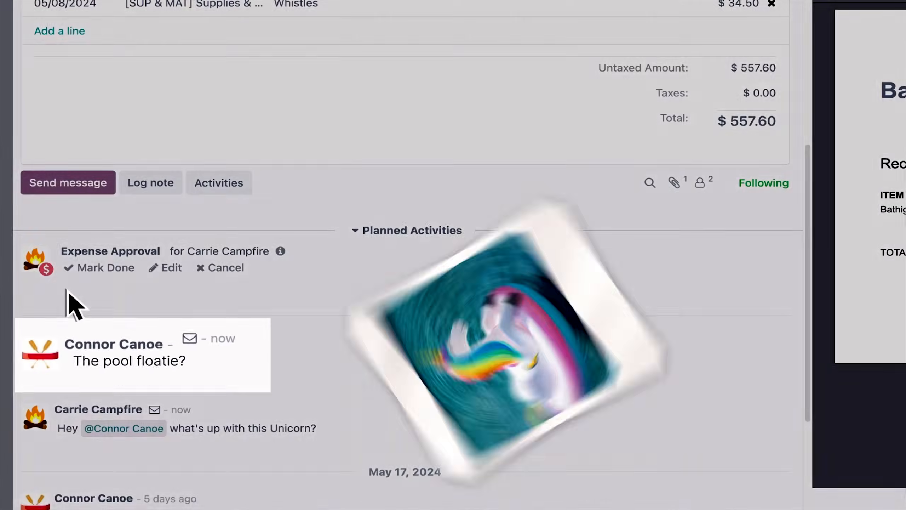
scroll("up", 3)
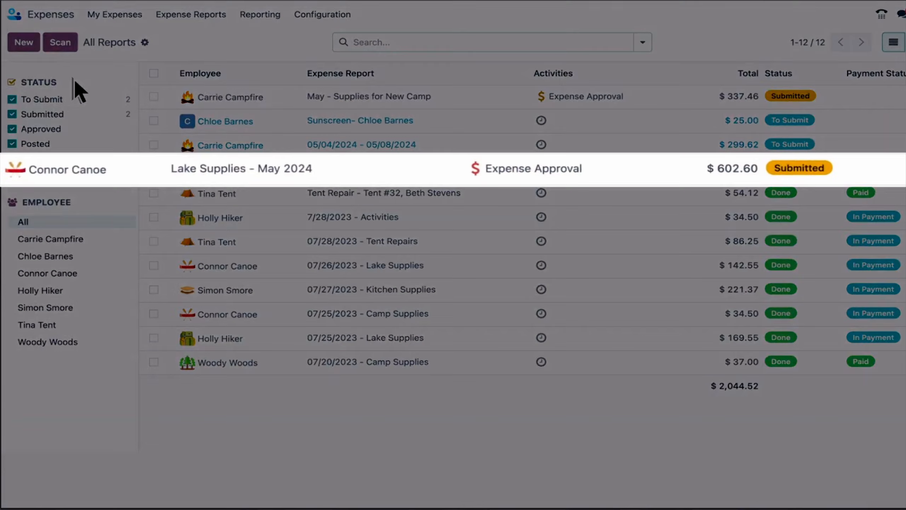
left_click(260, 14)
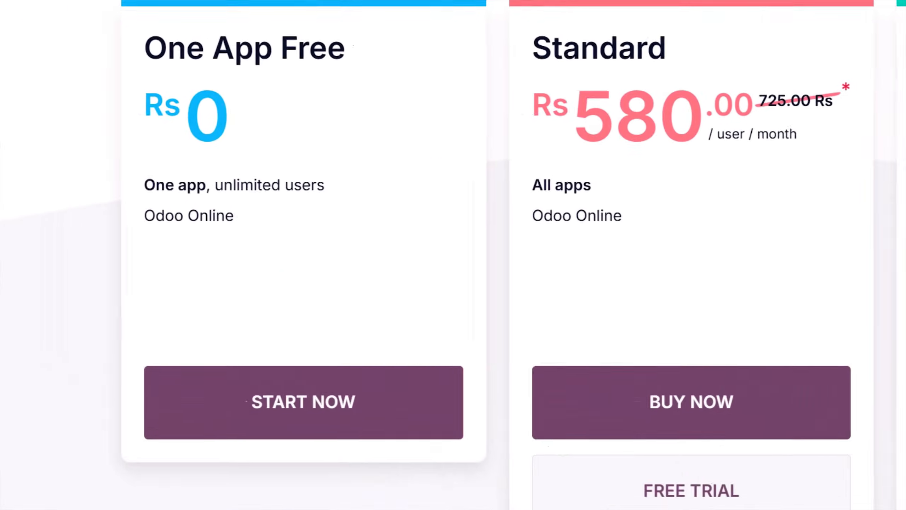
scroll("down", 3)
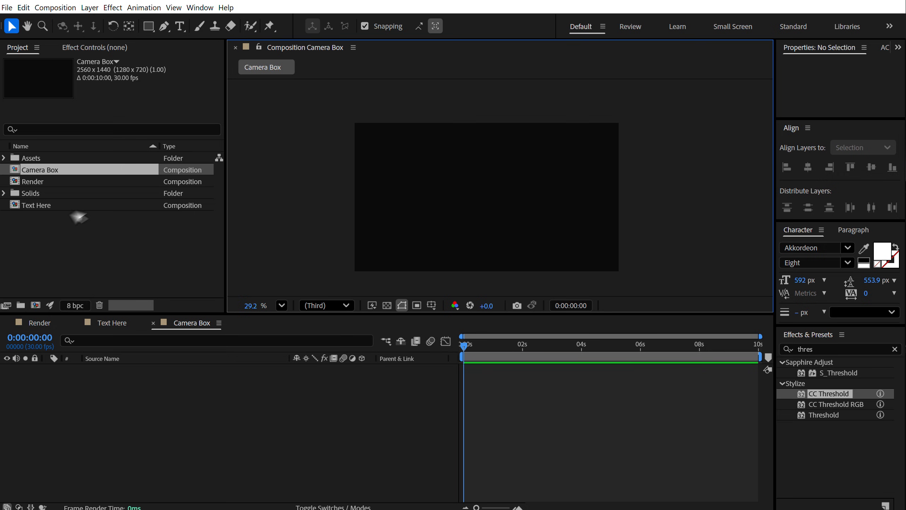
Step: Bring Text Here into Camera Box and switch the renderer to Advanced 3D
left_click(37, 204)
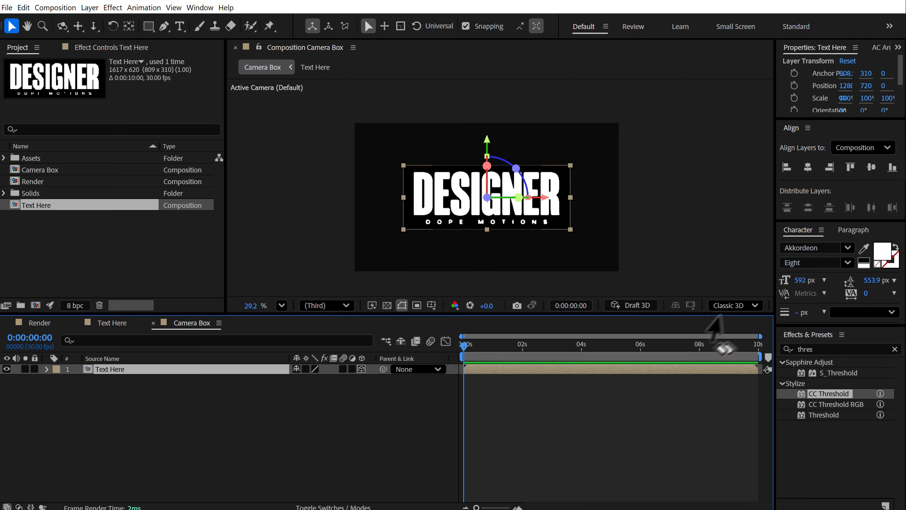
left_click(734, 305)
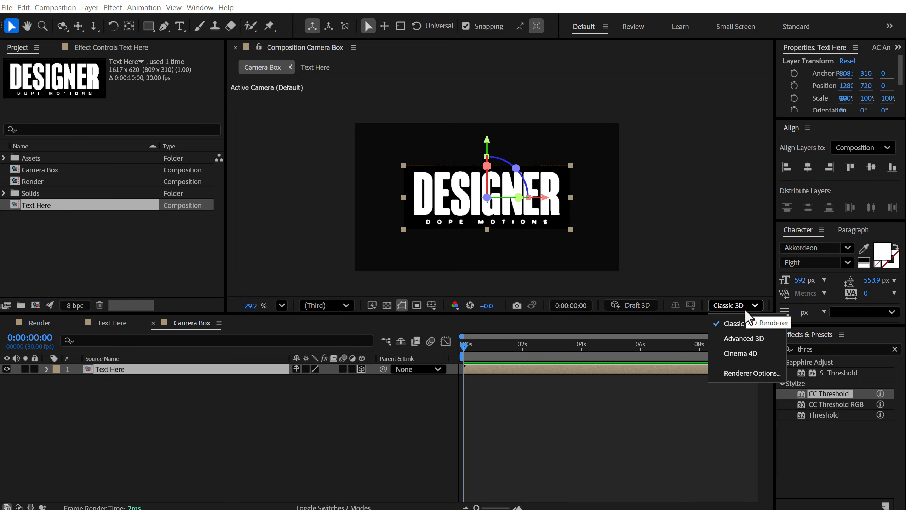
left_click(744, 338)
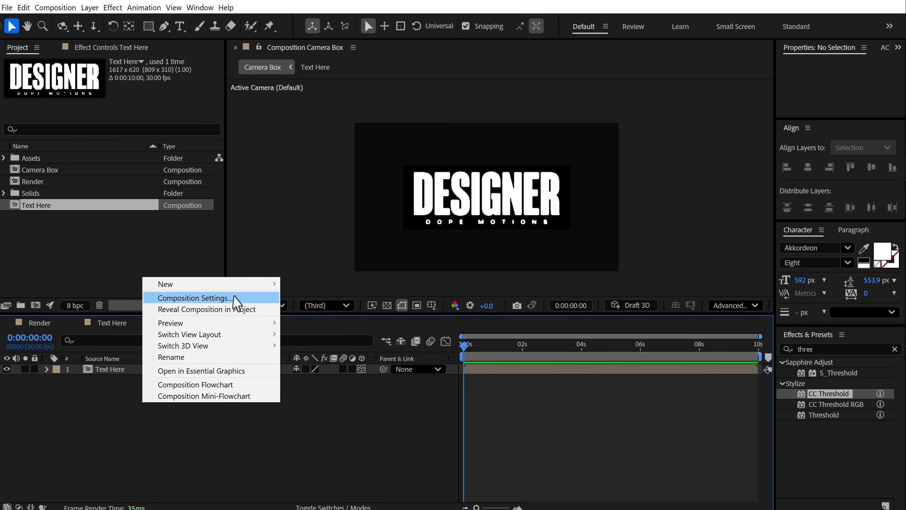
mouse_move(166, 284)
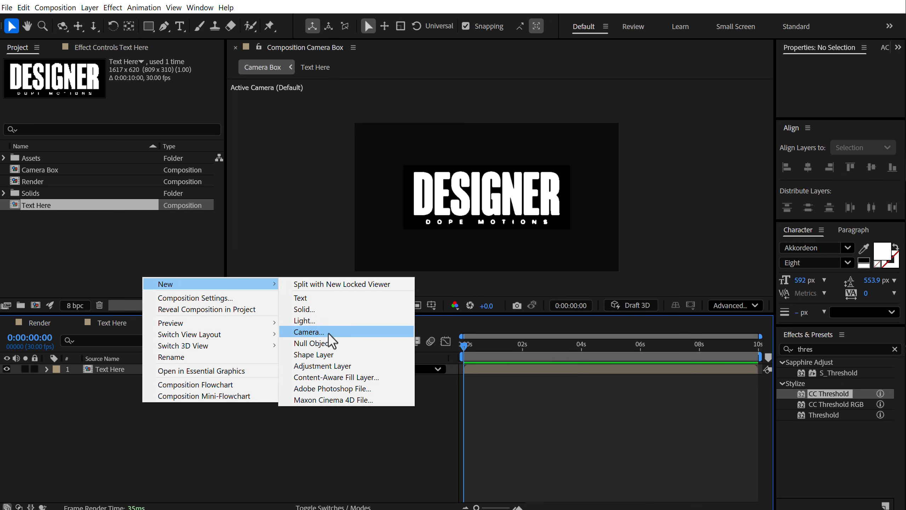
Step: Add a two-node camera to the Camera Box composition
left_click(311, 332)
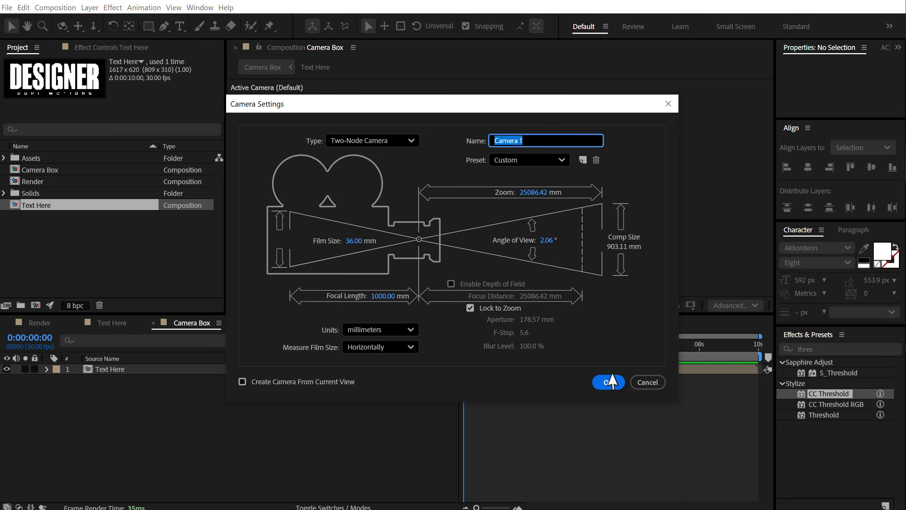
left_click(608, 382)
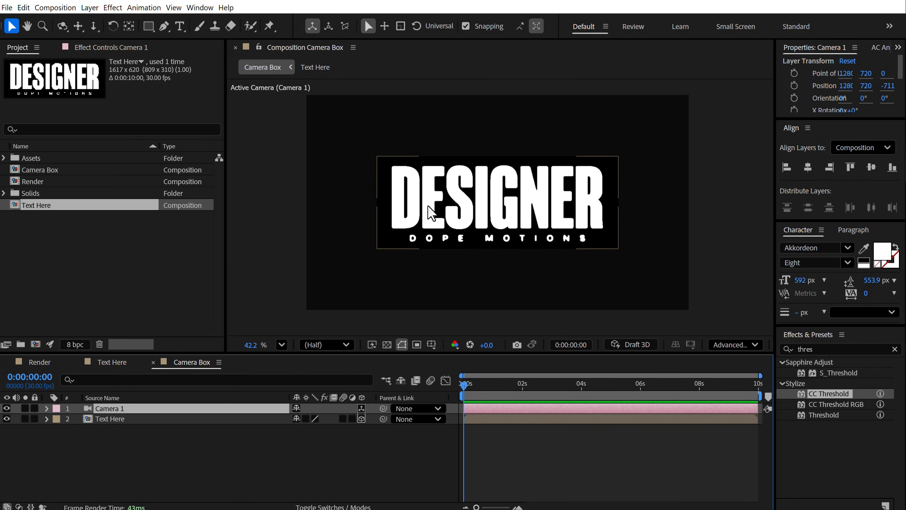
left_click(168, 444)
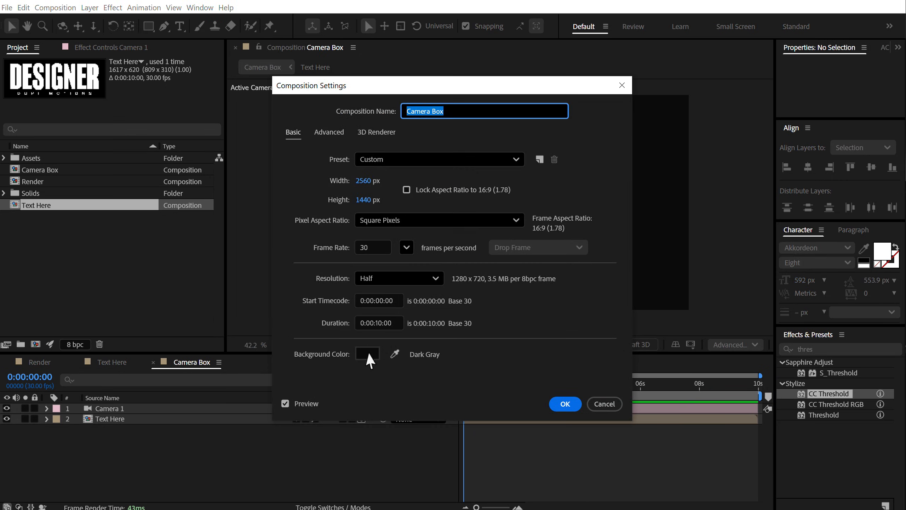
Step: Set the Camera Box background to mid gray and duplicate the Text Here layer
left_click(368, 353)
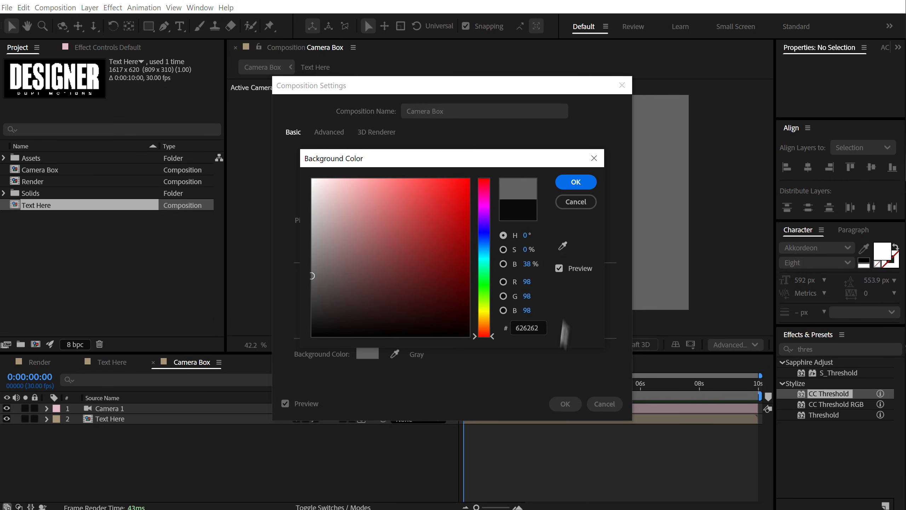
left_click(575, 182)
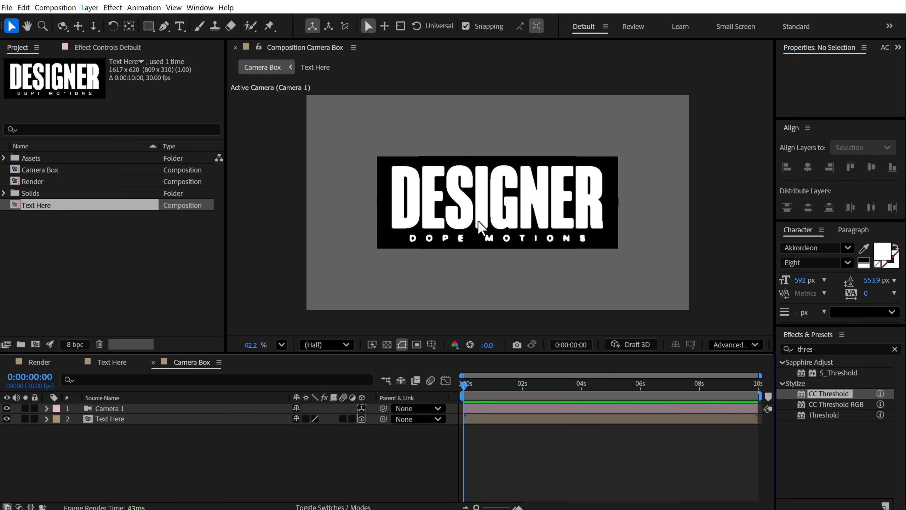
left_click(109, 419)
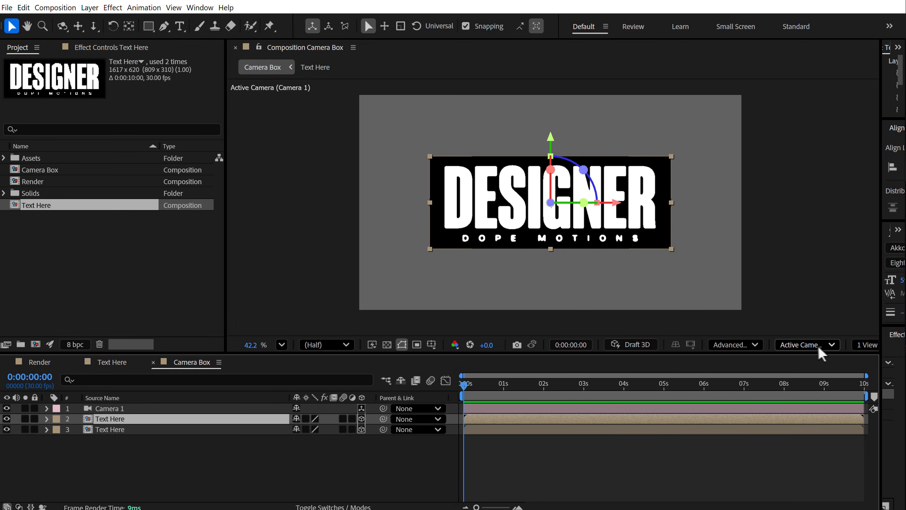
Step: Switch the 3D view to Right and turn on rulers around the viewer
left_click(804, 344)
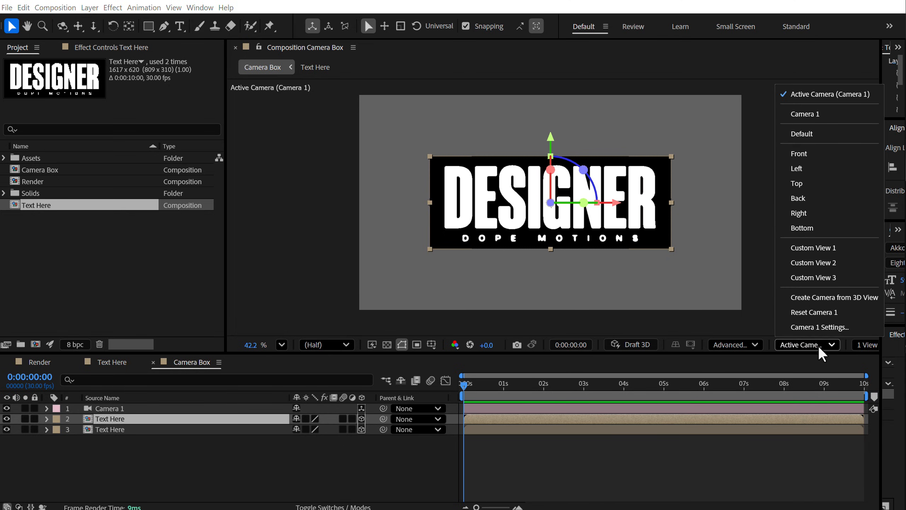
mouse_move(799, 197)
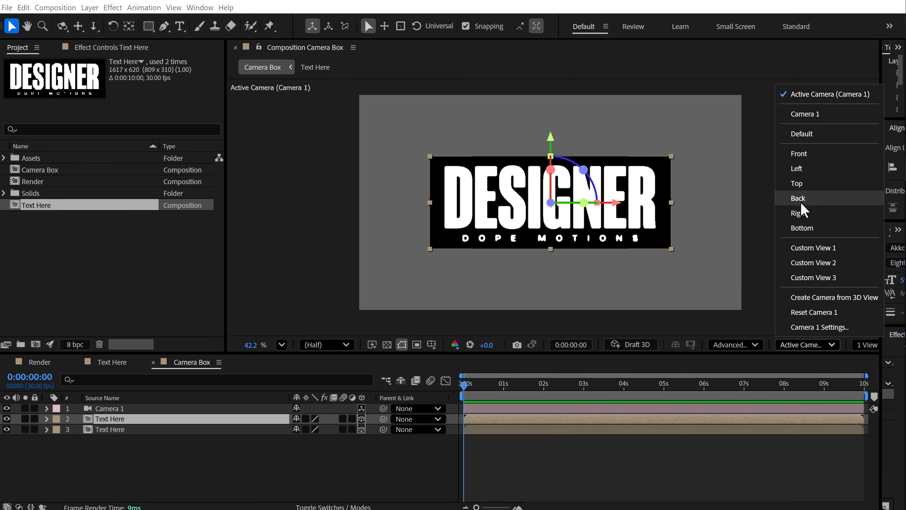
left_click(798, 213)
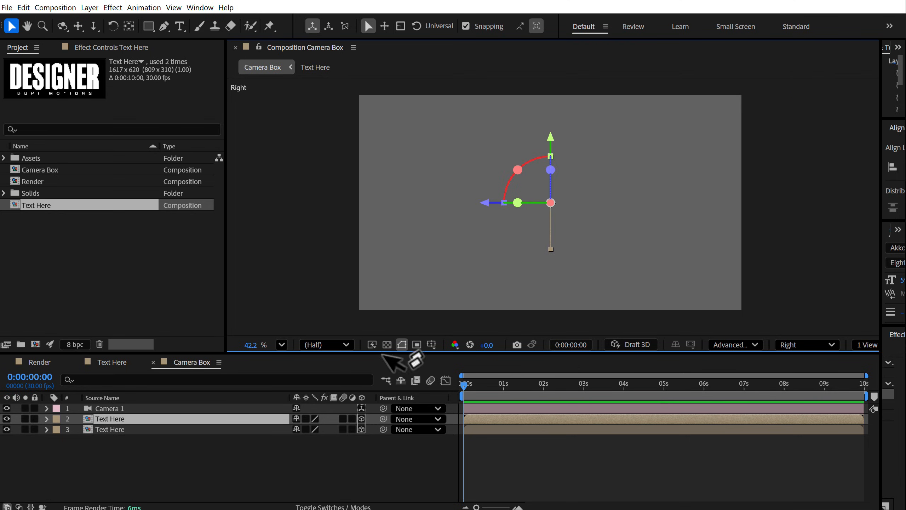
left_click(431, 344)
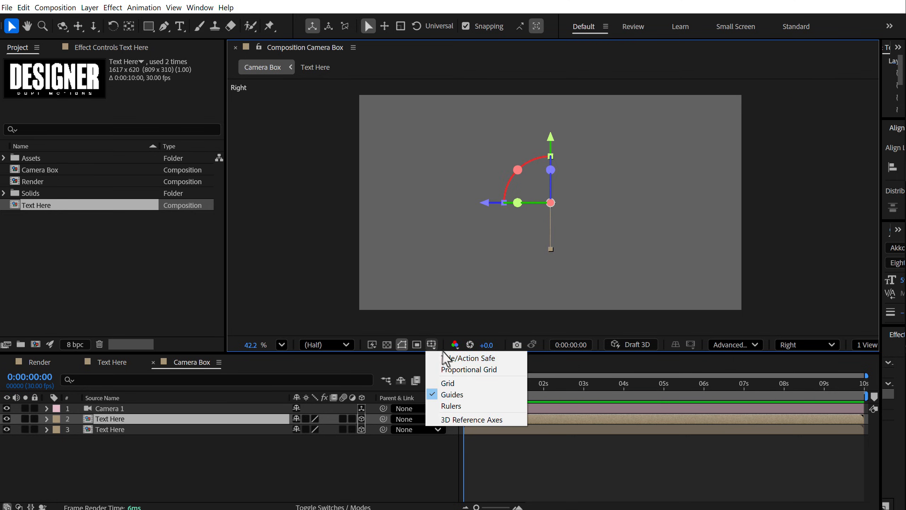
left_click(469, 358)
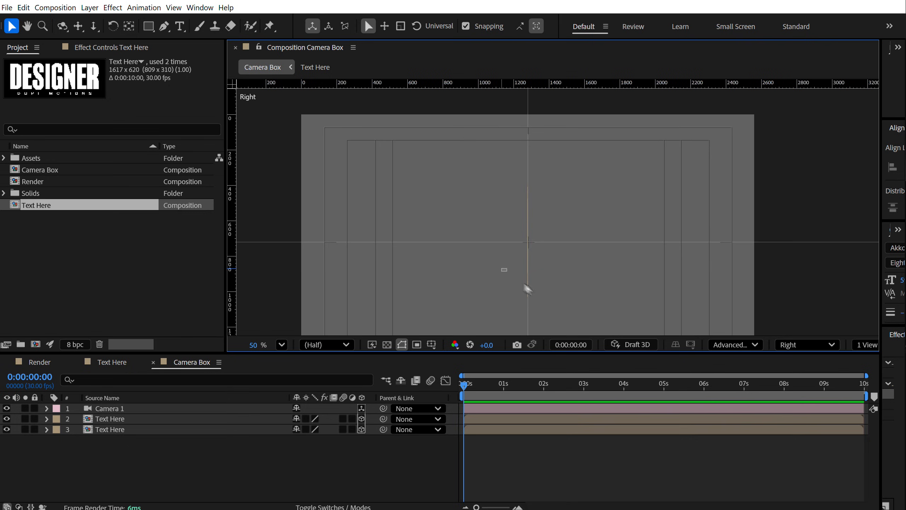
left_click(110, 429)
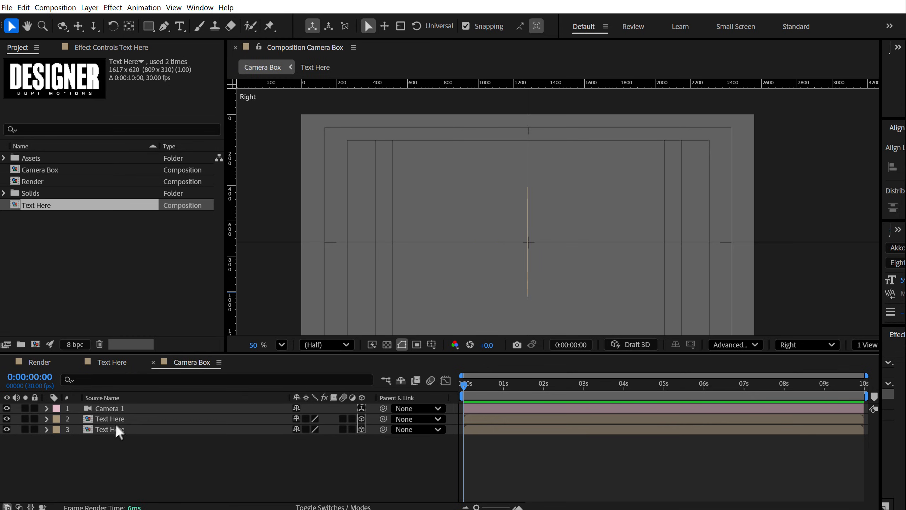
Step: Select a Text Here layer and view the scene from Custom View 1
left_click(109, 419)
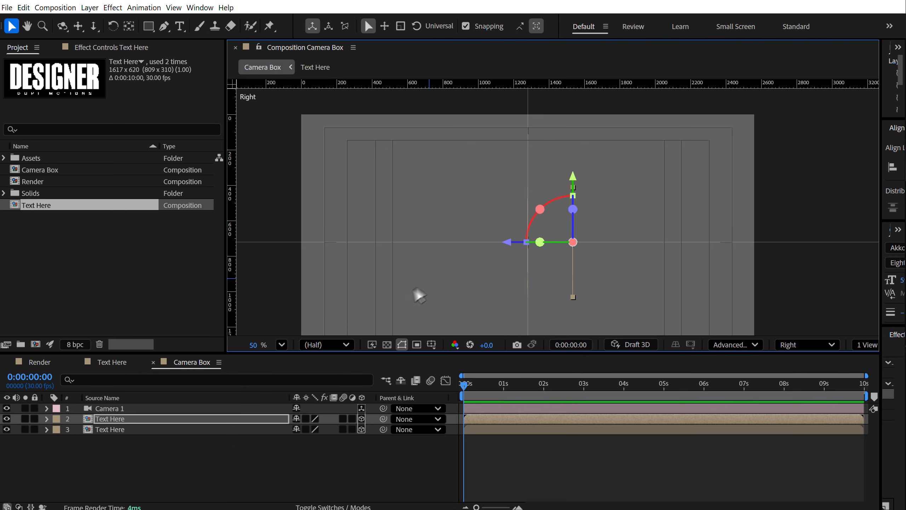
left_click(46, 418)
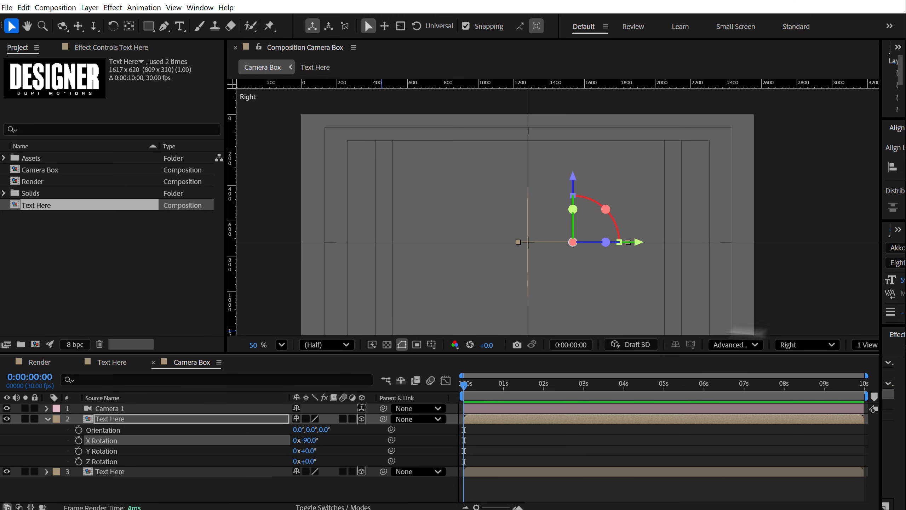
left_click(805, 345)
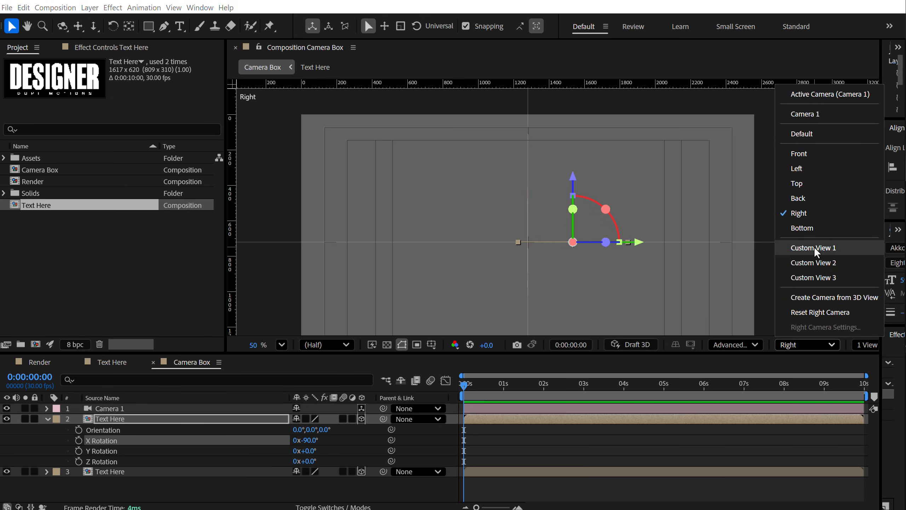
left_click(816, 247)
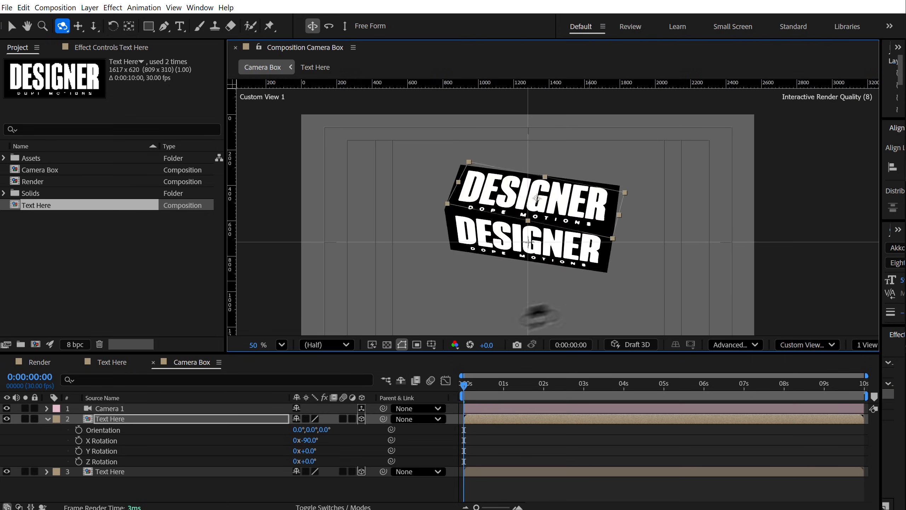
Step: Set -90° X Rotation on the Text Here copies to close the box sides
left_click(110, 418)
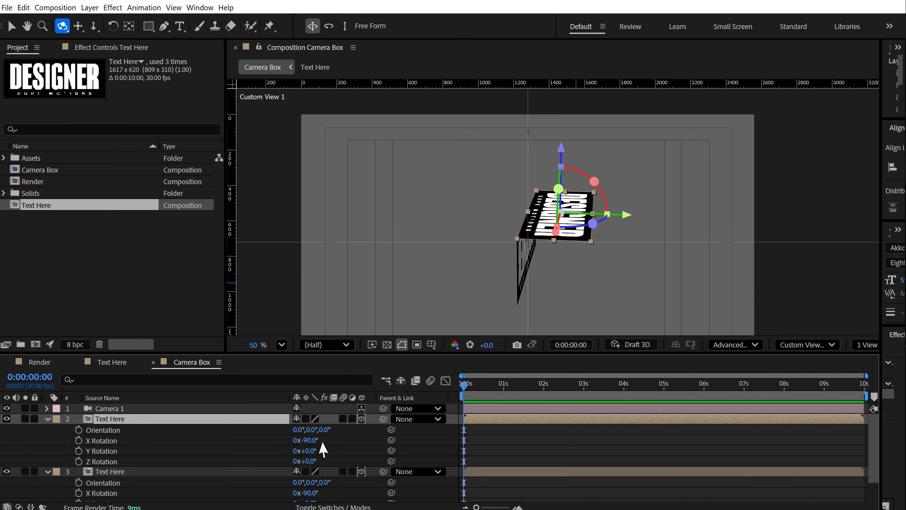
double_click(305, 440)
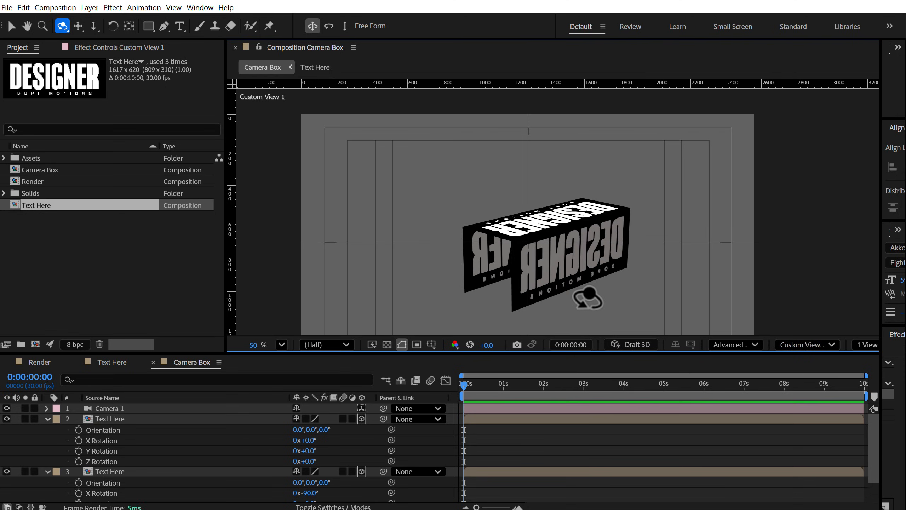
left_click(10, 25)
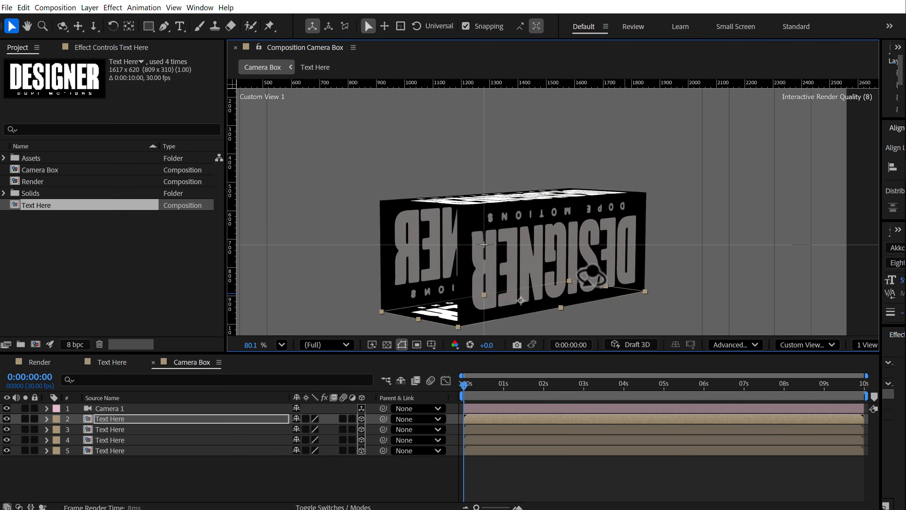
left_click(62, 26)
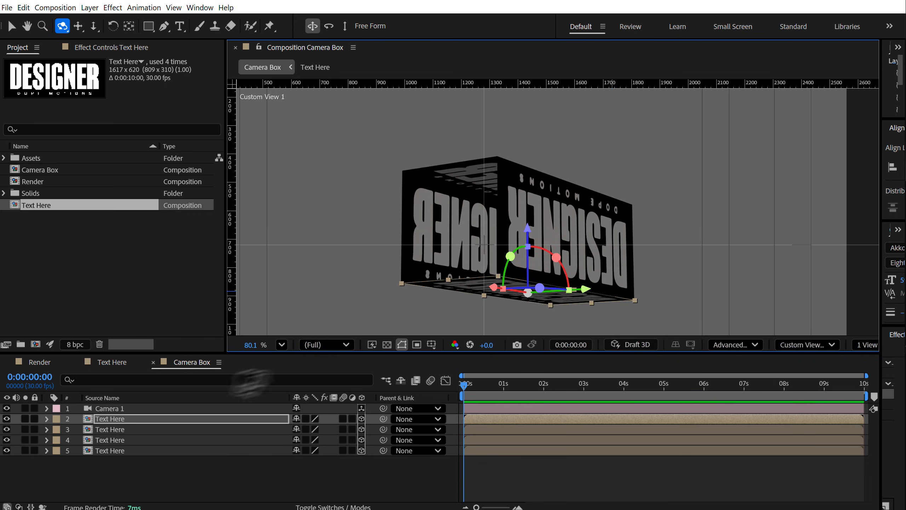
left_click(45, 419)
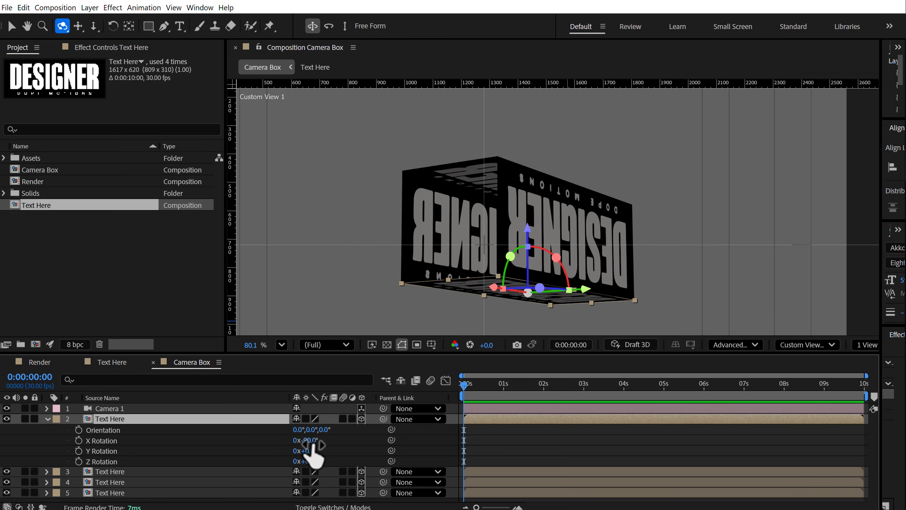
left_click_drag(306, 451, 347, 450)
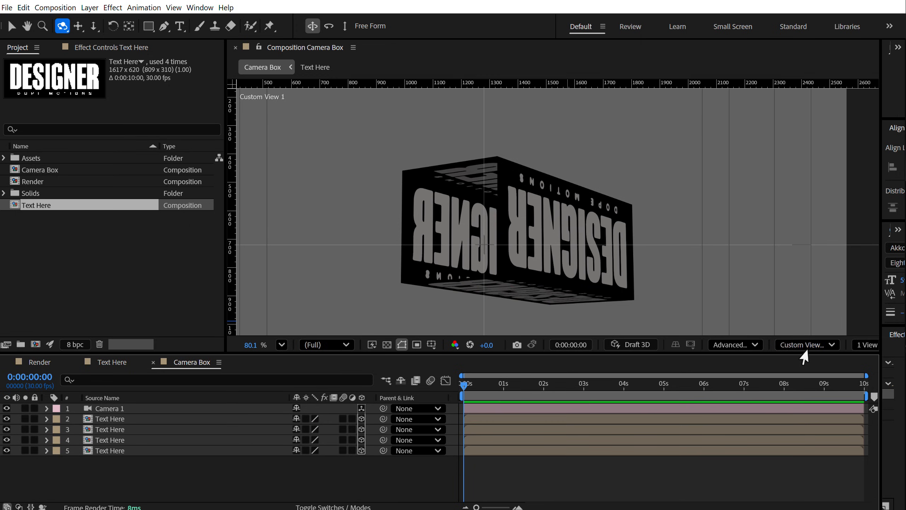
Step: Reposition the fifth layer's anchor point in Right view, then look through Camera 1
left_click(805, 344)
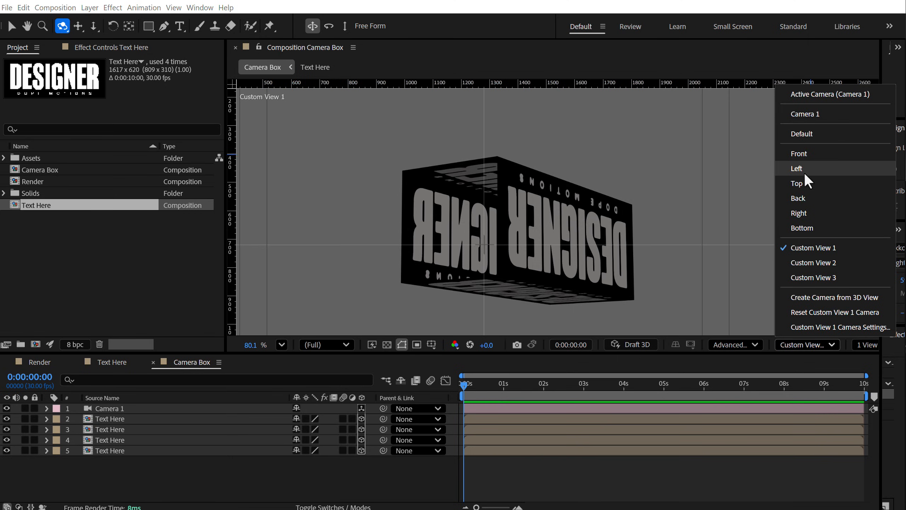
left_click(799, 213)
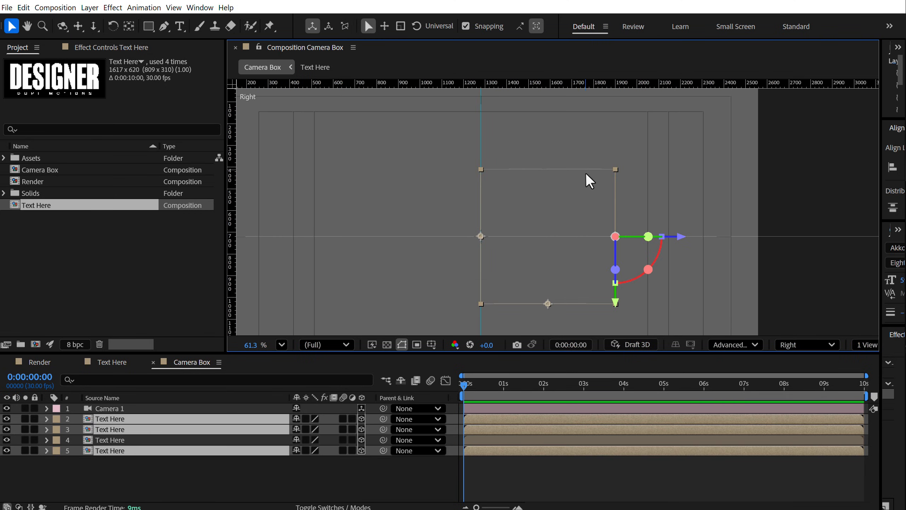
mouse_move(107, 492)
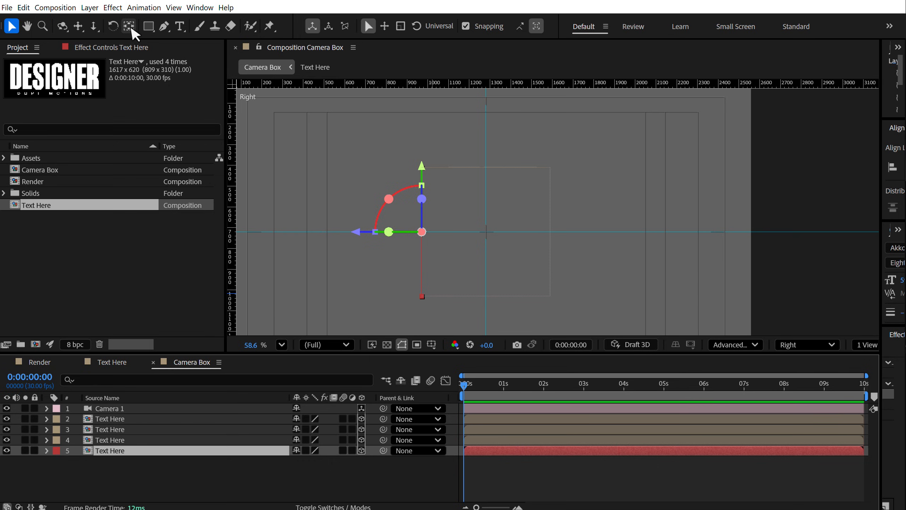
left_click(130, 26)
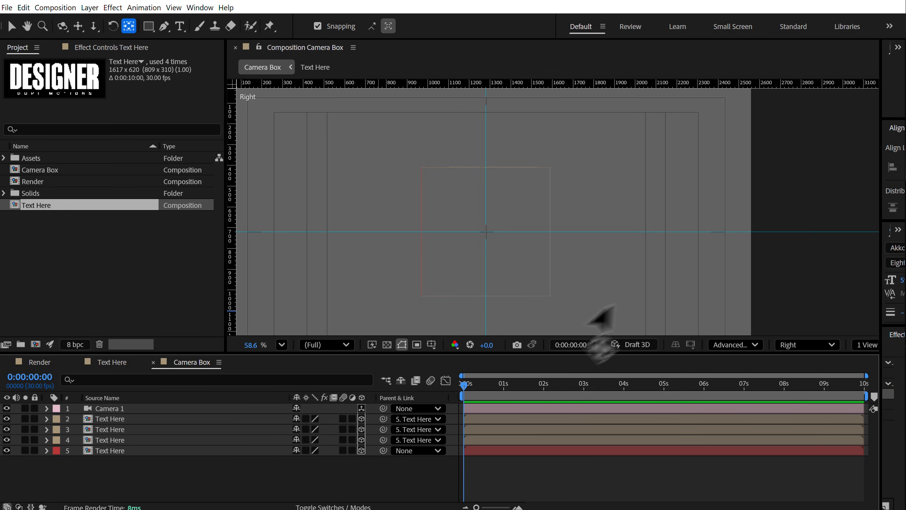
left_click(804, 344)
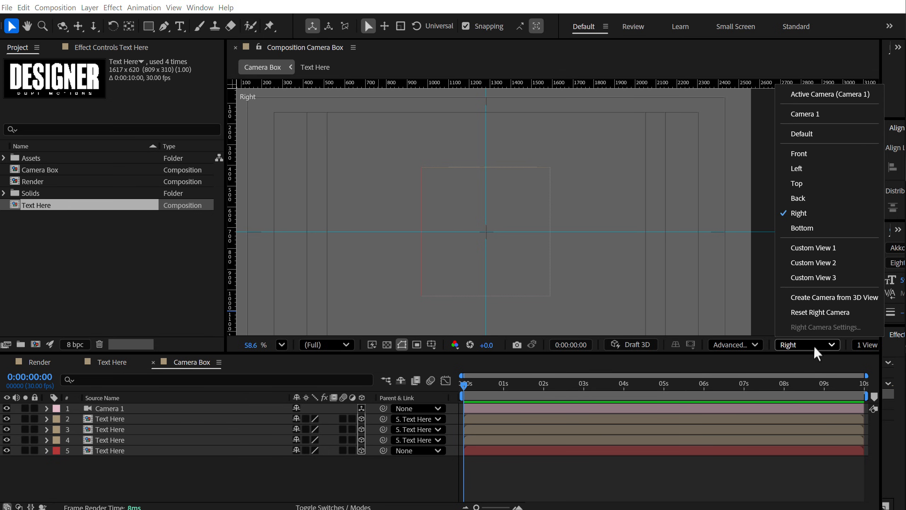
left_click(804, 114)
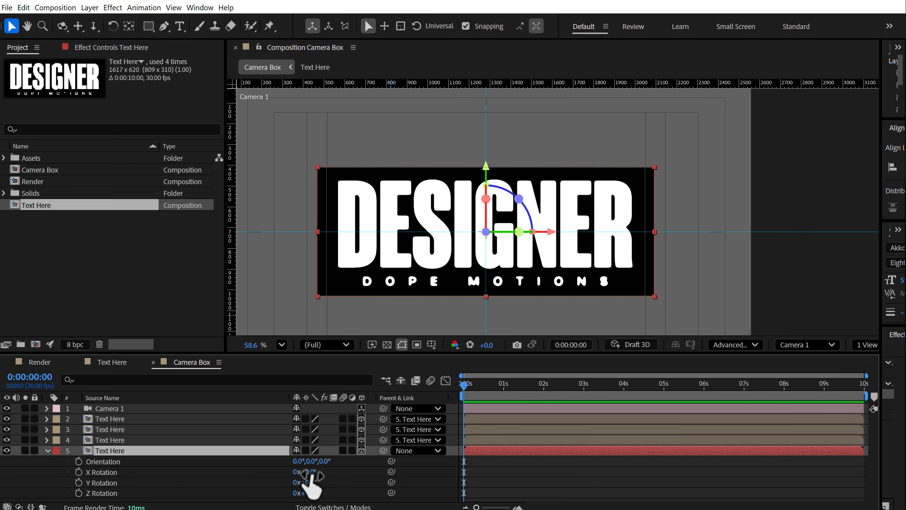
Step: Keyframe X Rotation from 0x to 1x over 3 s with a loopOut() expression
left_click_drag(307, 471, 315, 472)
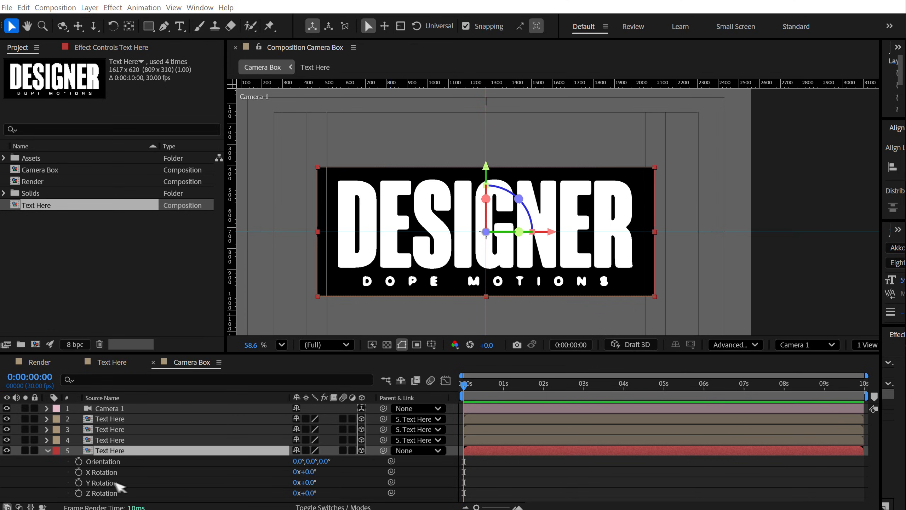
mouse_move(75, 483)
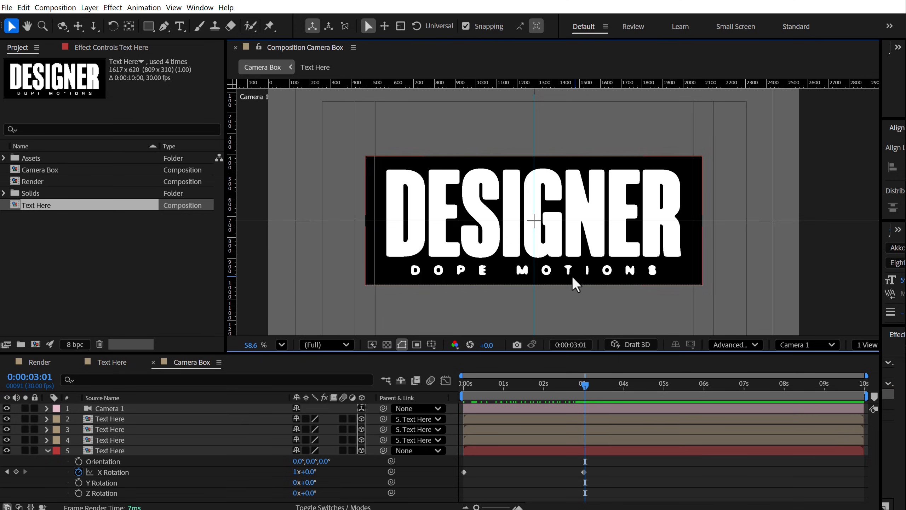
left_click(430, 345)
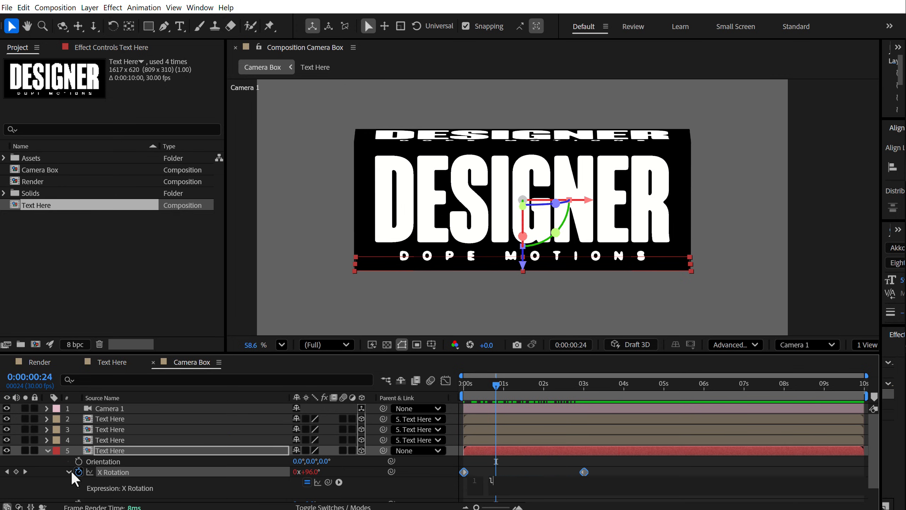
type("loop")
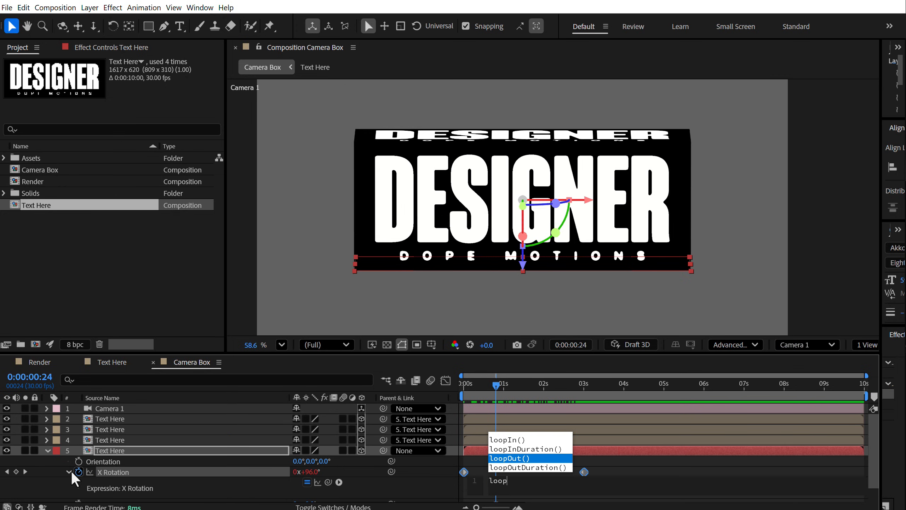
left_click(514, 458)
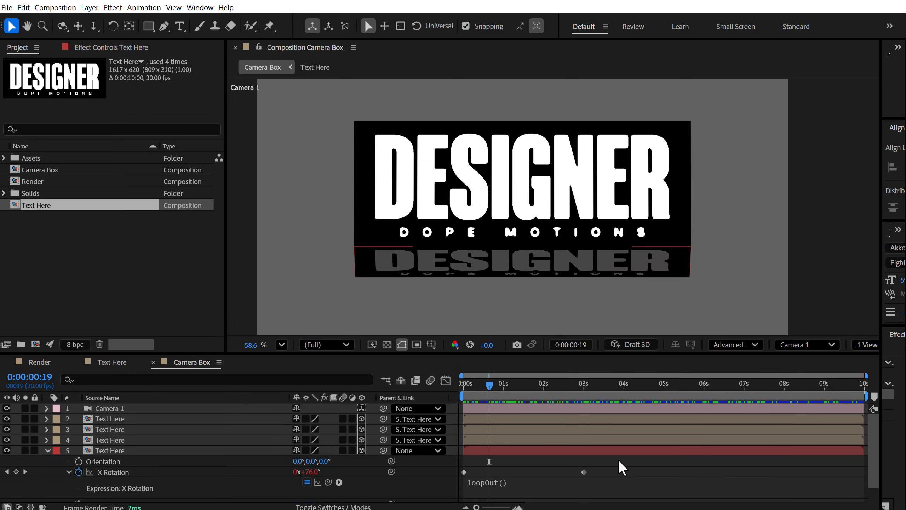
mouse_move(598, 474)
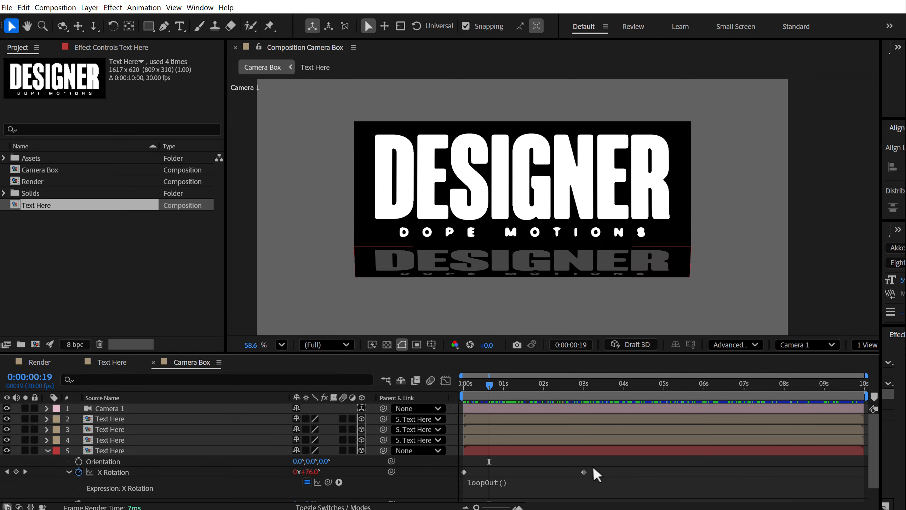
mouse_move(616, 483)
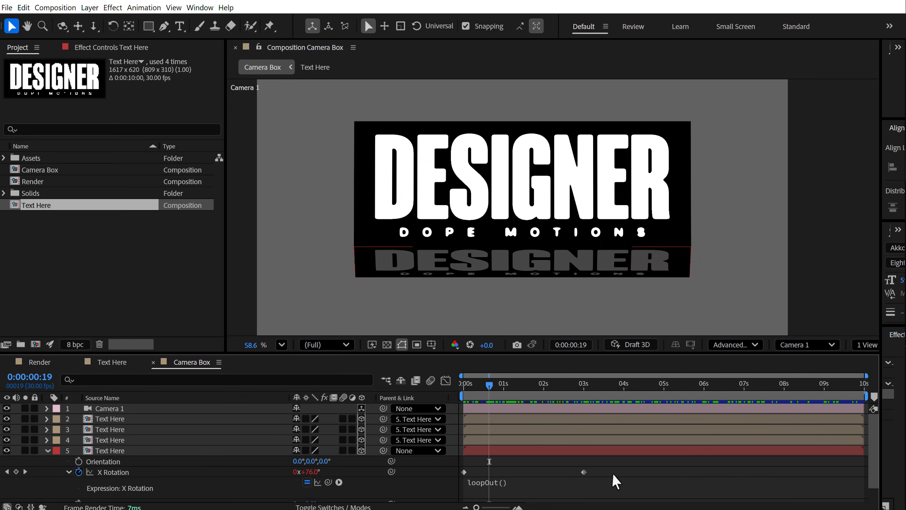
Step: Select layer 5's X Rotation keyframes and apply Easy Ease with F9
left_click(110, 451)
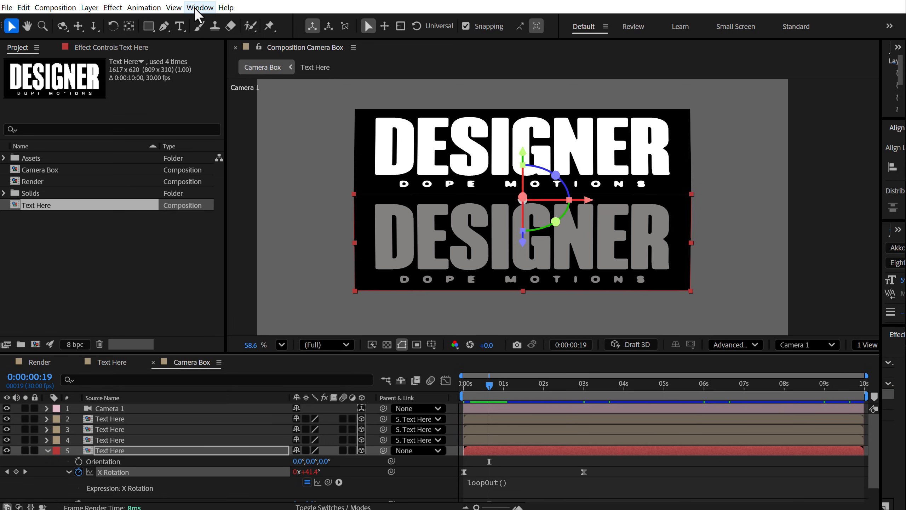
Step: Add the AC Keyframe Wingman panel and drag the speed graph handle to steepen the ease
left_click(201, 8)
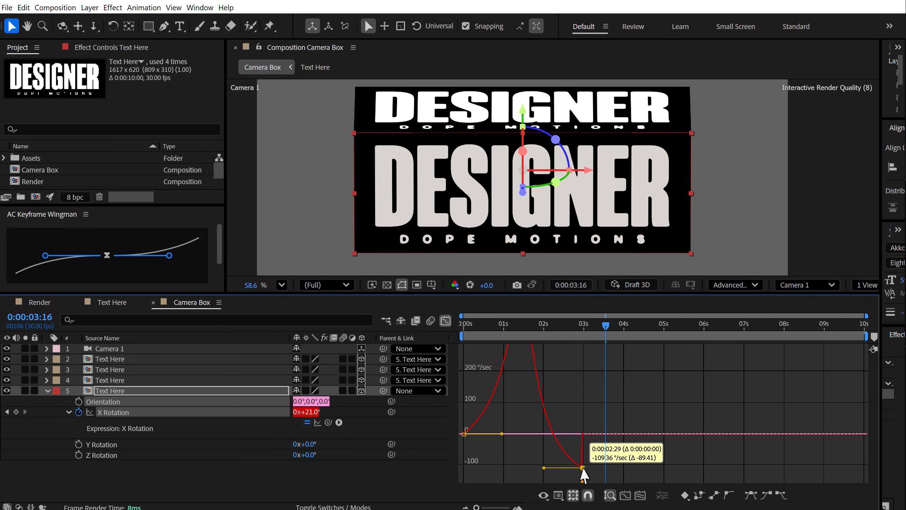
left_click_drag(583, 466, 583, 466)
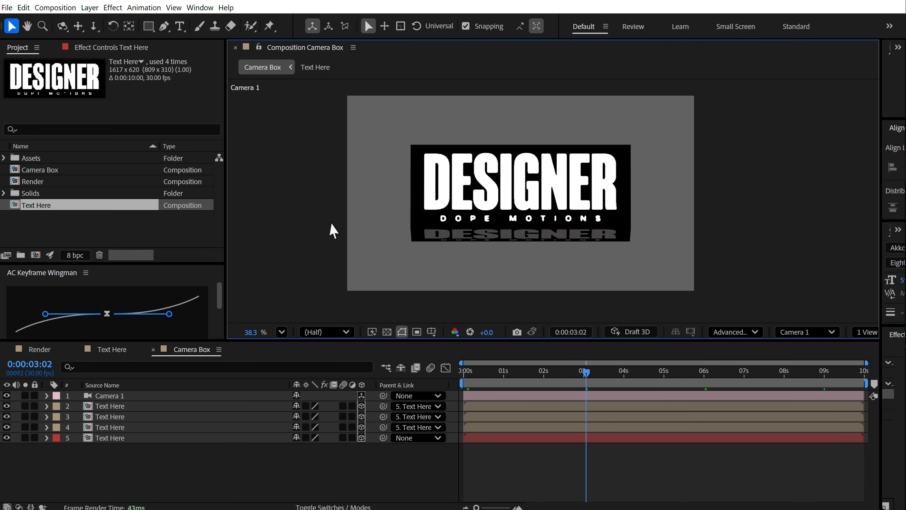
mouse_move(527, 364)
type("Displacement")
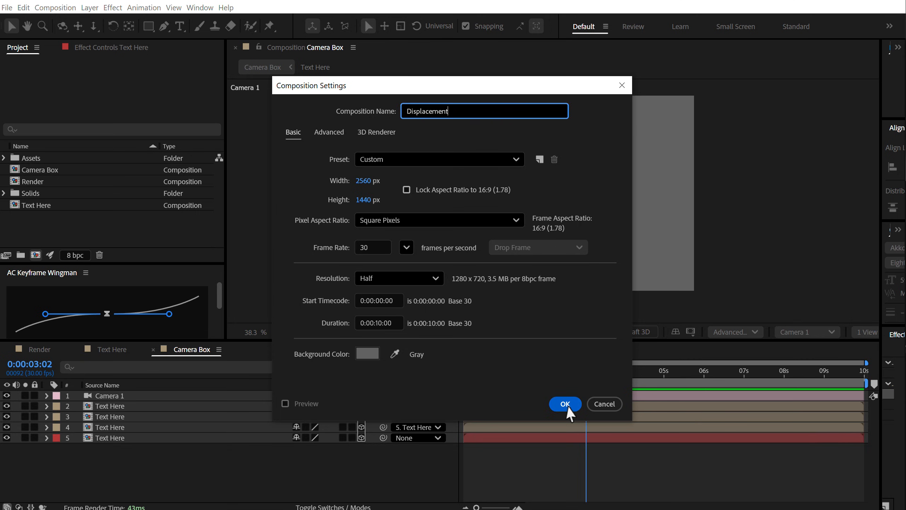
Step: Confirm the new 2560×1440 Displacement composition containing Camera Box
left_click(565, 404)
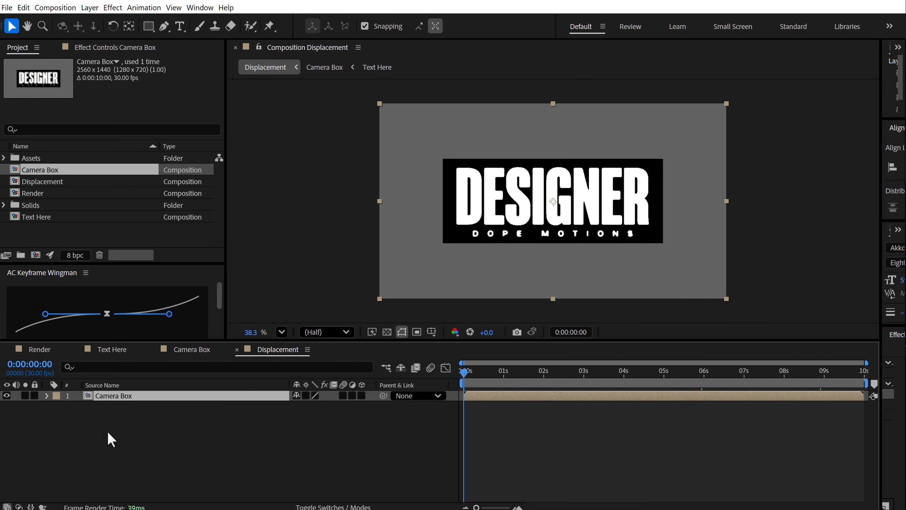
Step: Create a black solid named Displace, then select the Camera Box layer
right_click(111, 438)
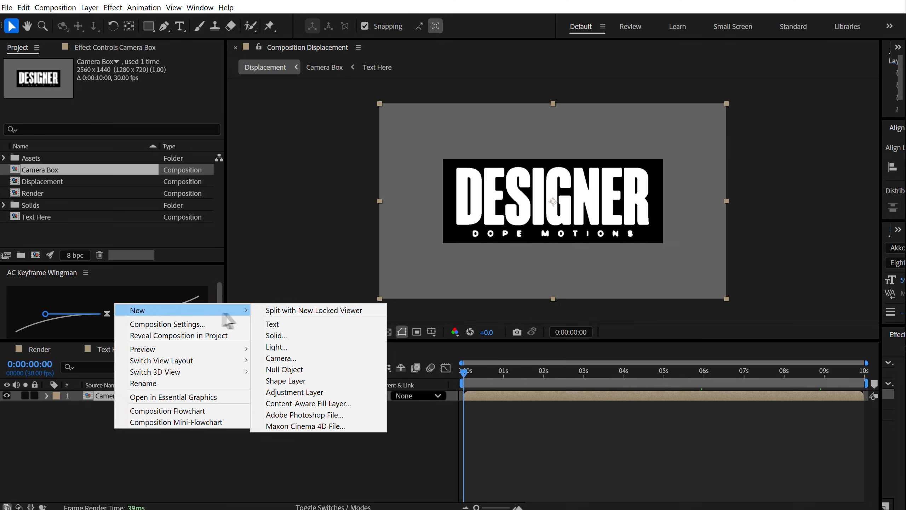
mouse_move(297, 339)
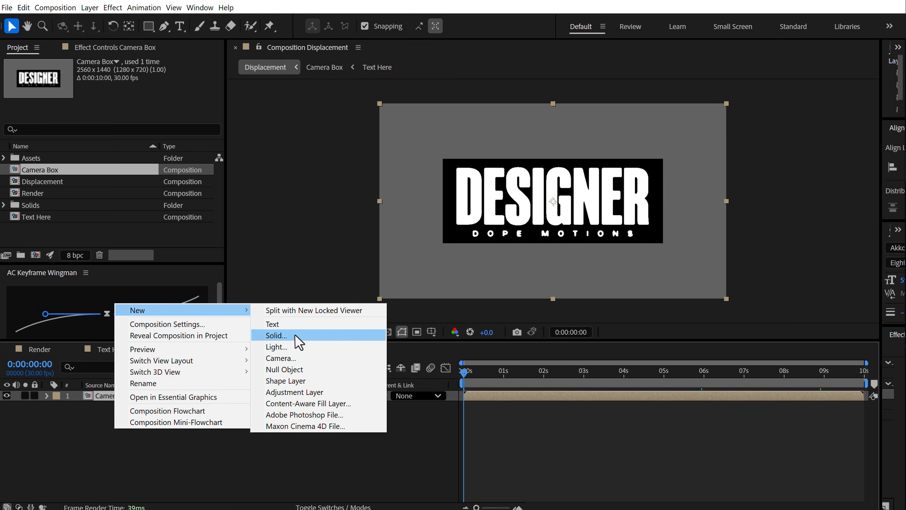
left_click(276, 335)
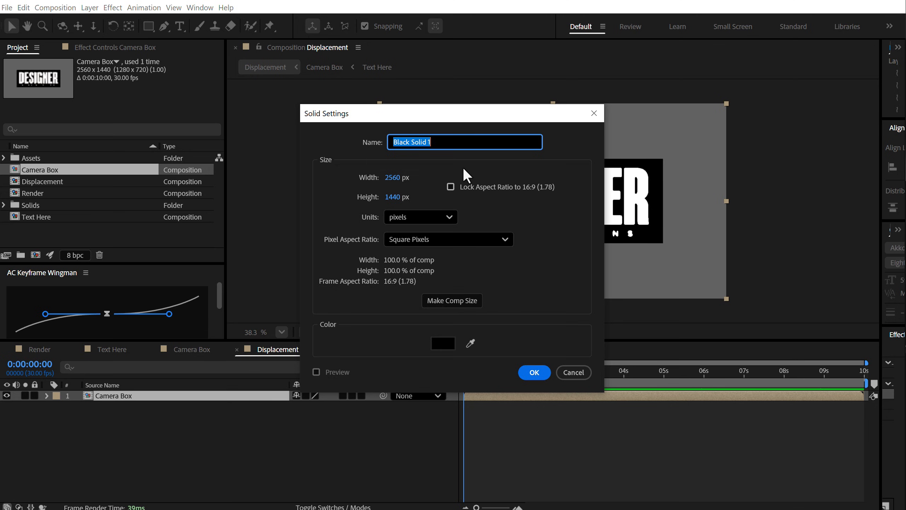
type("Displace")
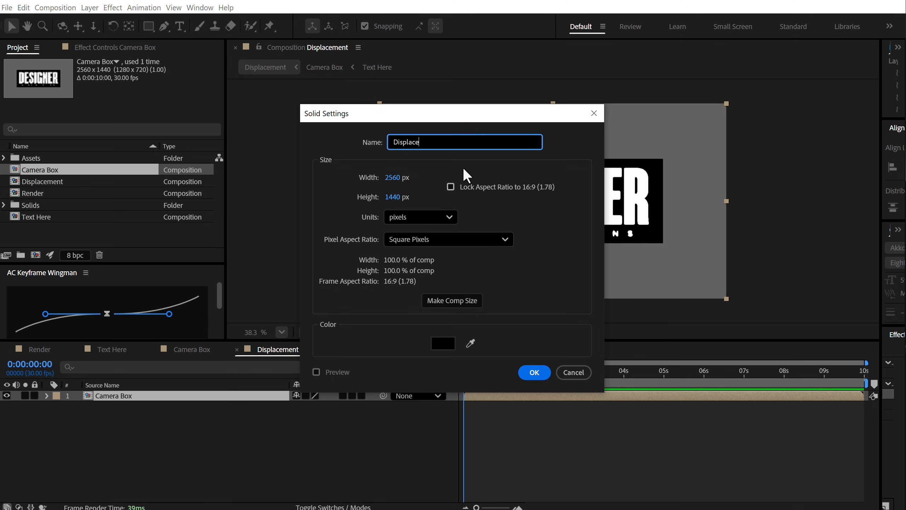
left_click(443, 343)
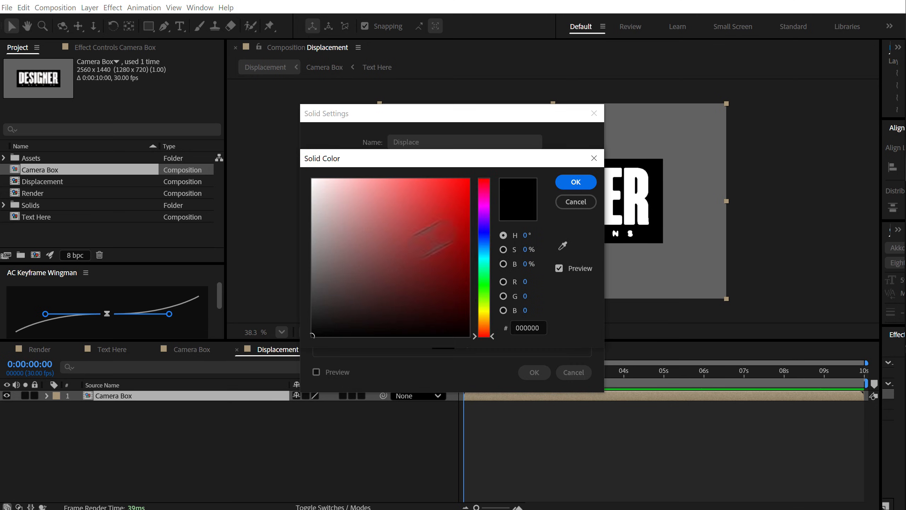
left_click(575, 182)
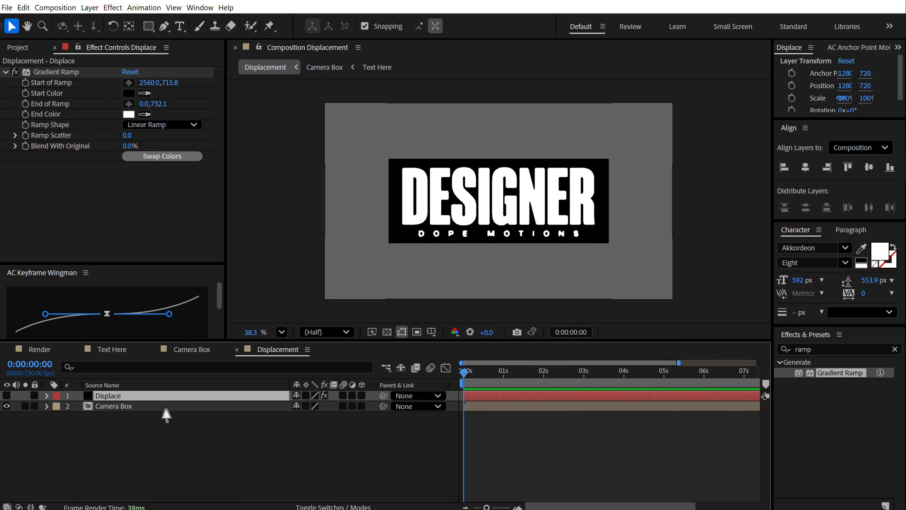
left_click(114, 406)
type("time d")
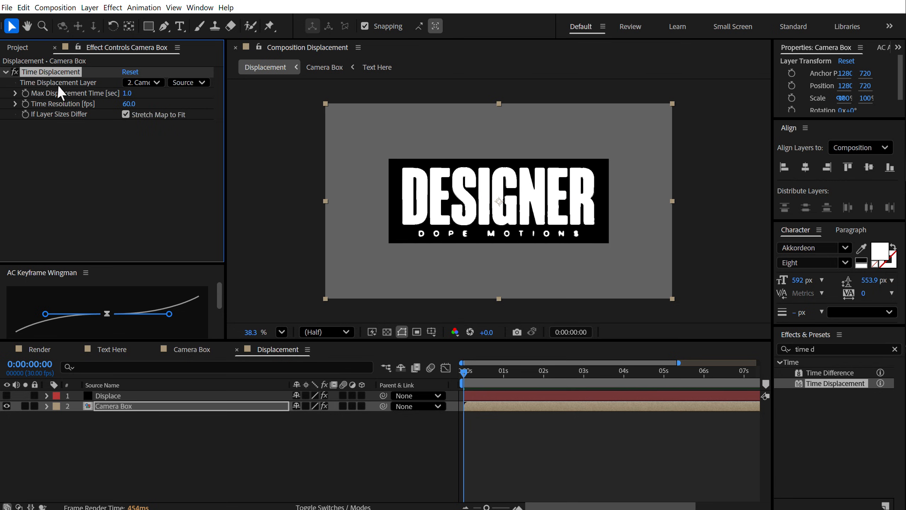
Step: Set Displace as the Time Displacement layer and Time Resolution to 800
left_click(143, 82)
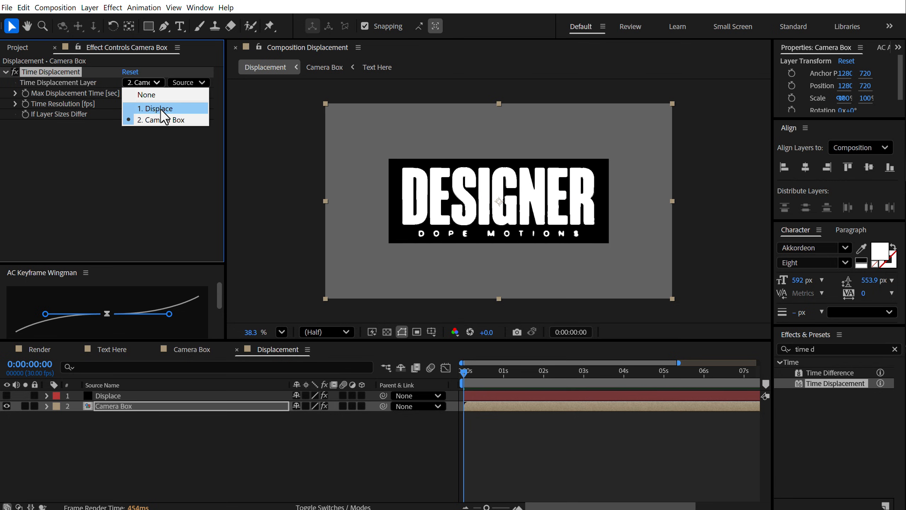
left_click(155, 109)
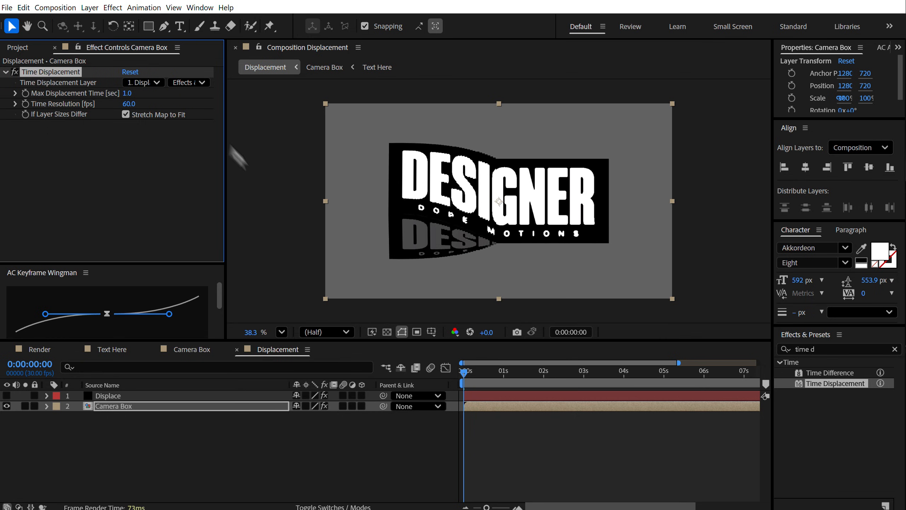
left_click(526, 371)
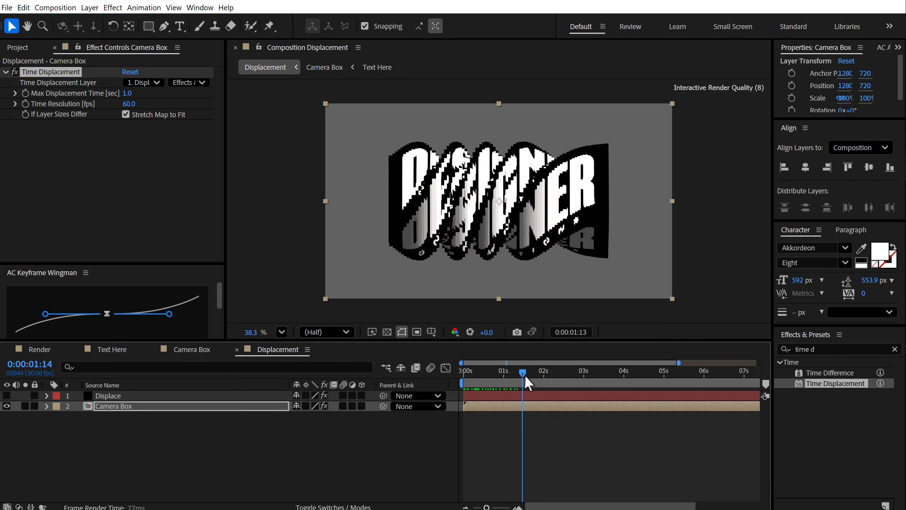
left_click_drag(523, 383, 635, 383)
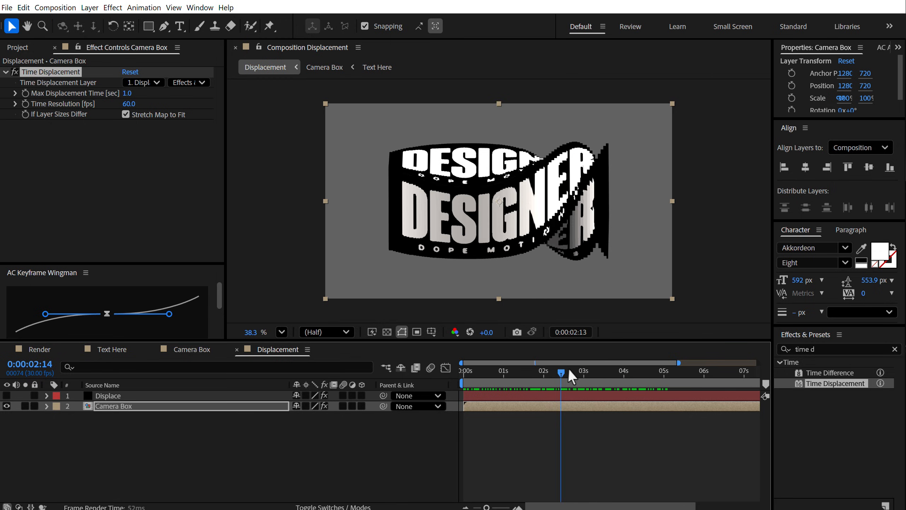
left_click_drag(562, 371, 608, 371)
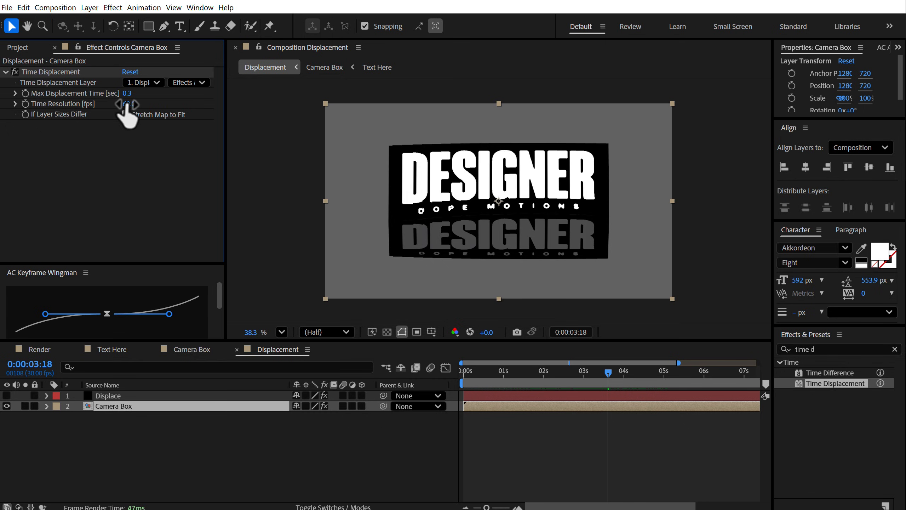
left_click(134, 104)
type("800")
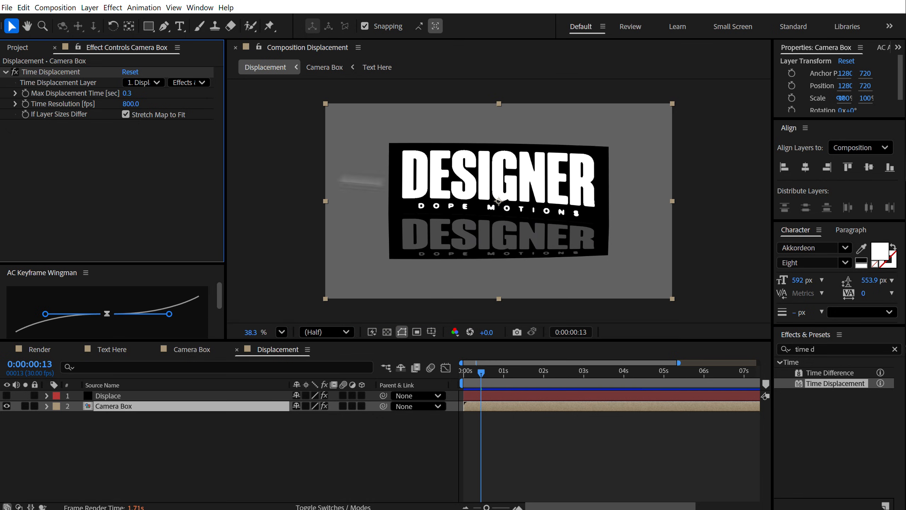
Step: Scrub the timeline from about one second back to the start to preview the twist
left_click(501, 371)
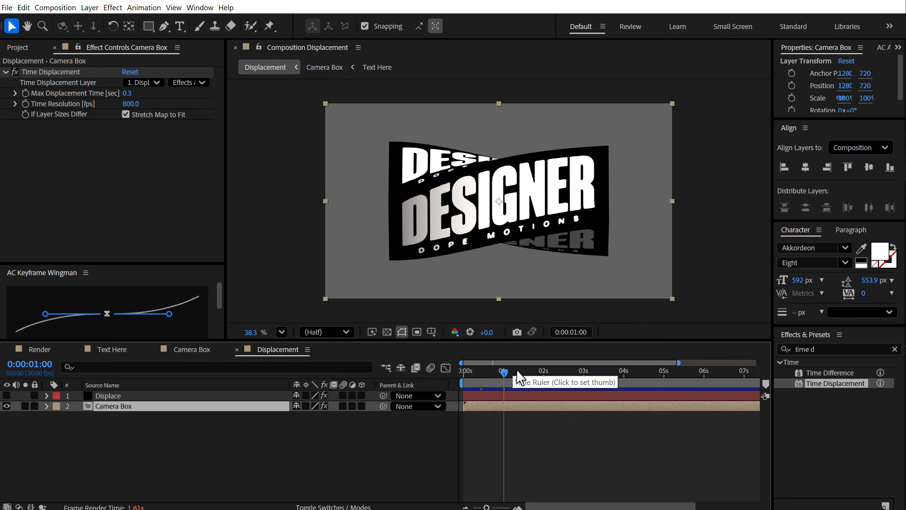
left_click(514, 370)
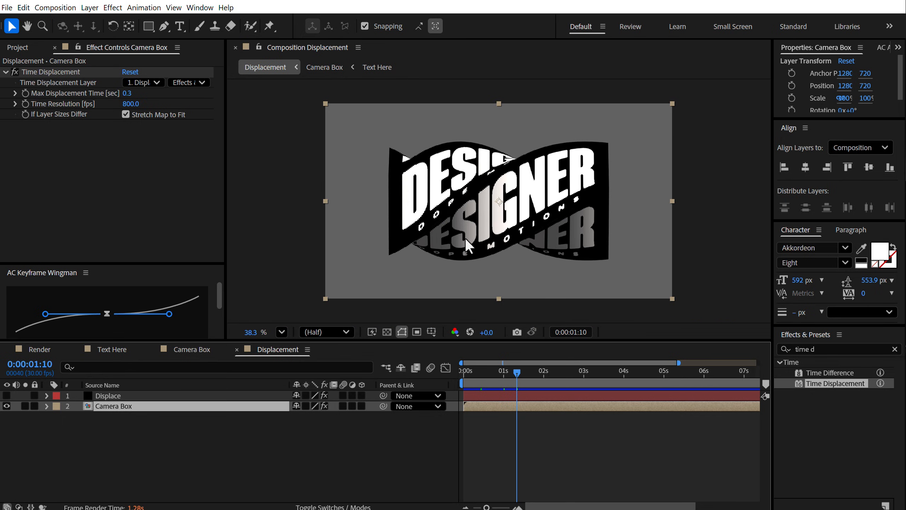
left_click(462, 371)
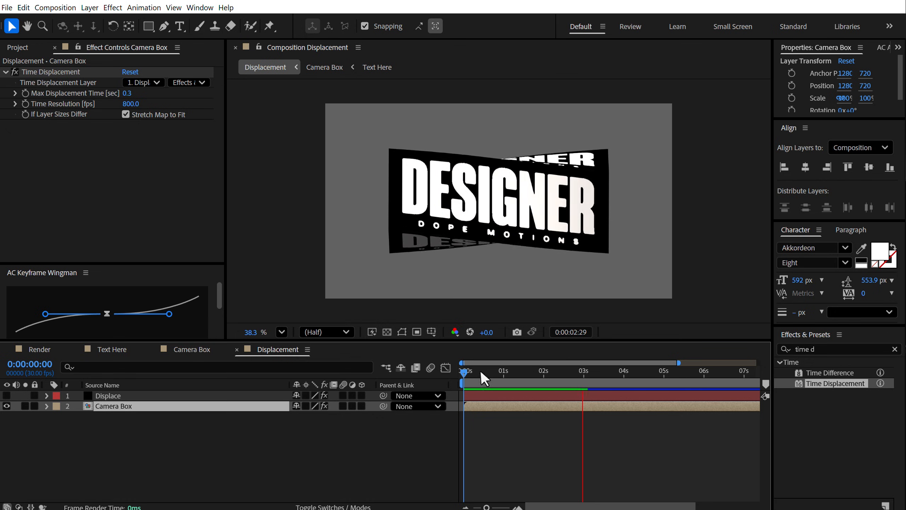
left_click(519, 370)
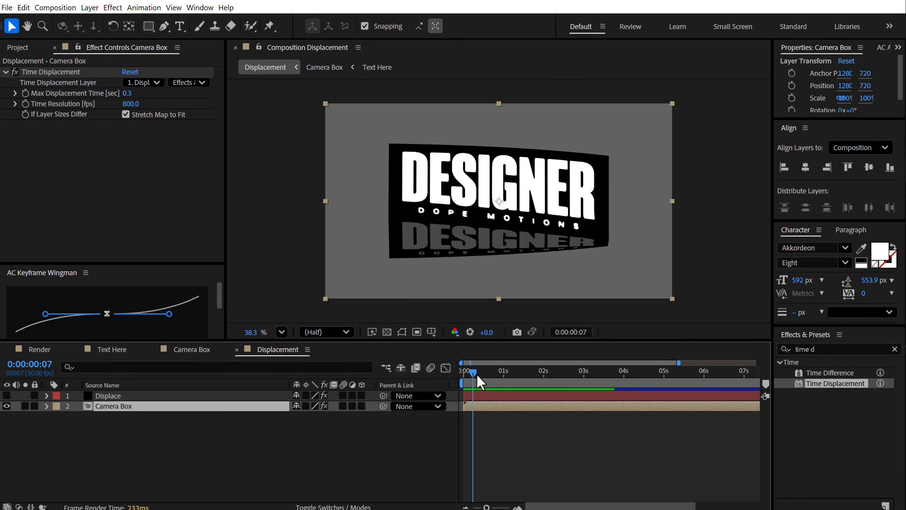
left_click_drag(468, 382, 509, 381)
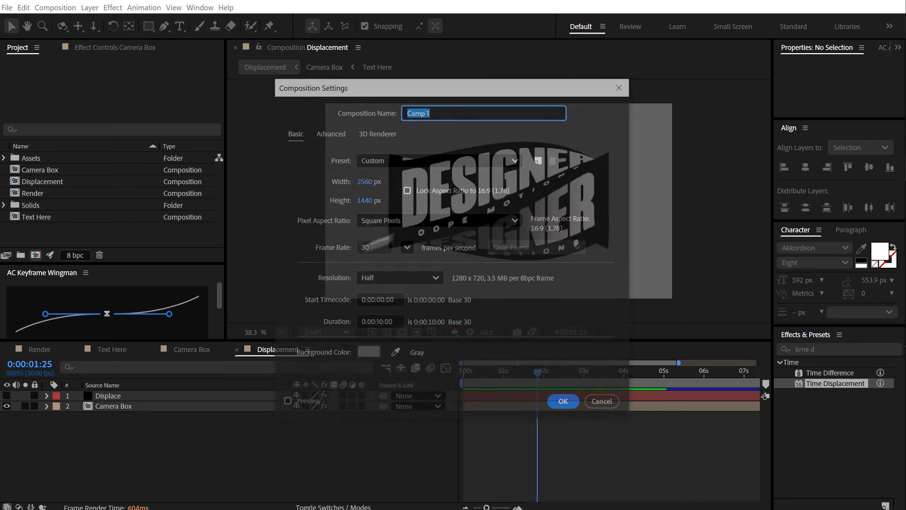
Step: Create a Color composition, open Displacement, and search effects for 'colorama'
type("Color")
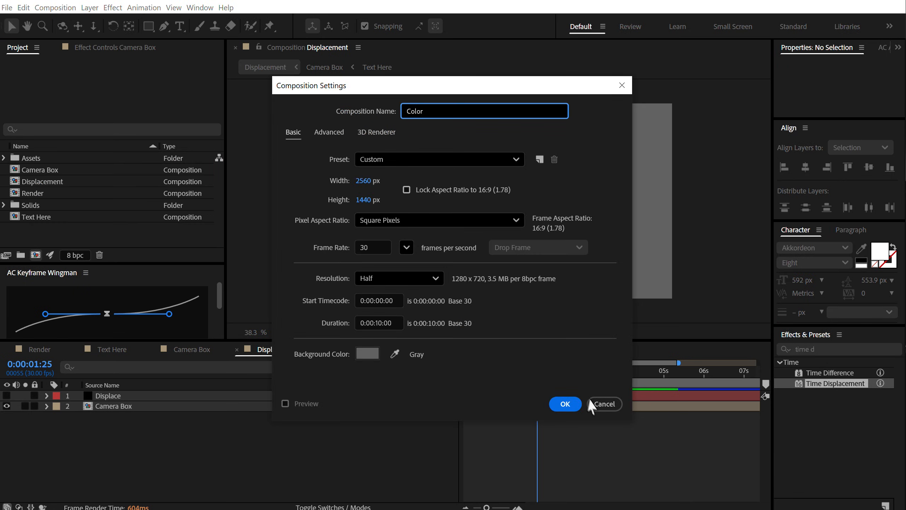
left_click(564, 404)
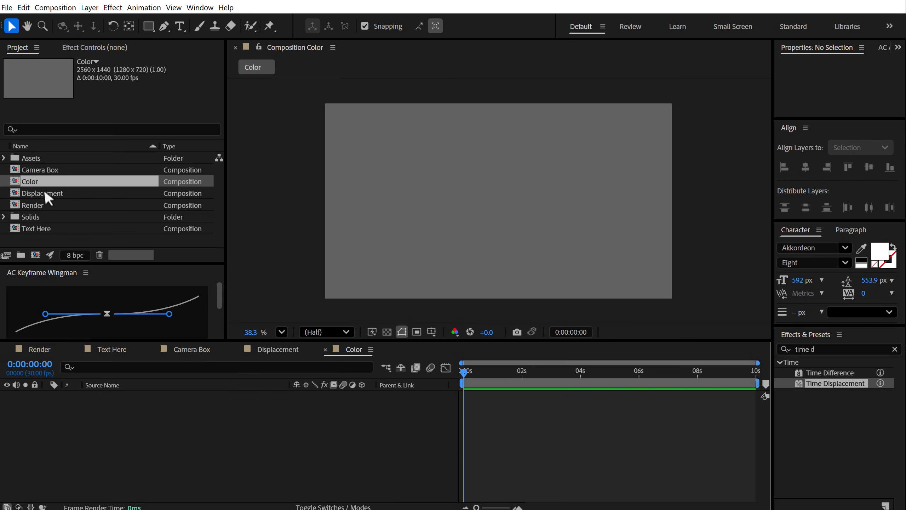
double_click(42, 192)
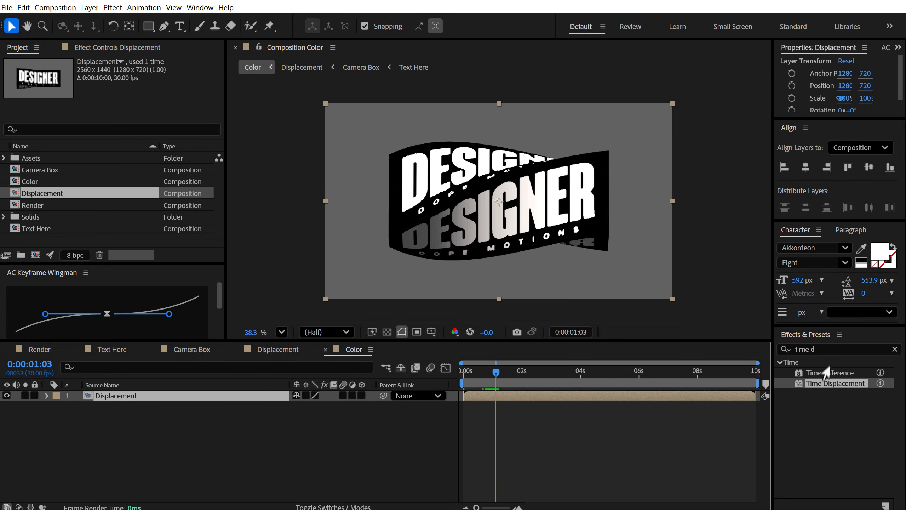
type("coloram")
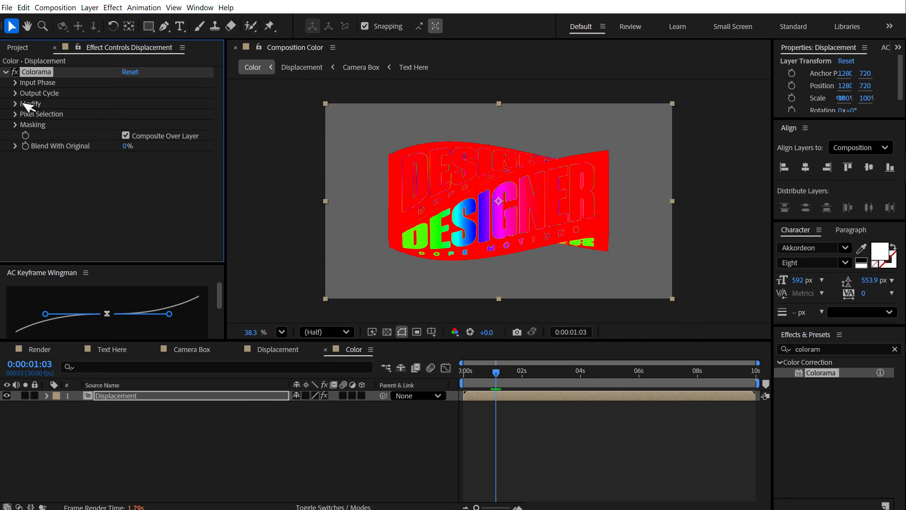
Step: Apply the Ramp Red output cycle, set a purple cycle point, and scrub to preview
left_click(167, 104)
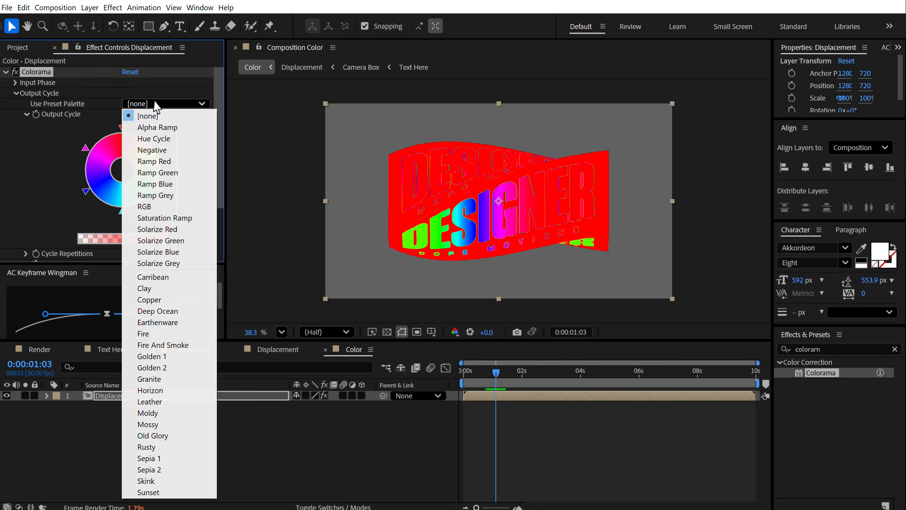
left_click(154, 160)
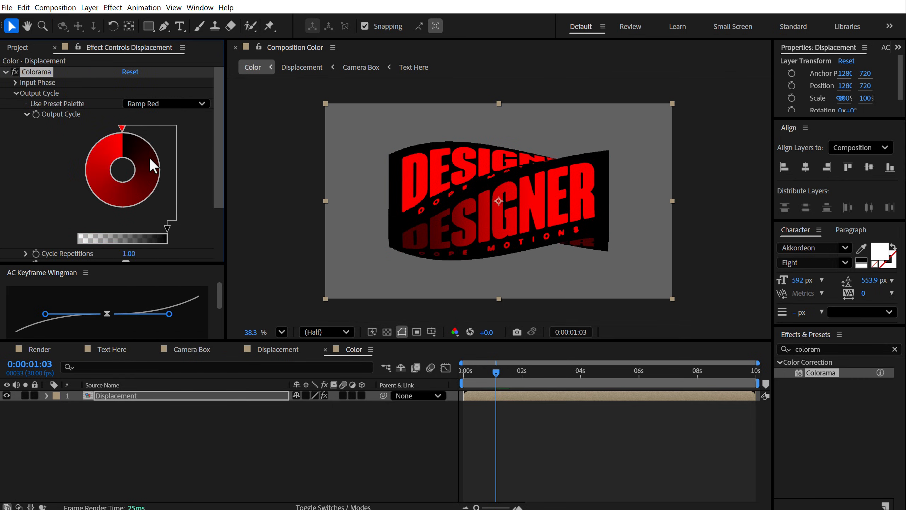
mouse_move(123, 134)
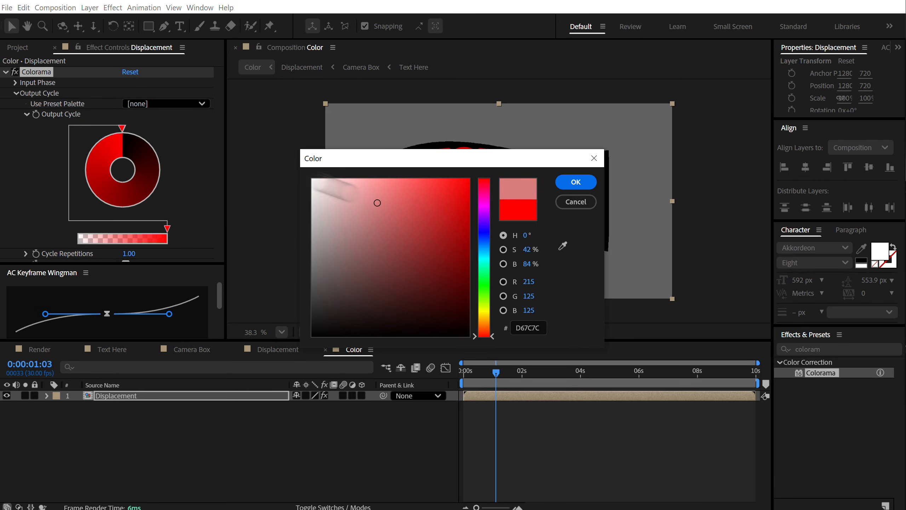
left_click(574, 182)
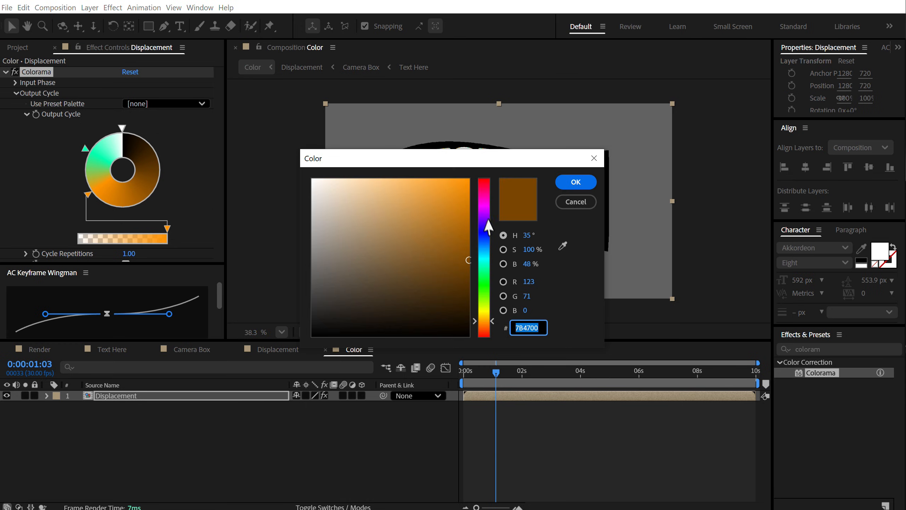
left_click(437, 190)
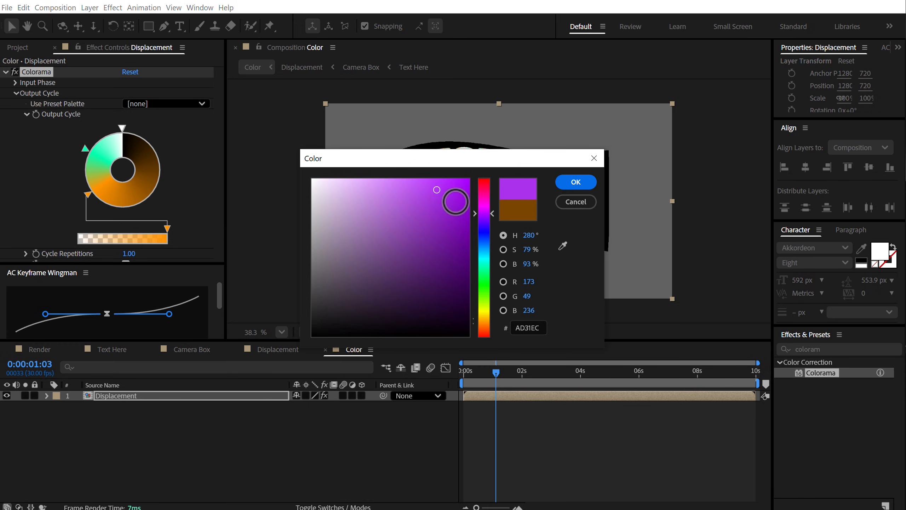
left_click(574, 182)
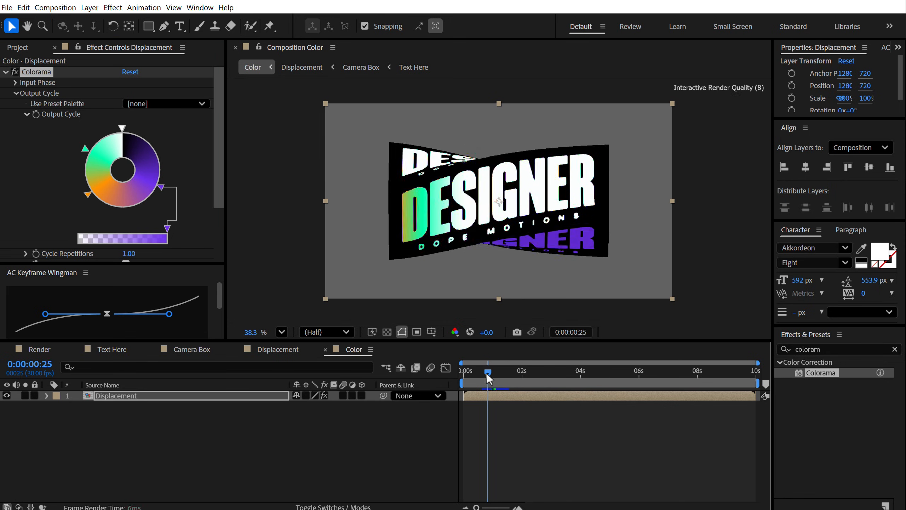
left_click_drag(488, 370, 524, 370)
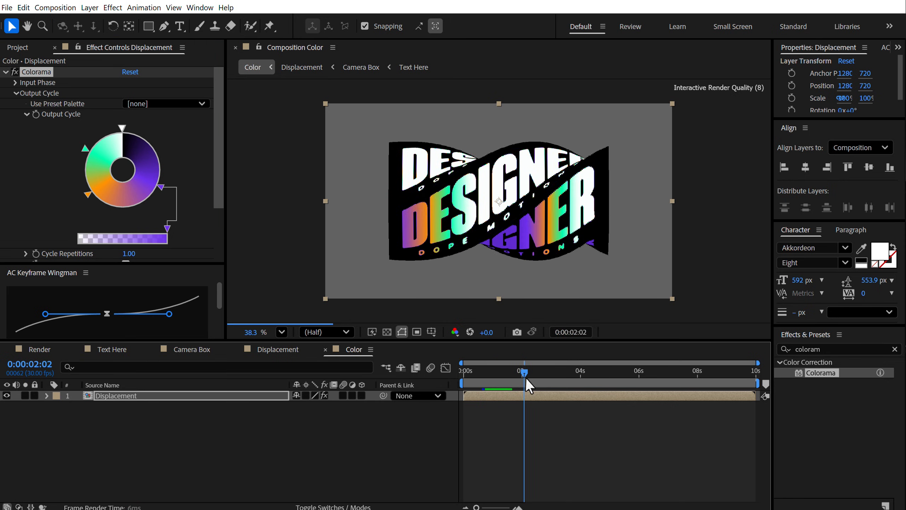
left_click_drag(523, 370, 538, 371)
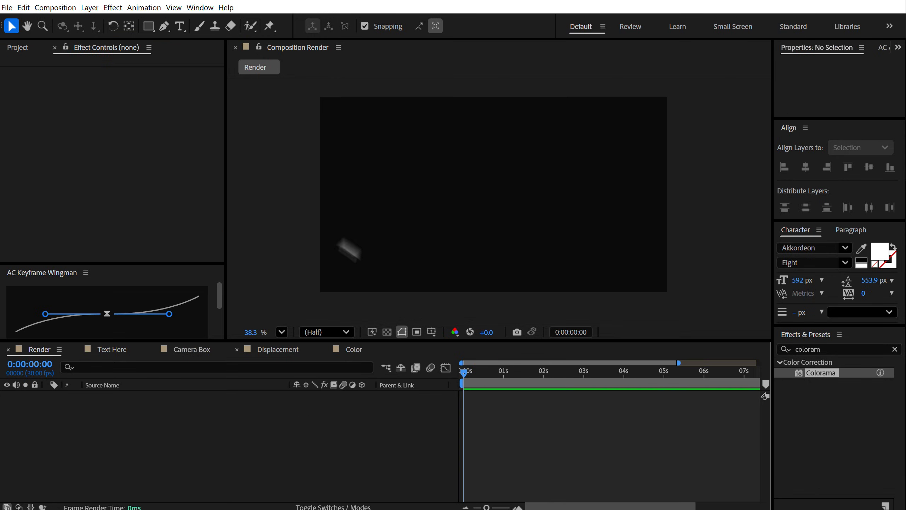
Step: Place the Color comp into Render above a new black solid named BG
left_click(23, 48)
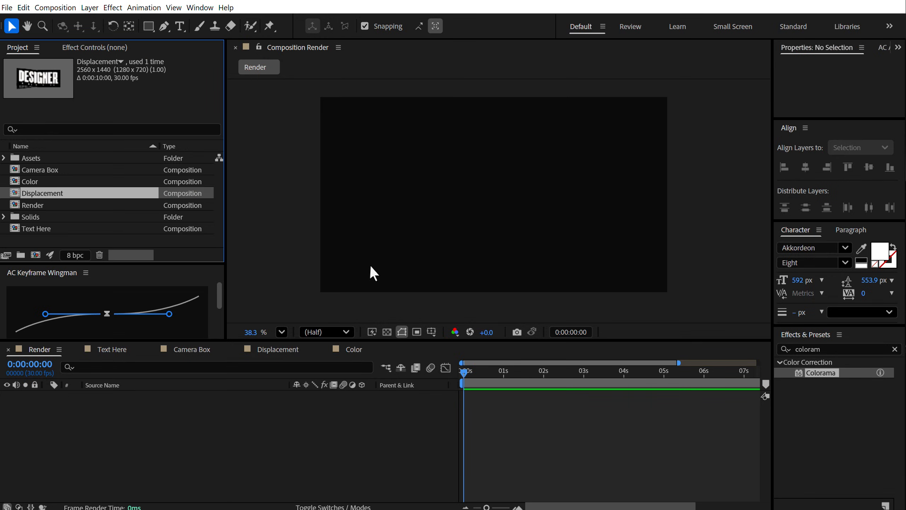
mouse_move(201, 450)
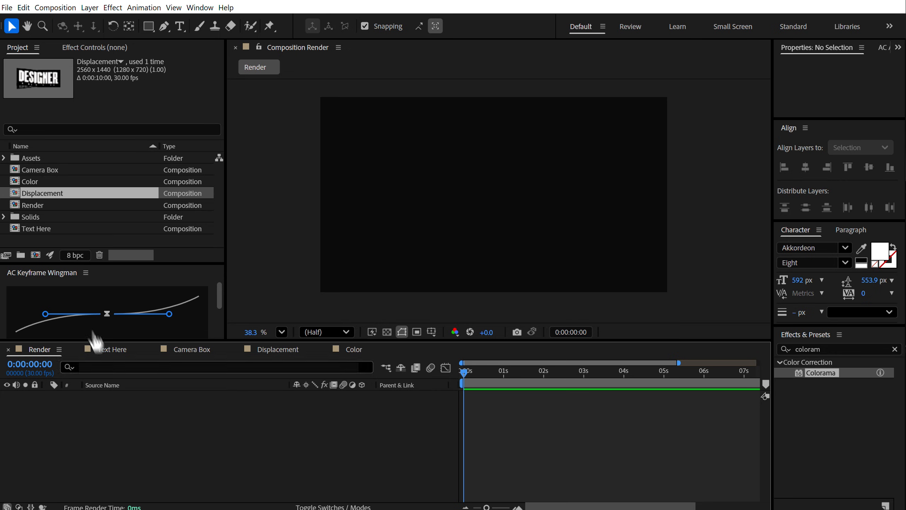
left_click(29, 181)
type("BG")
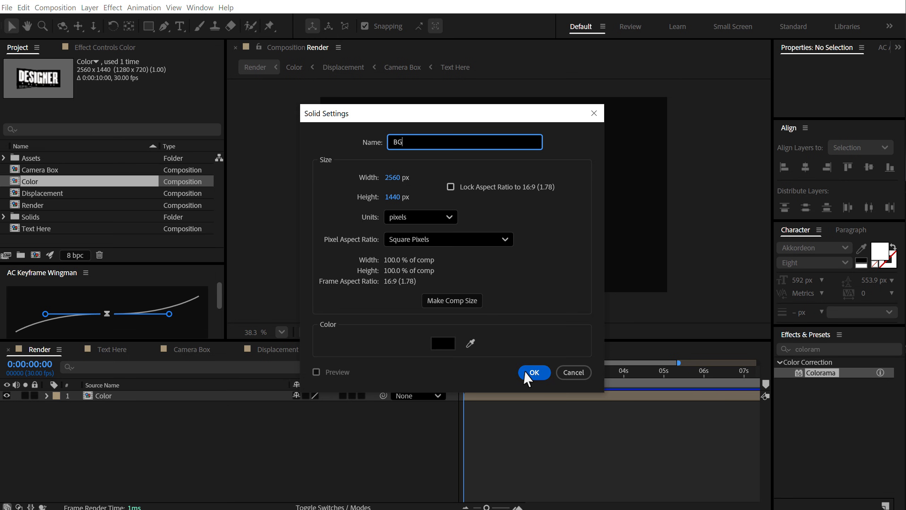
left_click(533, 372)
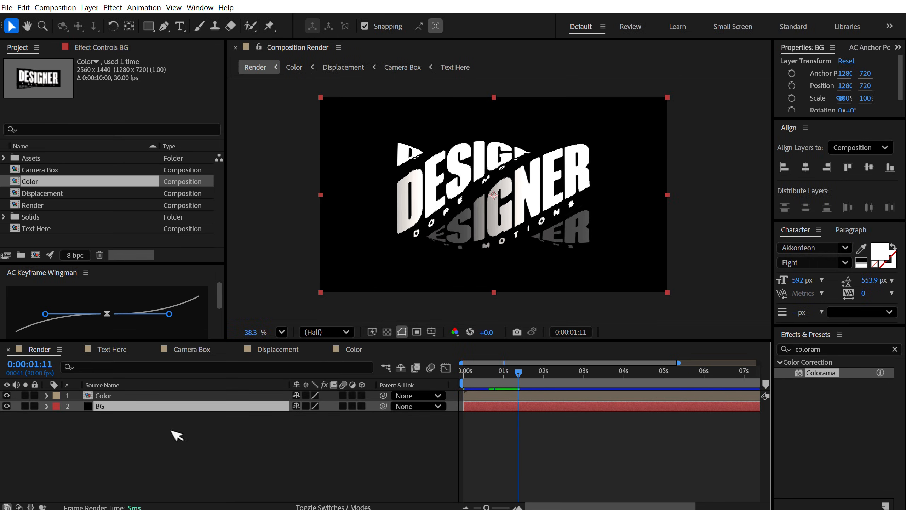
Step: Add an adjustment layer named Noise with the Noise effect raising its grain amount
right_click(177, 436)
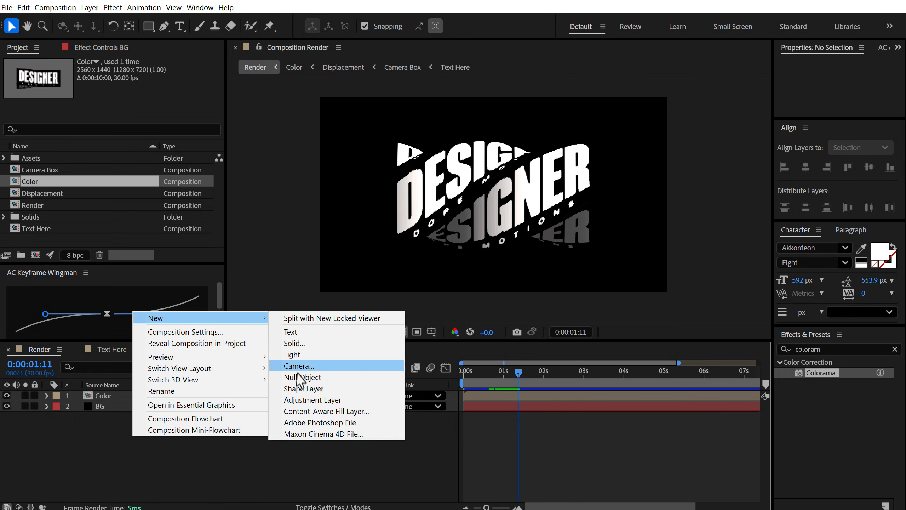
left_click(312, 400)
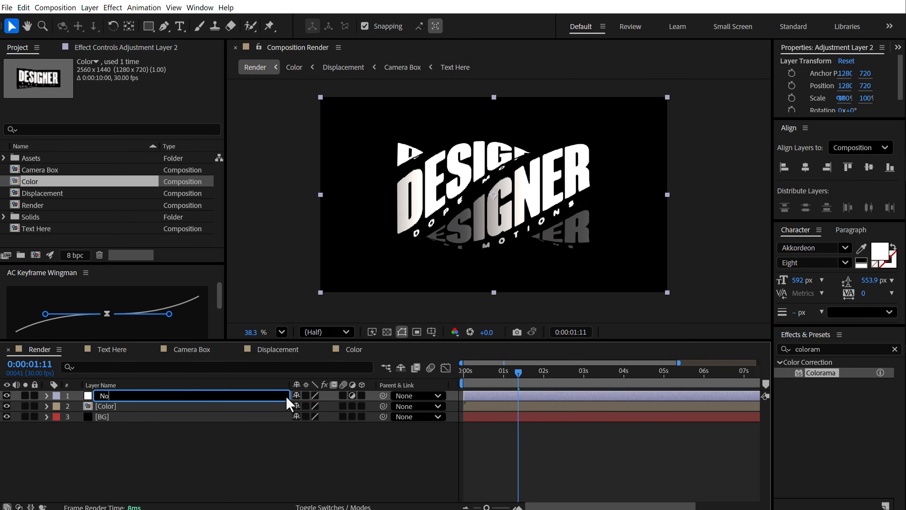
type("Noise")
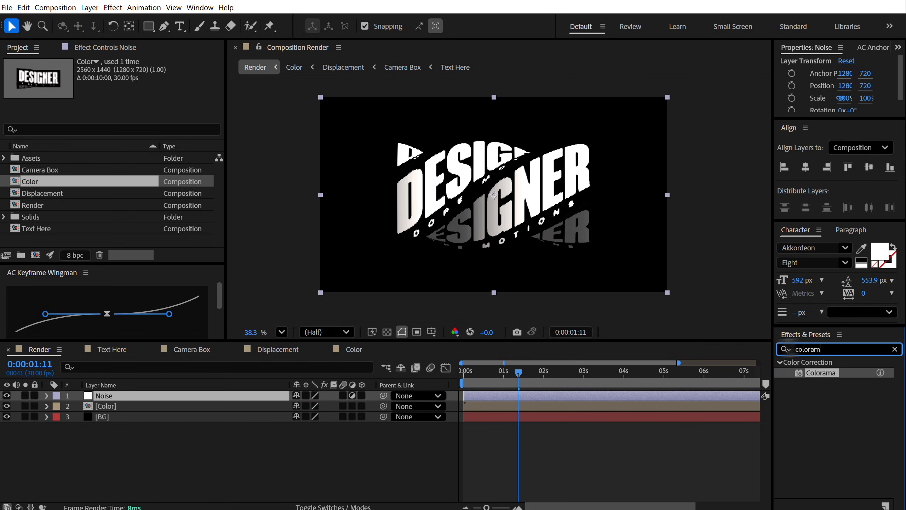
type("noise")
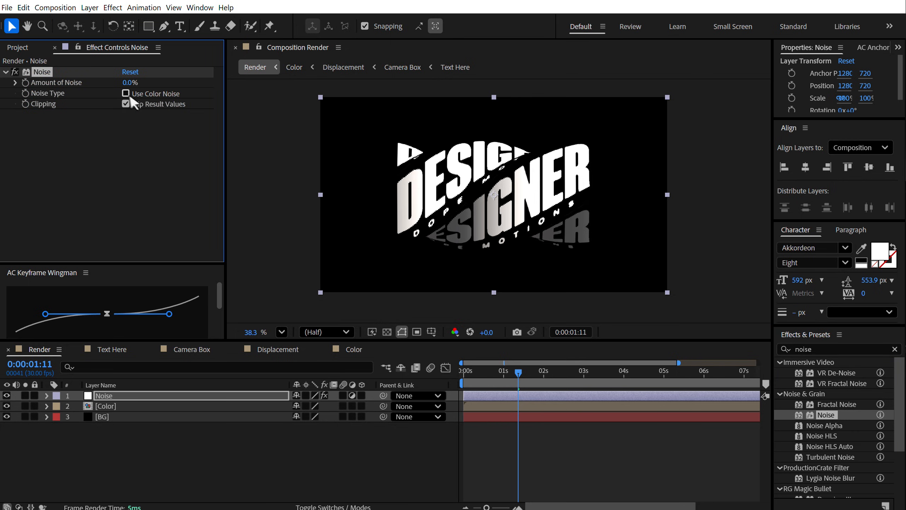
left_click(131, 82)
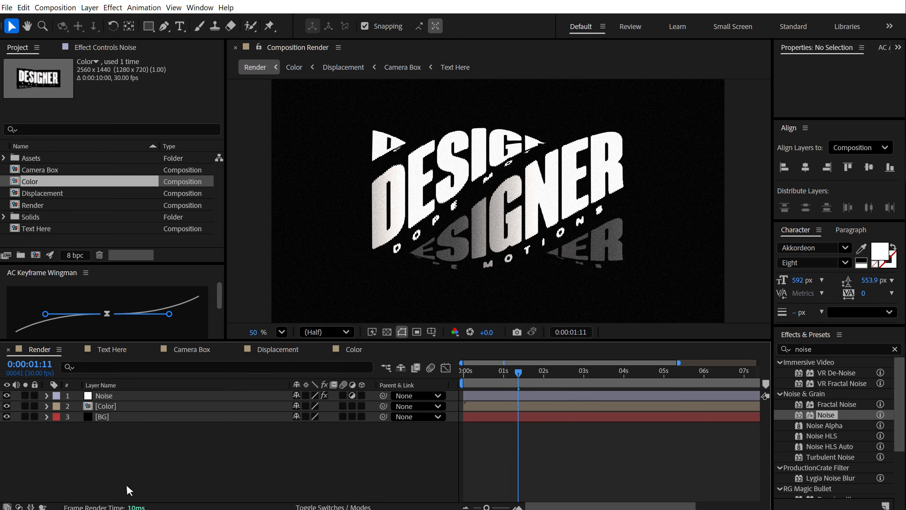
Step: Add Paper texture_03 from Assets to the top of the timeline in Screen mode
left_click(5, 157)
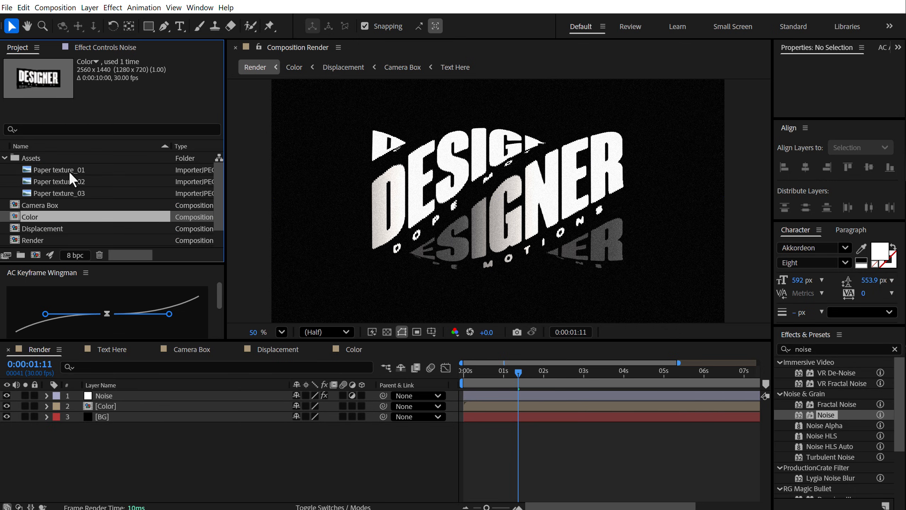
left_click(61, 193)
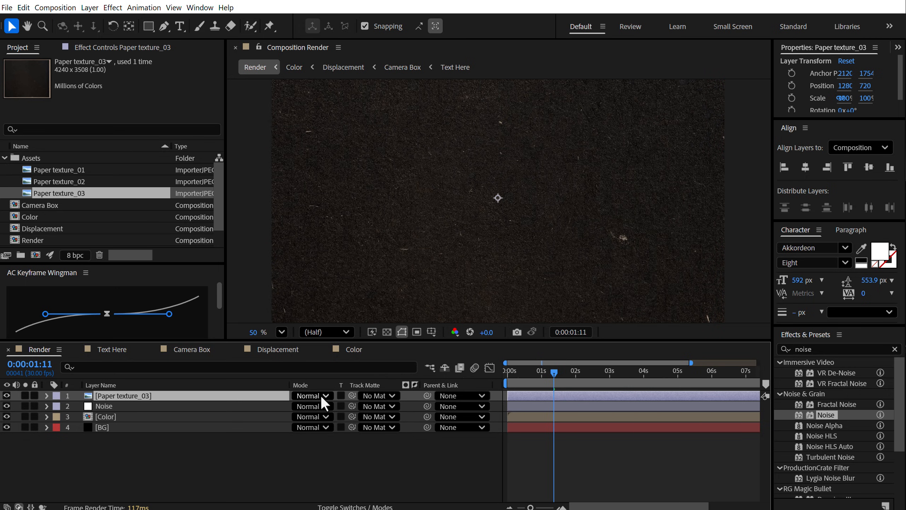
left_click(311, 396)
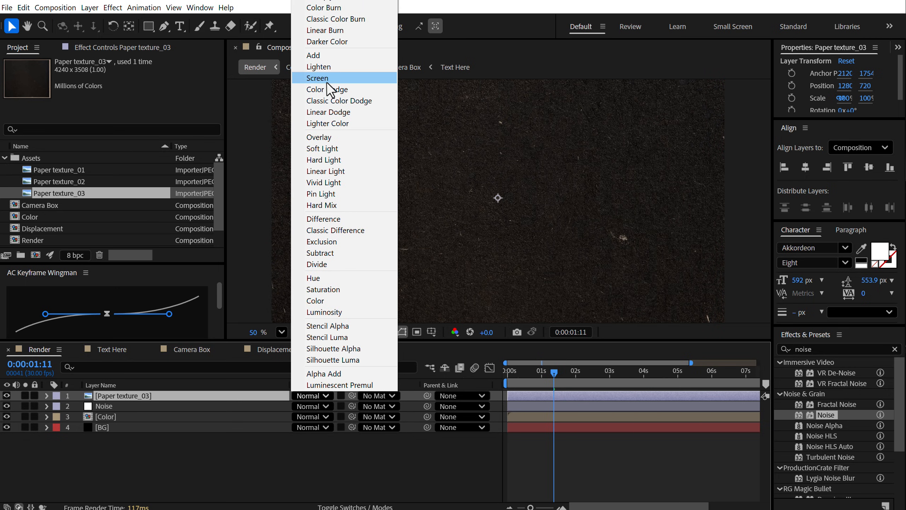
left_click(317, 78)
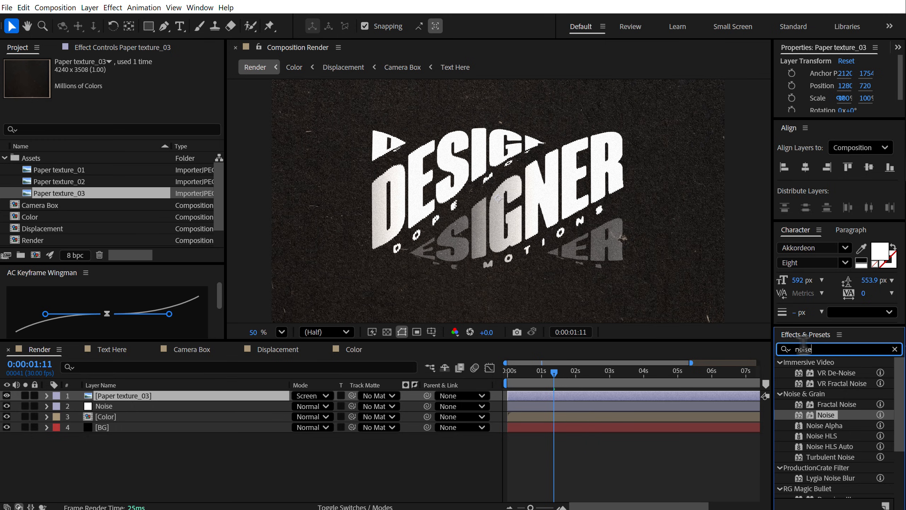
Step: Desaturate the paper texture with Hue/Saturation at -100 and lower its opacity
type("hue")
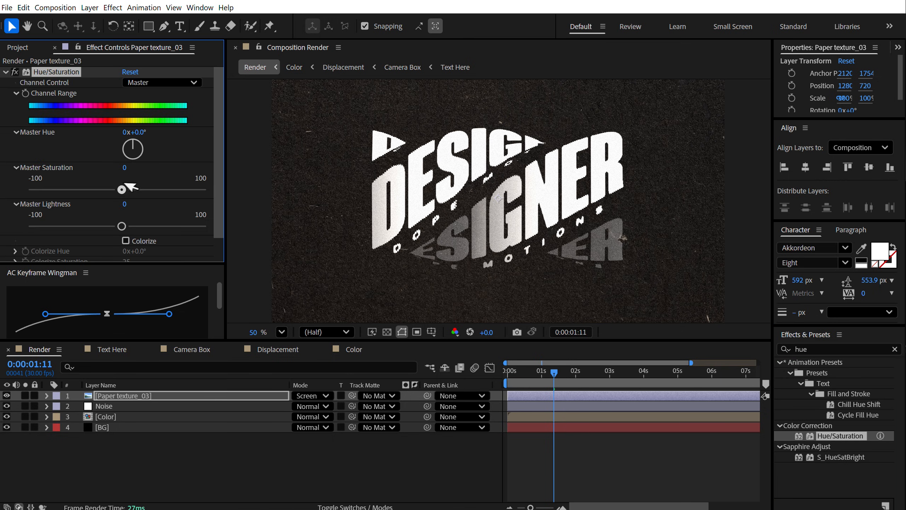
left_click_drag(122, 189, 122, 189)
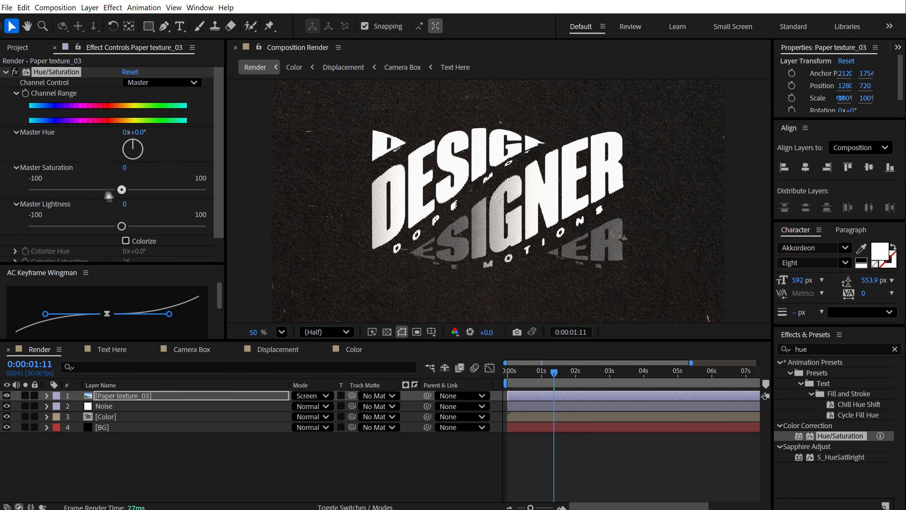
left_click_drag(121, 189, 33, 189)
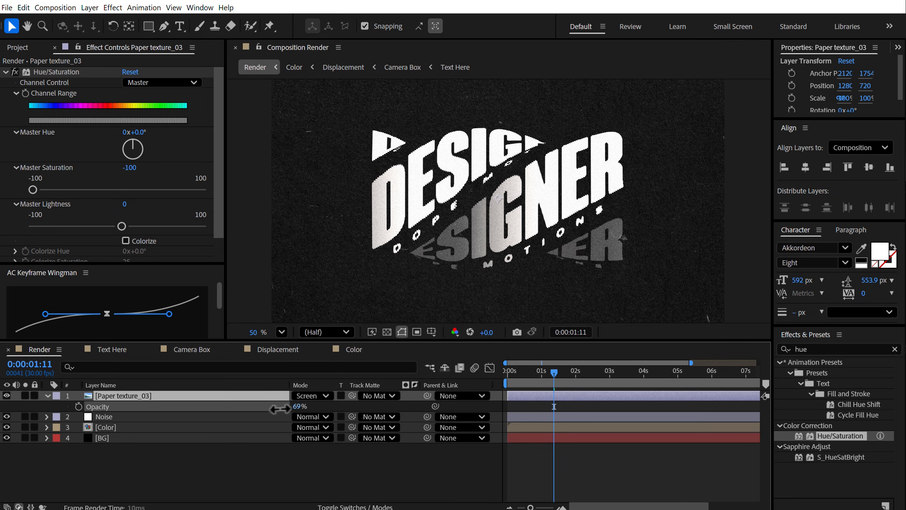
left_click_drag(280, 408, 256, 415)
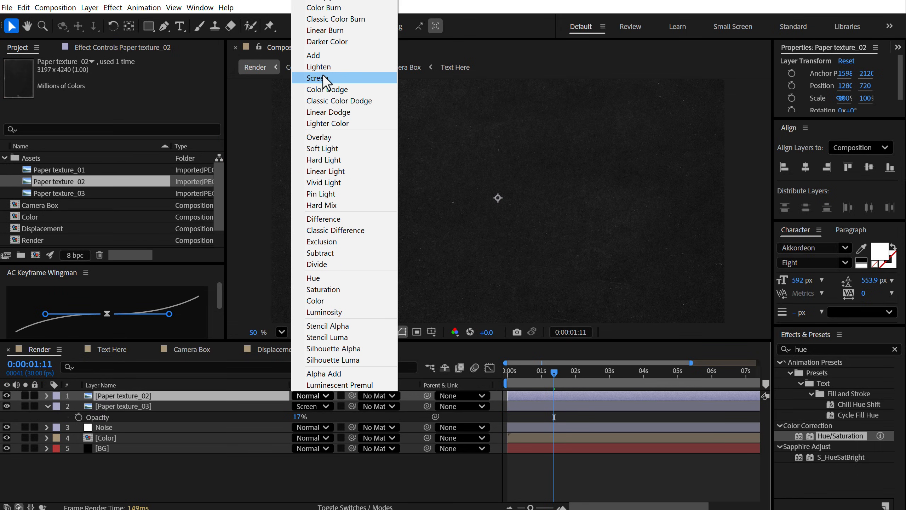
left_click(319, 67)
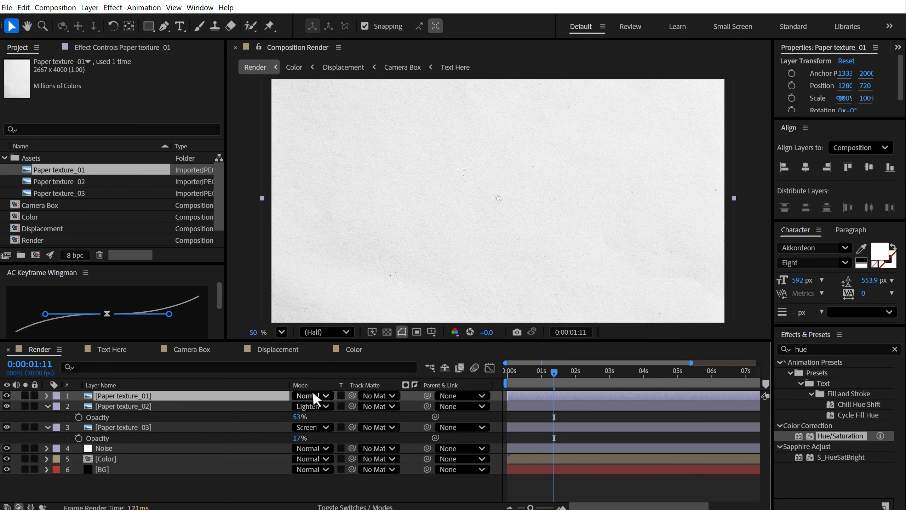
left_click(309, 395)
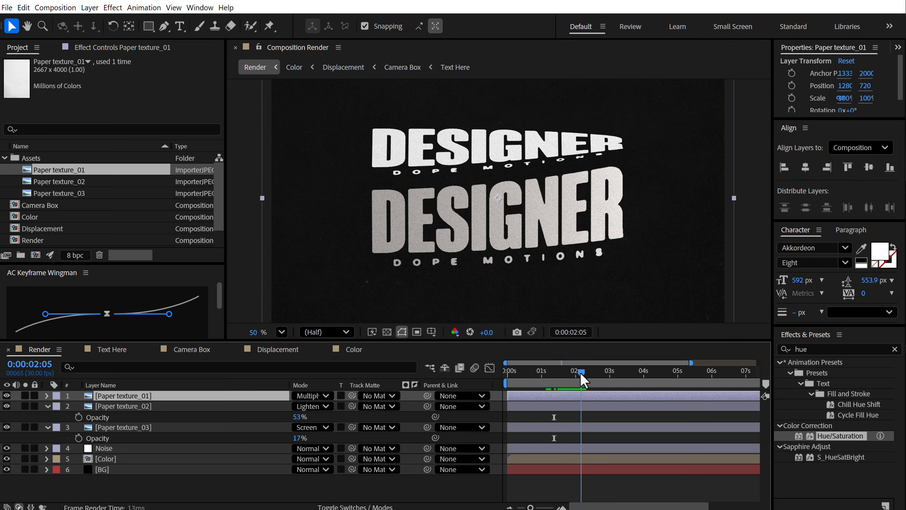
left_click(580, 379)
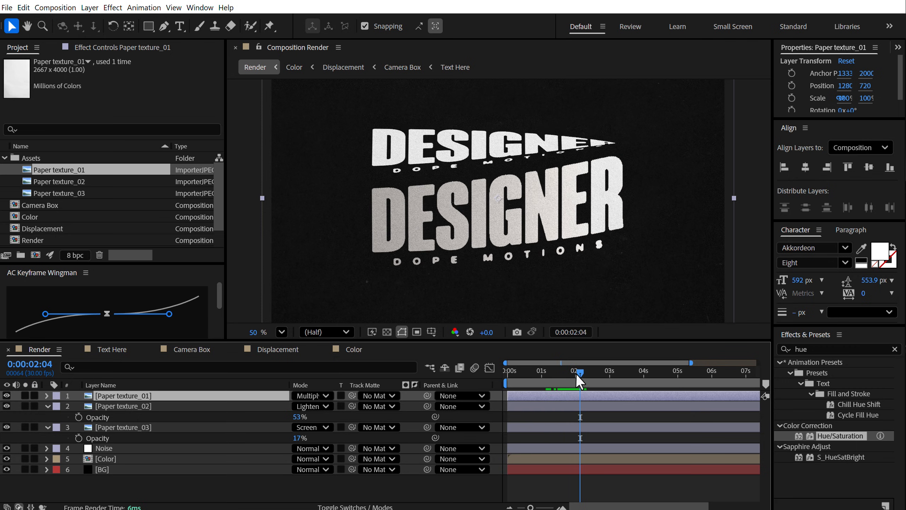
left_click_drag(581, 381, 645, 388)
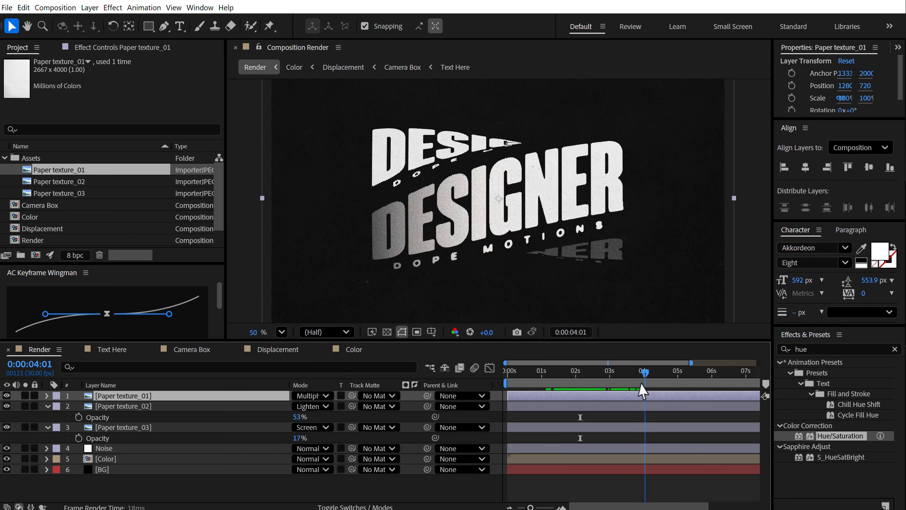
left_click_drag(641, 388, 652, 388)
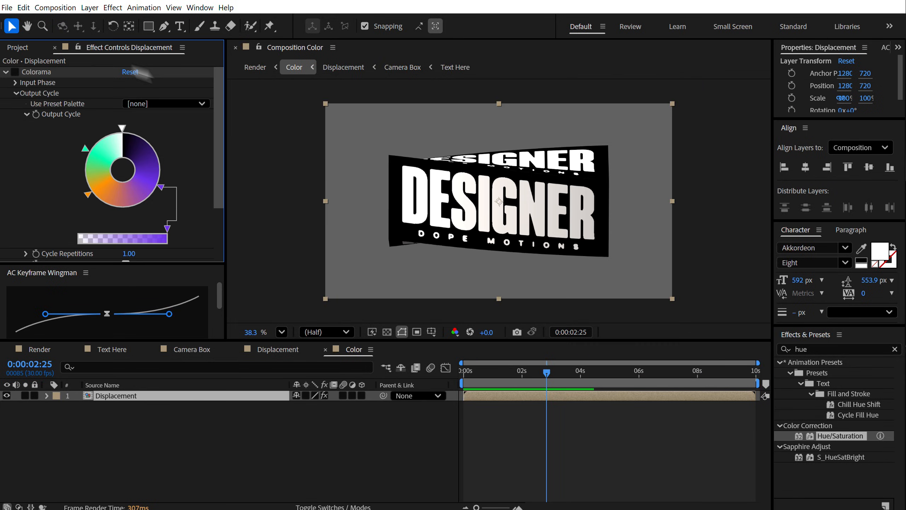
Step: Apply Transform to Displacement, keyframe Skew 10 to -20 and back, and preview it
left_click(4, 71)
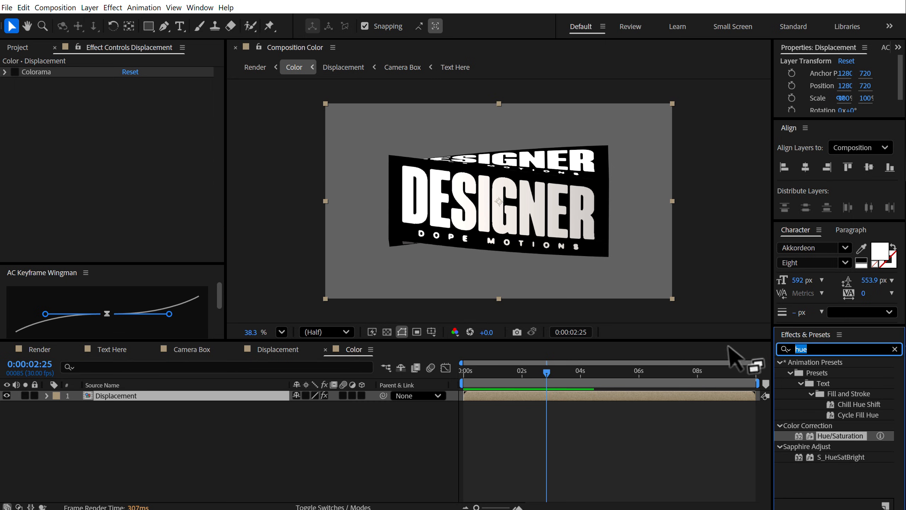
type("transf")
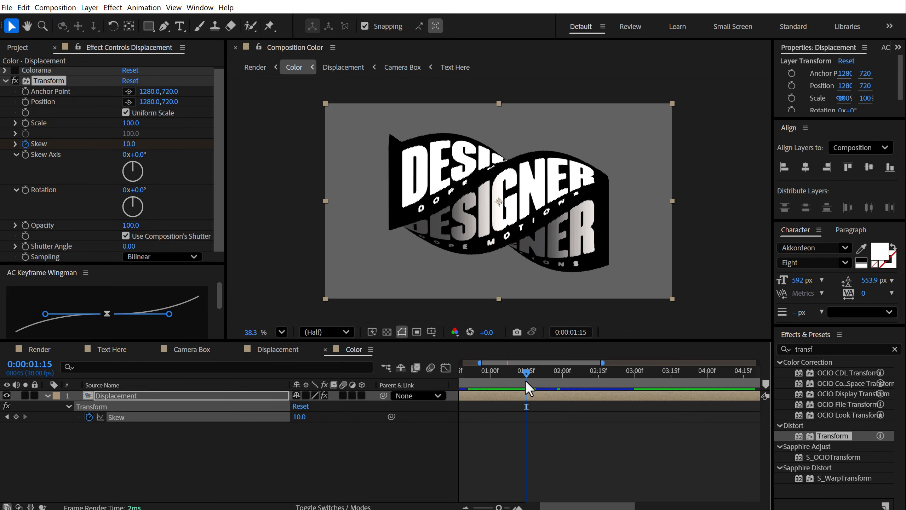
double_click(129, 144)
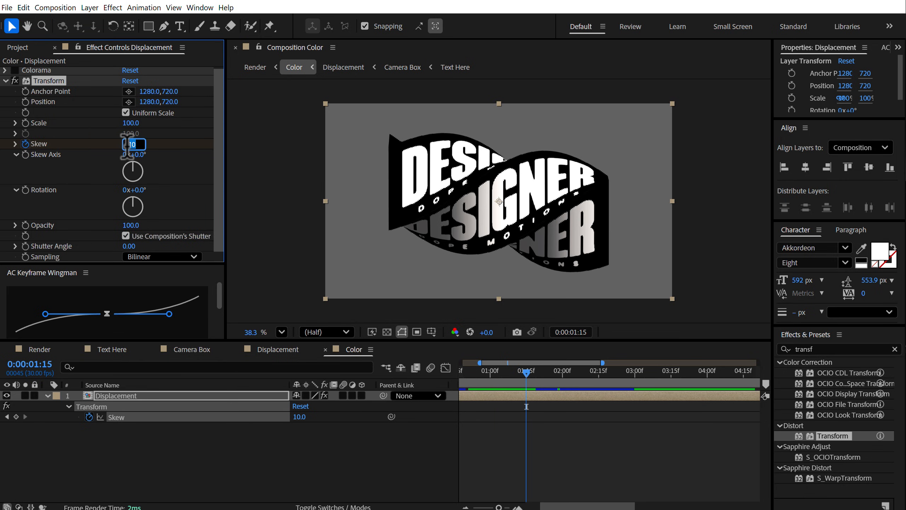
type("-20")
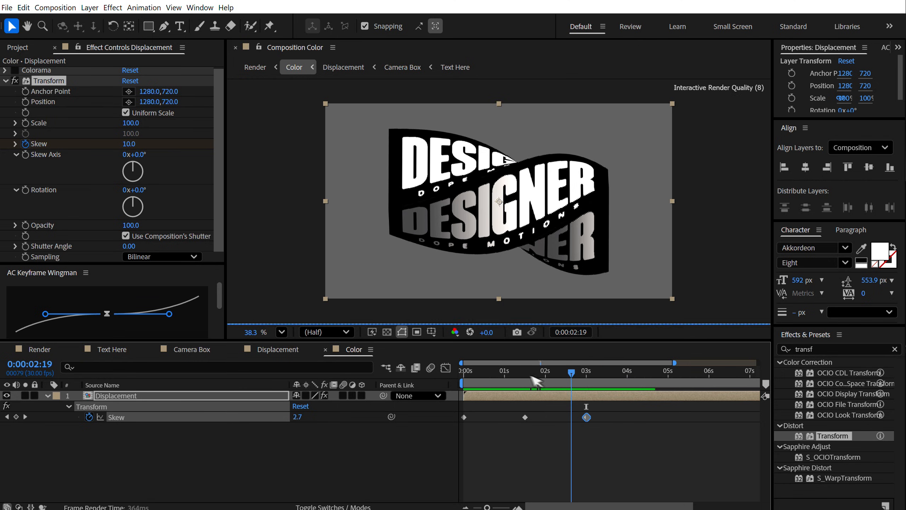
left_click_drag(572, 371, 557, 371)
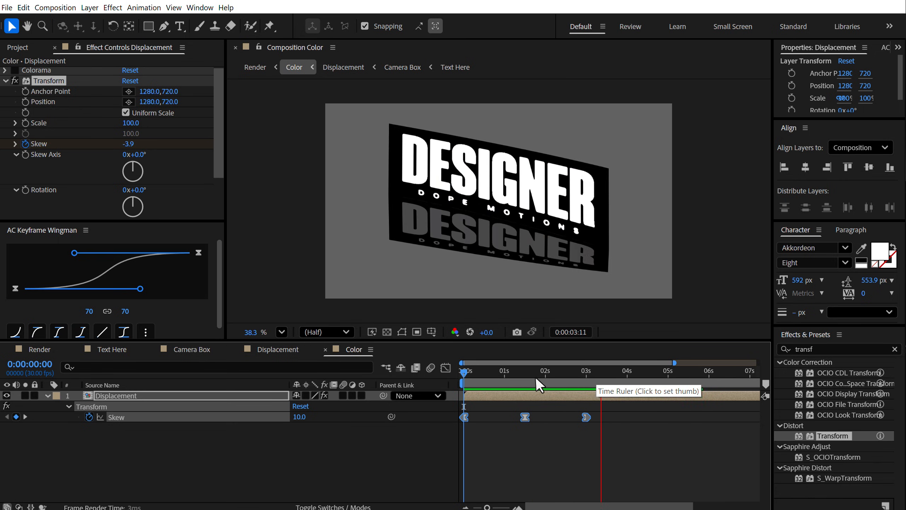
left_click(538, 376)
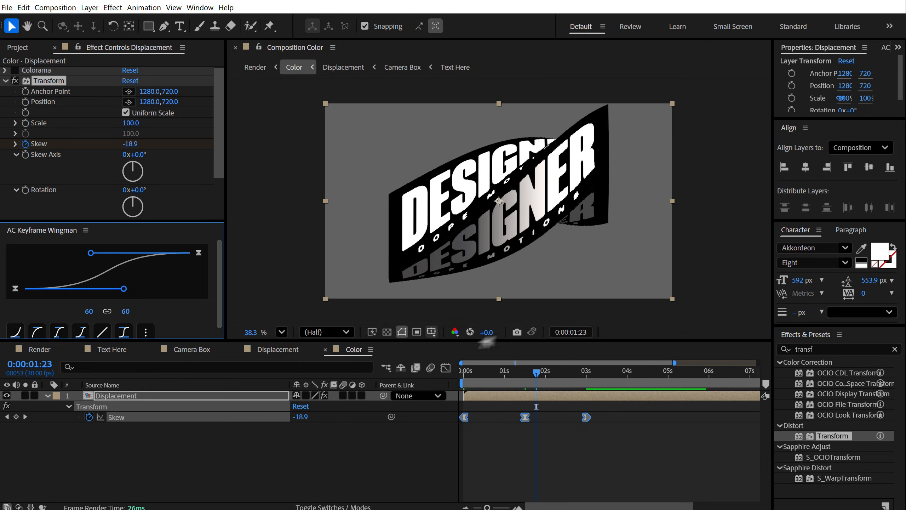
left_click(462, 371)
type("loo")
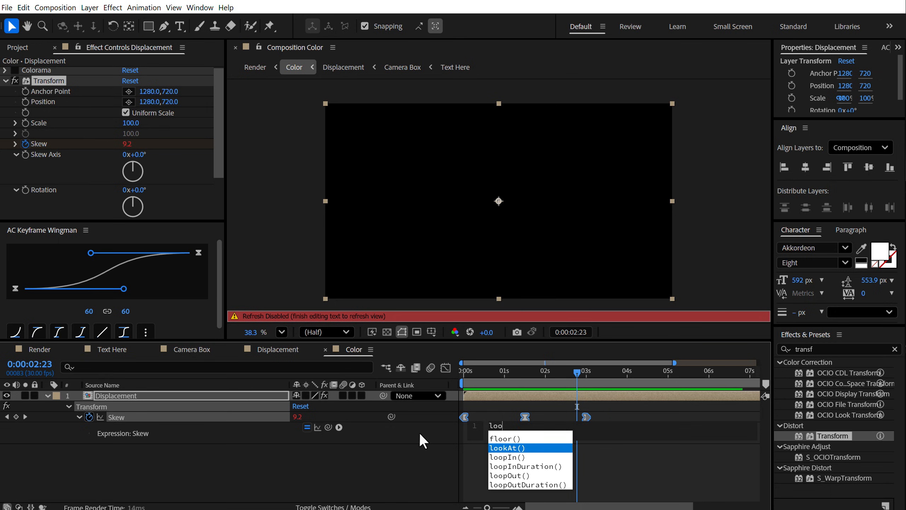
mouse_move(517, 475)
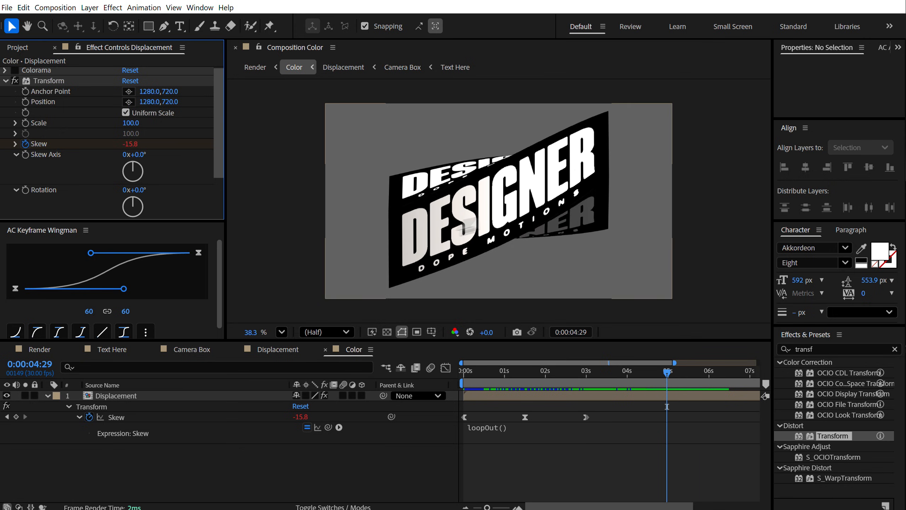
Step: Loop Skew with loopOut(), scale Displacement to 75%, and reopen the Render comp
left_click(116, 396)
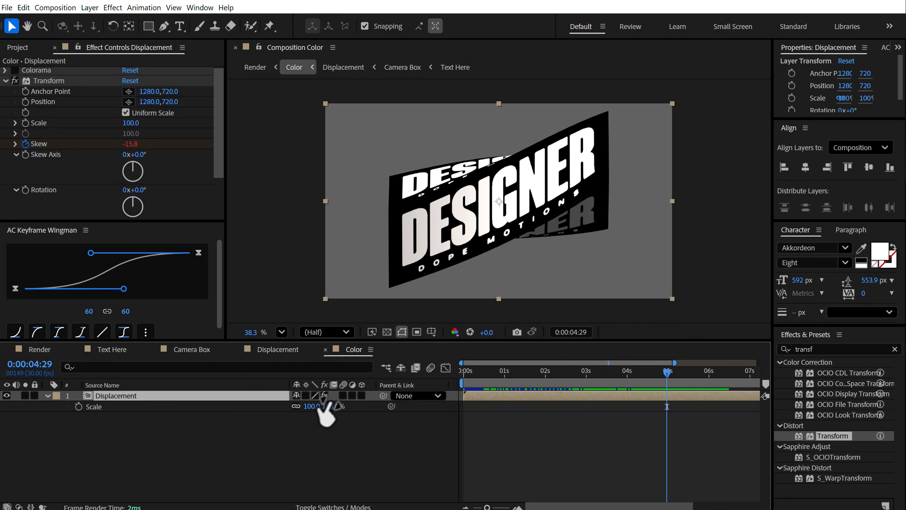
left_click_drag(312, 406, 315, 410)
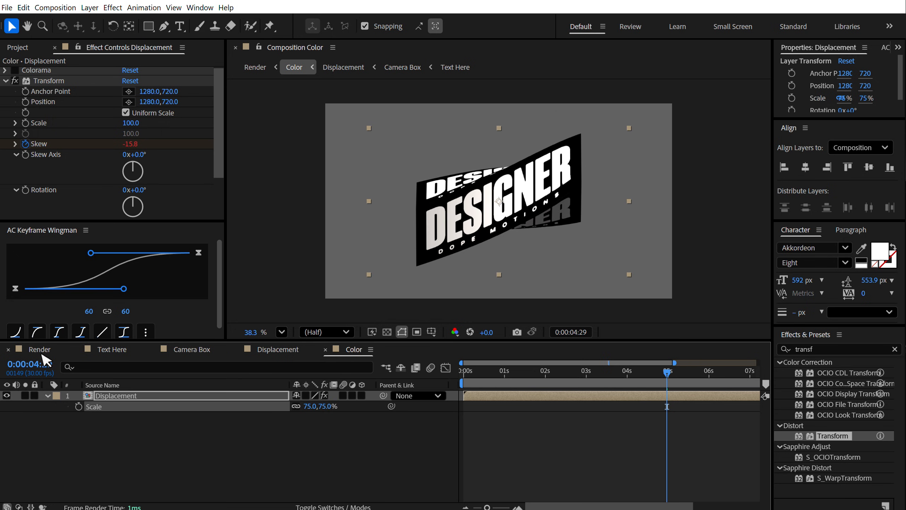
left_click(255, 67)
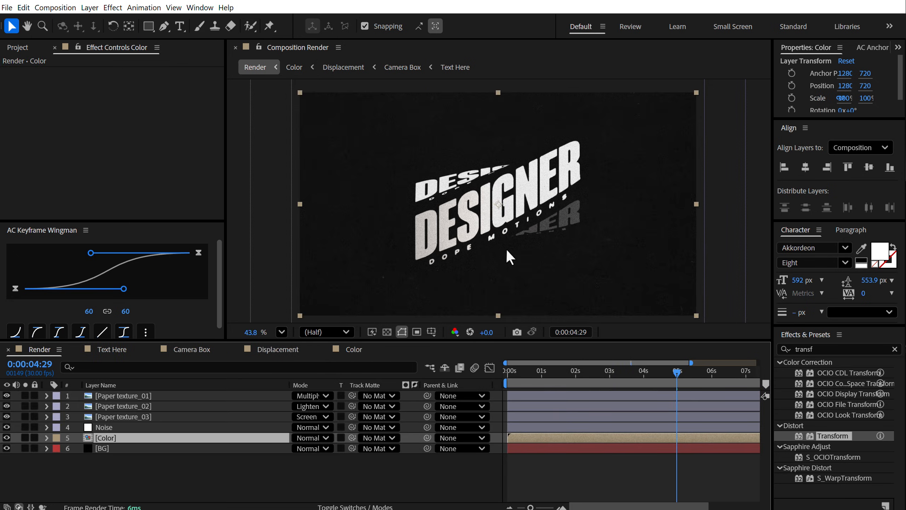
Step: Scrub the Render timeline from the start to check the looping skew animation
left_click(541, 371)
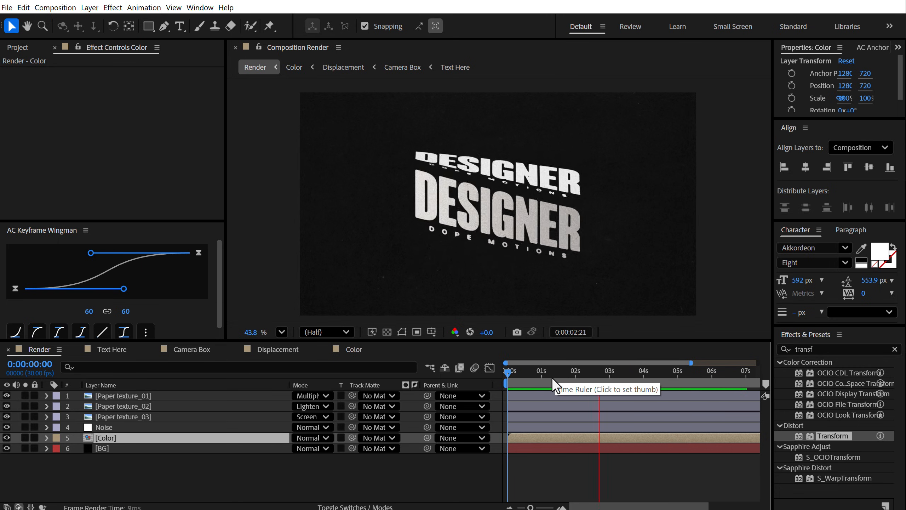
left_click(603, 384)
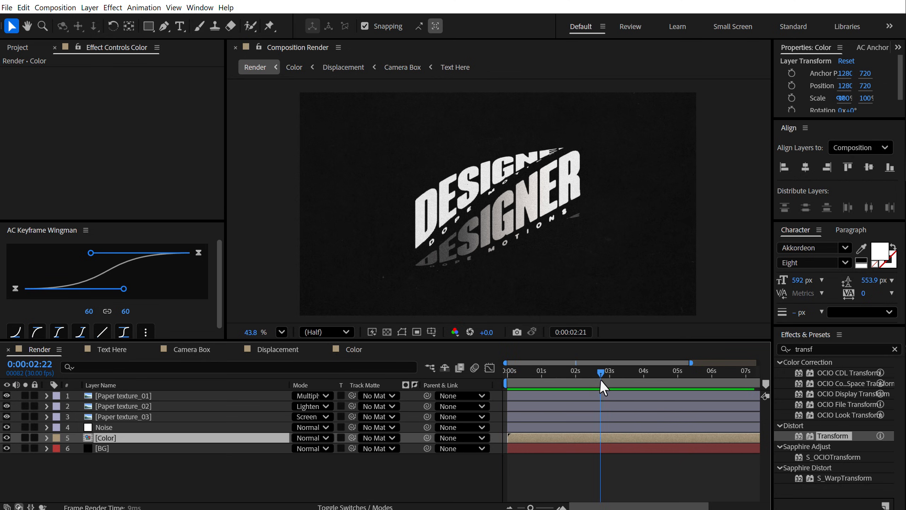
left_click_drag(603, 372, 621, 372)
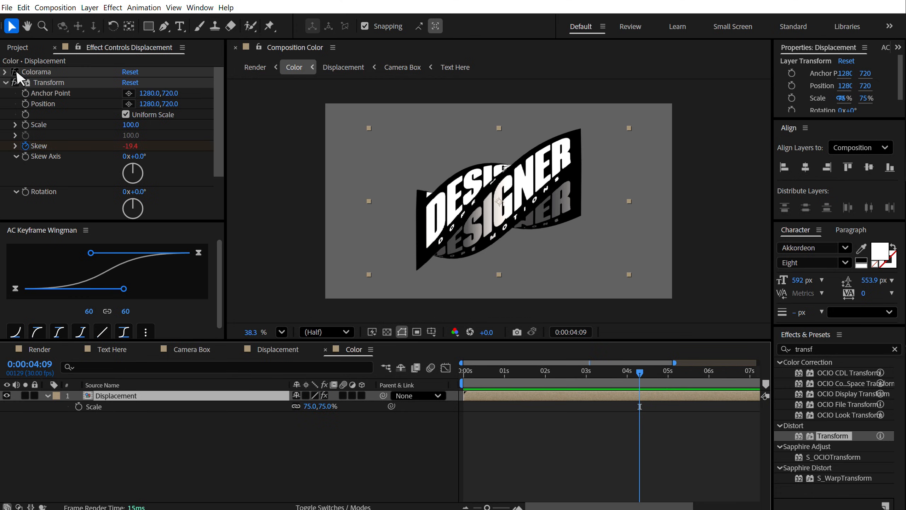
Step: Re-enable Colorama and set an output cycle stop to dark grey 2B2B2B
left_click(6, 72)
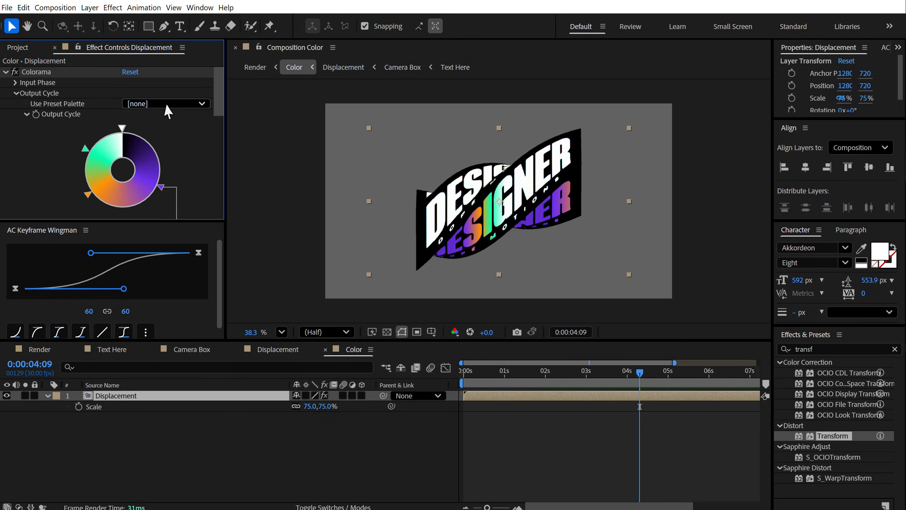
left_click(167, 103)
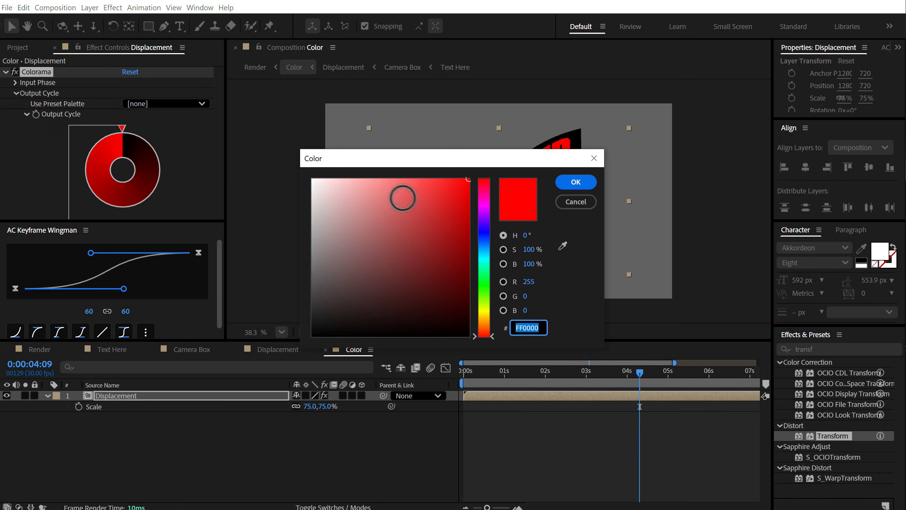
left_click(575, 182)
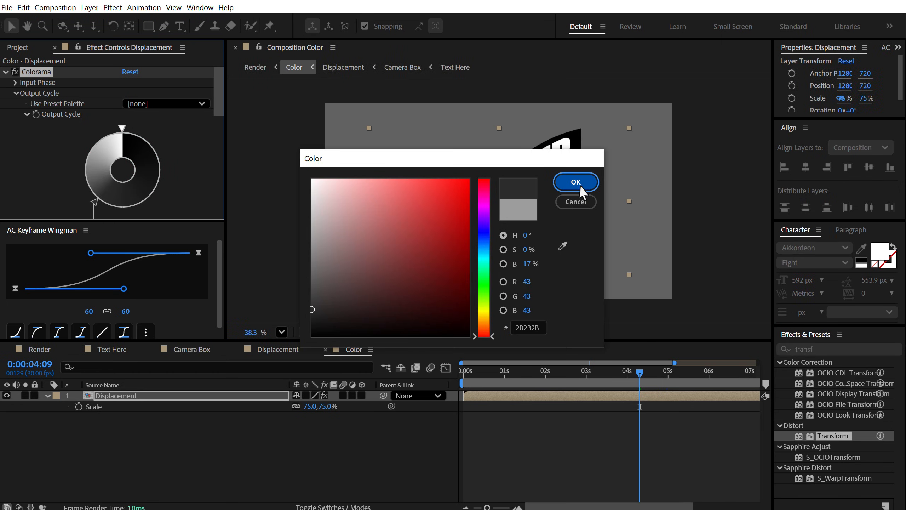
left_click(574, 181)
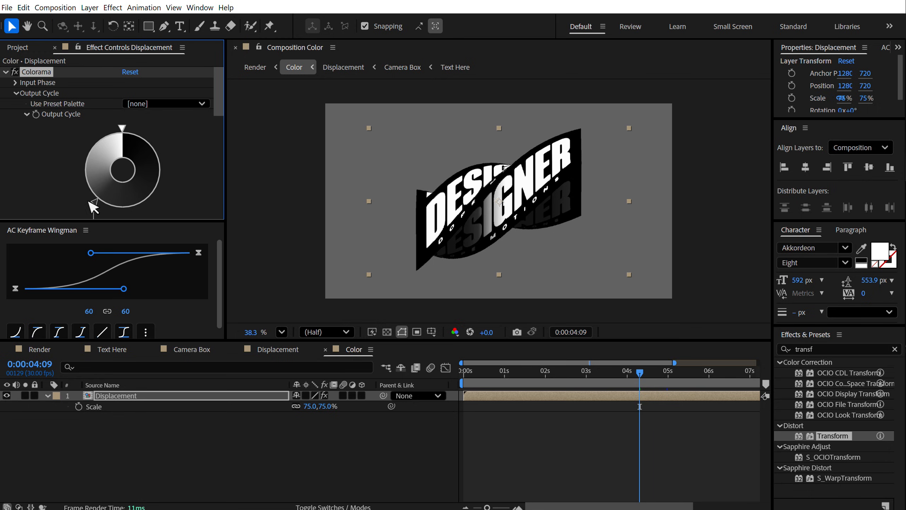
mouse_move(96, 208)
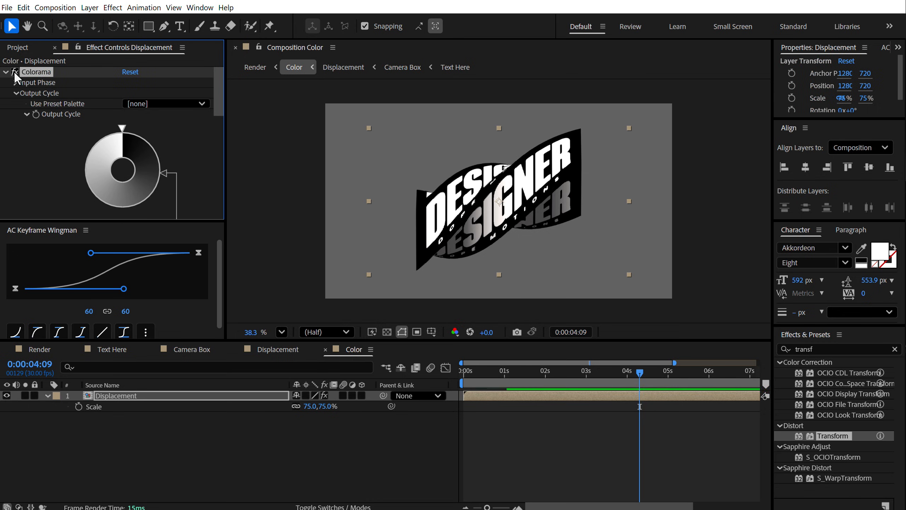
left_click(583, 372)
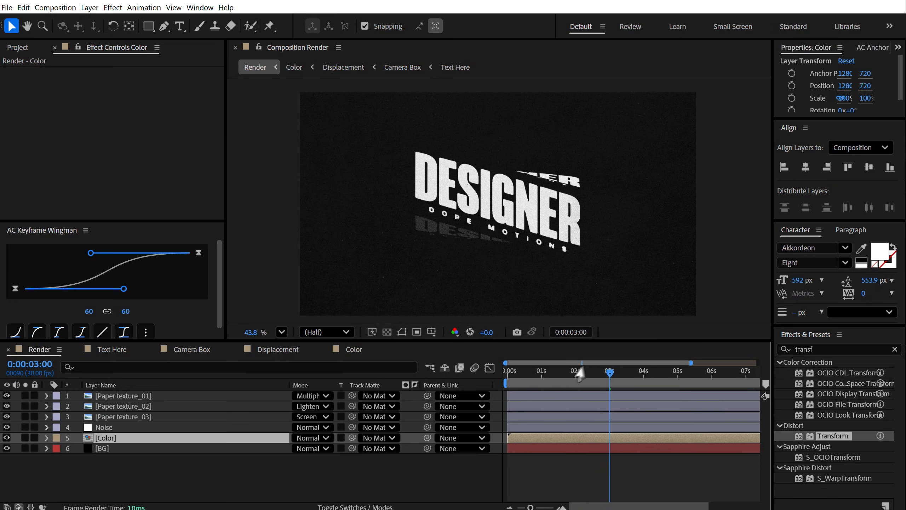
Step: Jump the Render timeline to about four seconds to preview the textured title
left_click(645, 373)
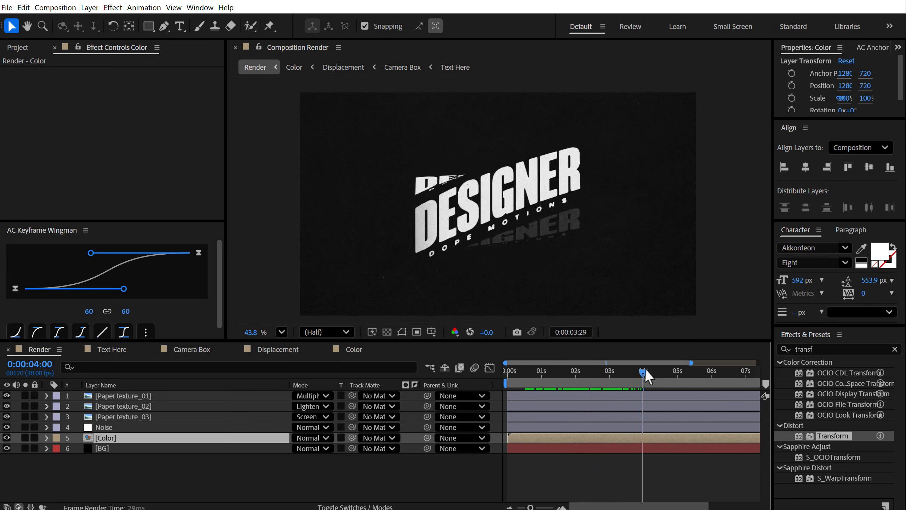